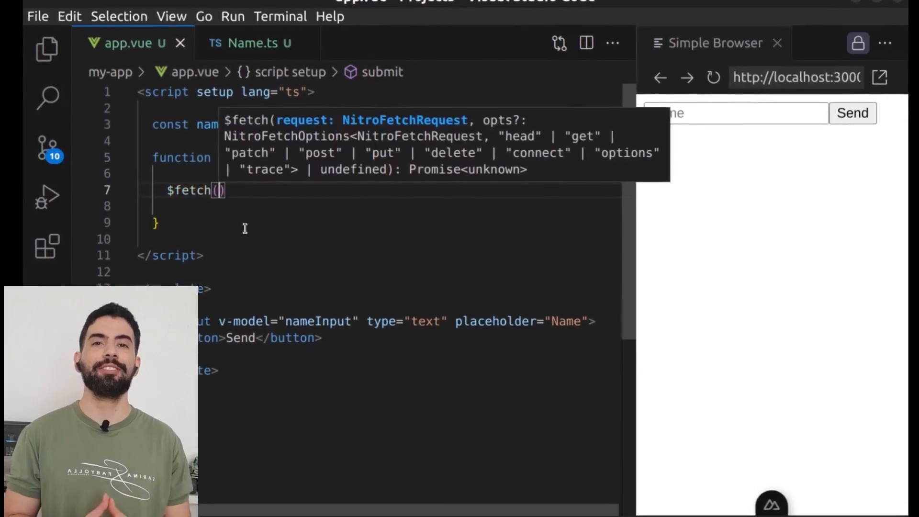
# Step: Close the finished Name project window and return to the Ubuntu desktop
pyautogui.write('Be')
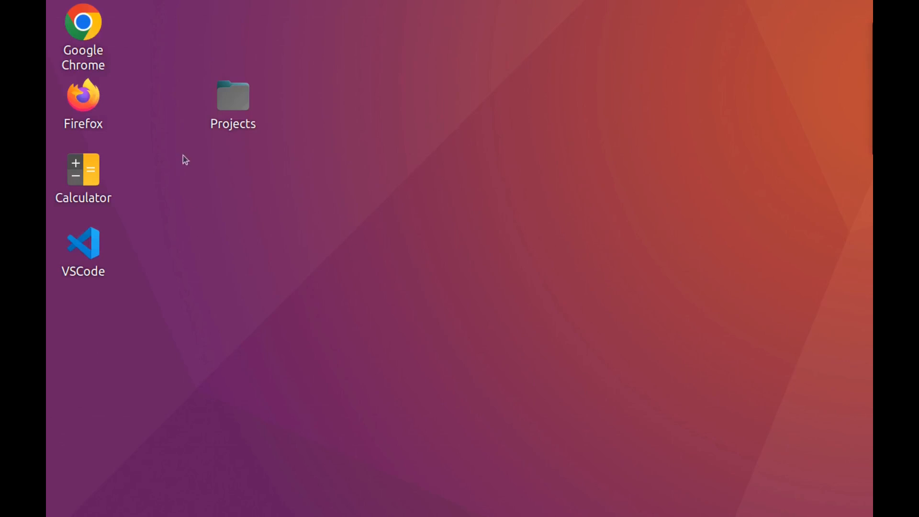
# Step: Open the empty Projects folder in a terminal and launch it as a VS Code workspace with 'code .'
pyautogui.doubleClick(233, 96)
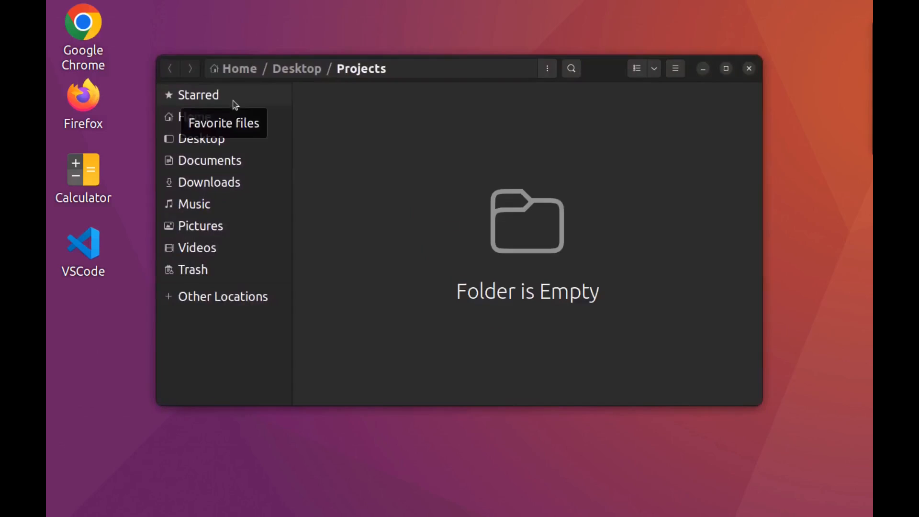
pyautogui.moveTo(453, 260)
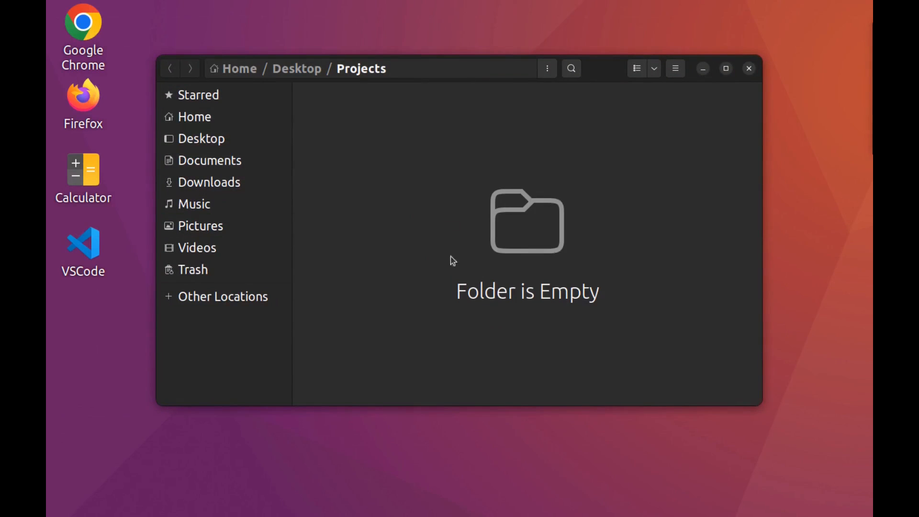
pyautogui.rightClick(451, 261)
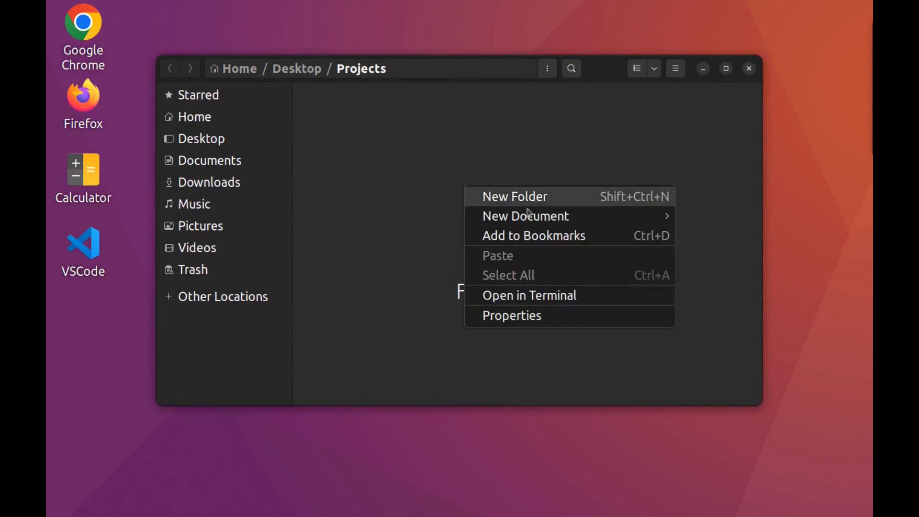
pyautogui.click(529, 295)
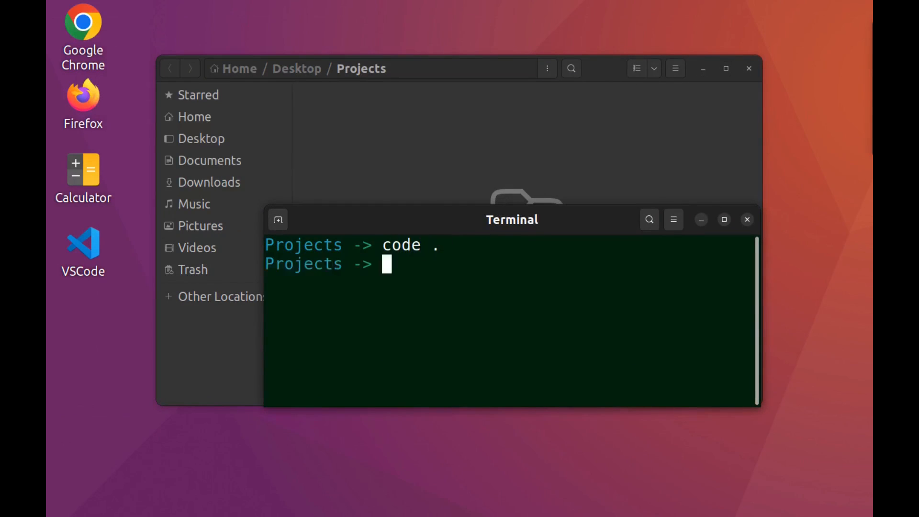
pyautogui.press('Return')
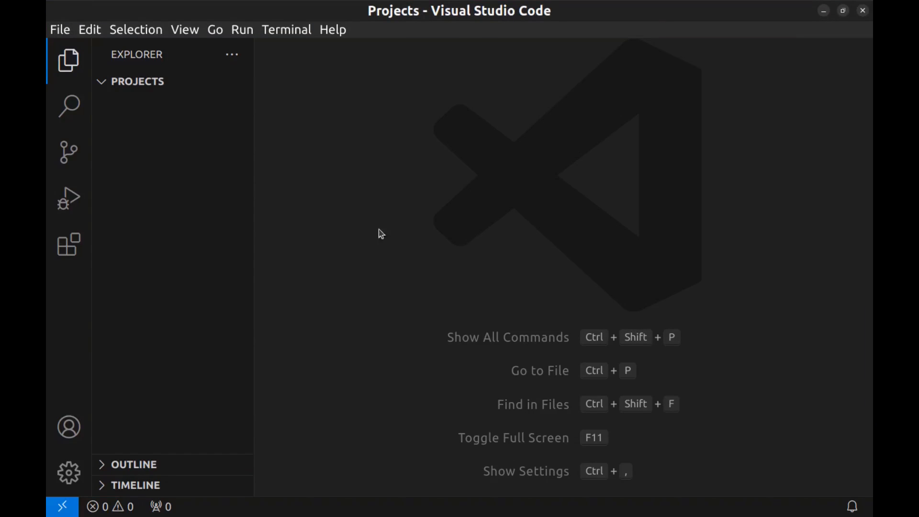
pyautogui.moveTo(287, 38)
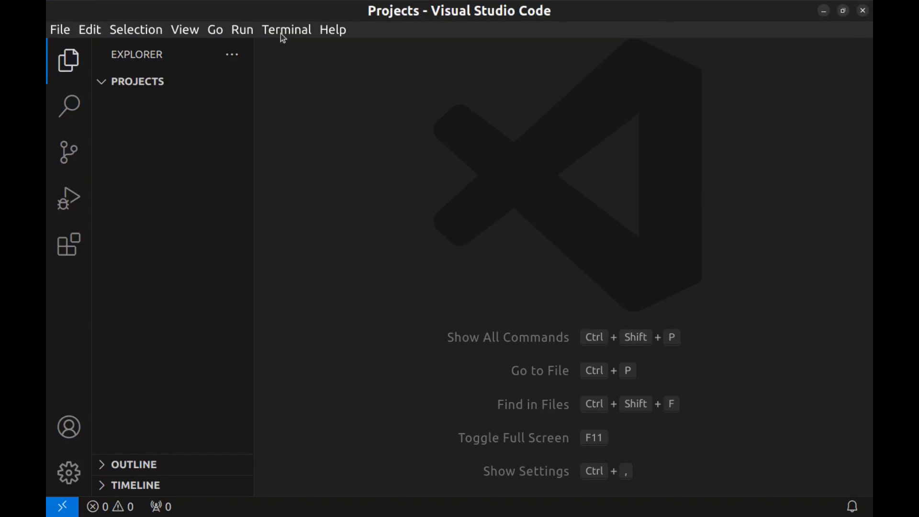
# Step: Run 'npx nuxi@latest init my-app' in a new terminal to scaffold the Nuxt project
pyautogui.click(286, 29)
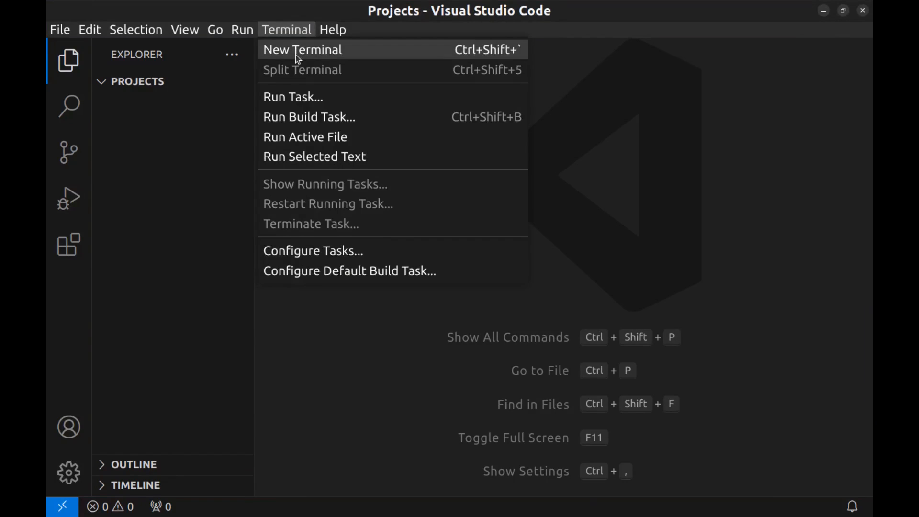
pyautogui.click(302, 48)
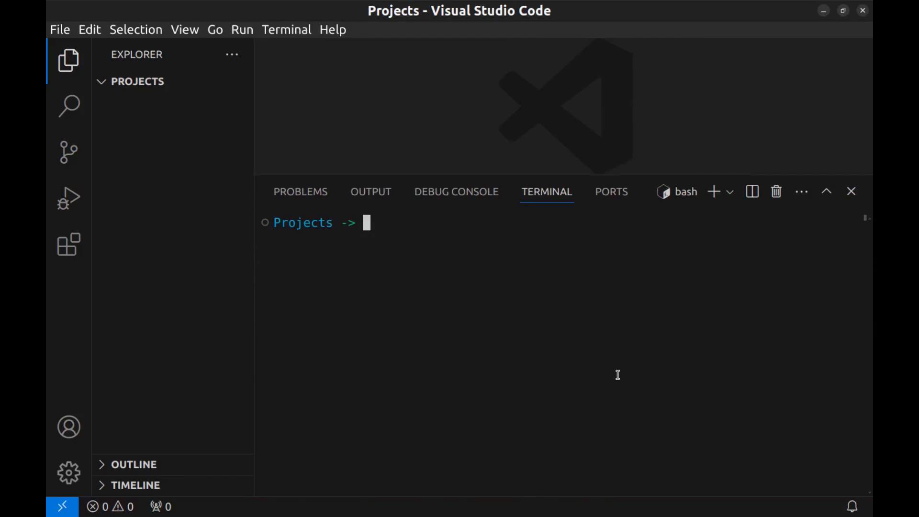
pyautogui.write('npx n')
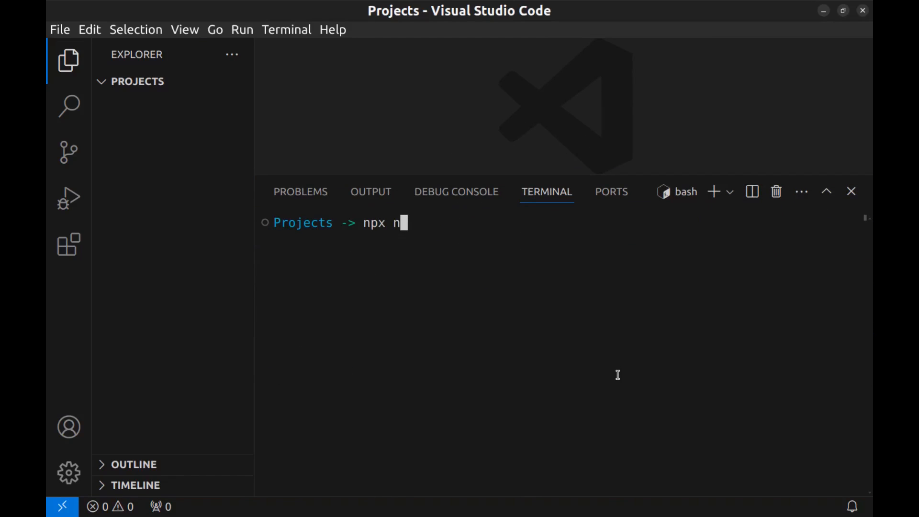
pyautogui.write('uxi@lat')
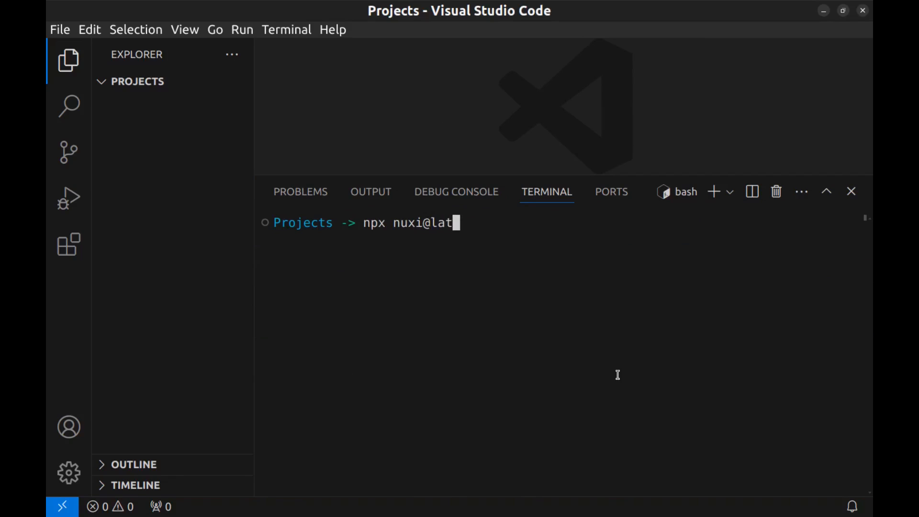
pyautogui.write('est init')
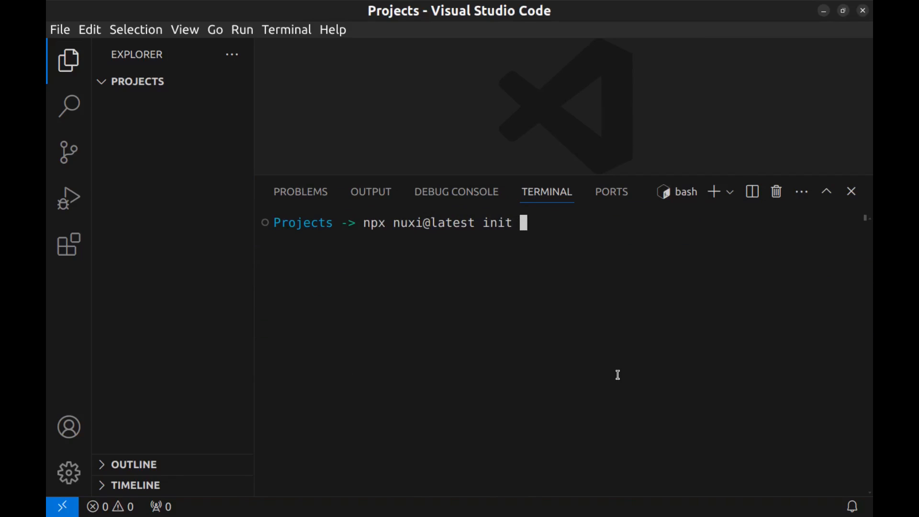
pyautogui.write('my-app')
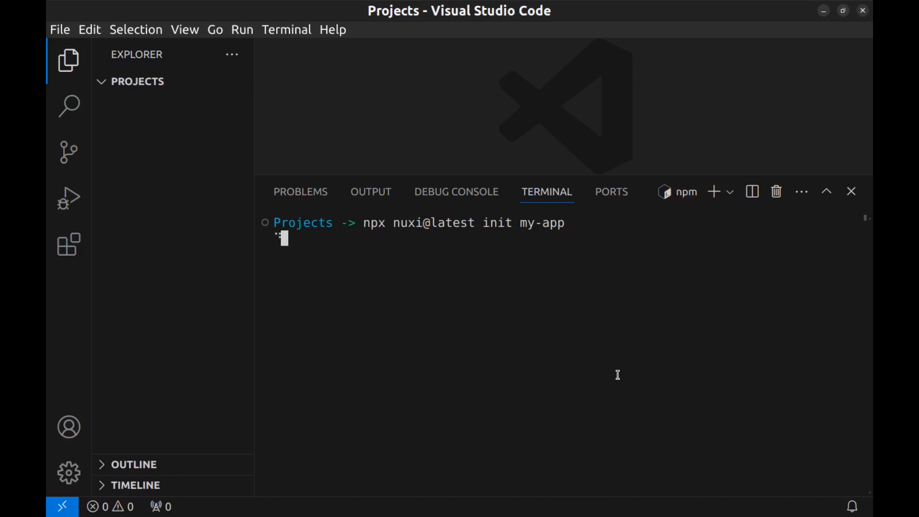
pyautogui.press('Return')
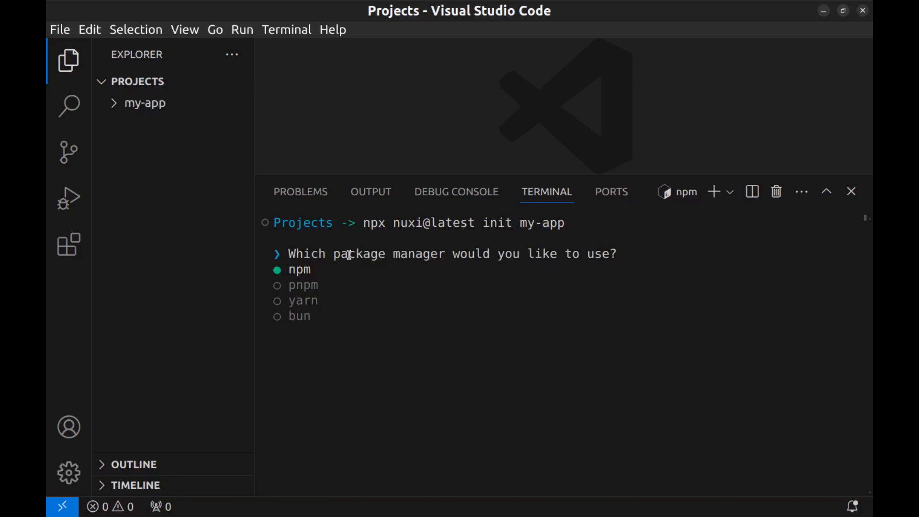
pyautogui.moveTo(439, 362)
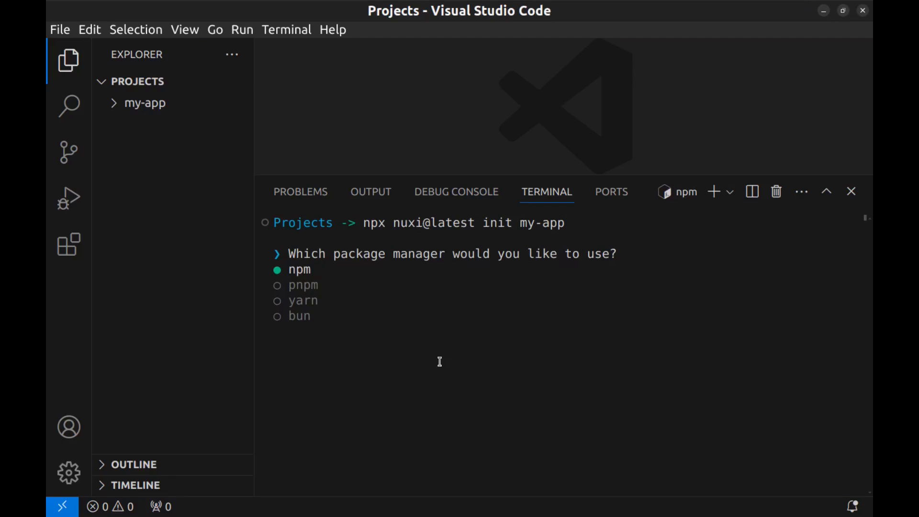
# Step: Choose npm as the package manager and accept initializing a git repository
pyautogui.press('Return')
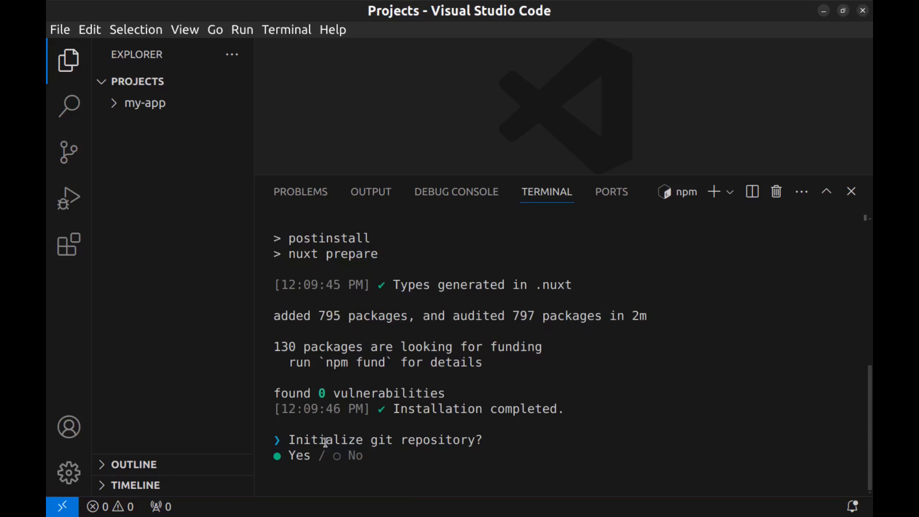
pyautogui.moveTo(404, 468)
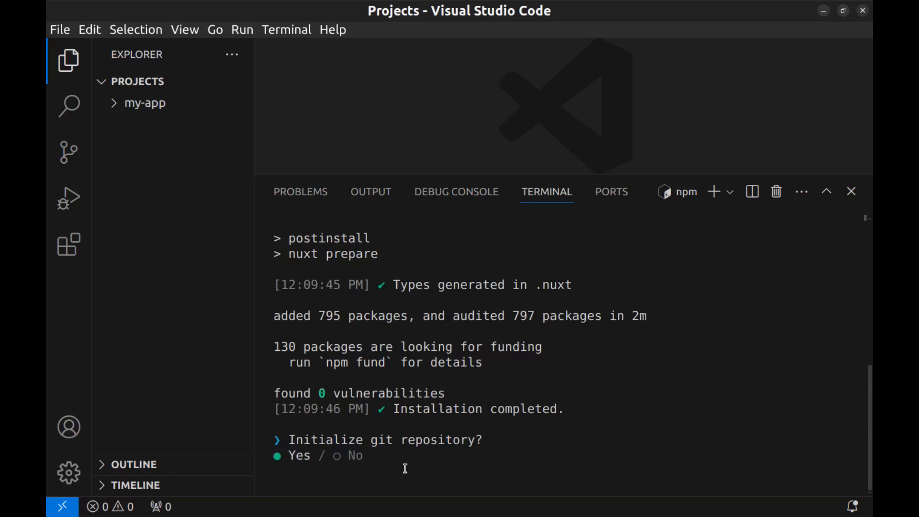
pyautogui.press('Return')
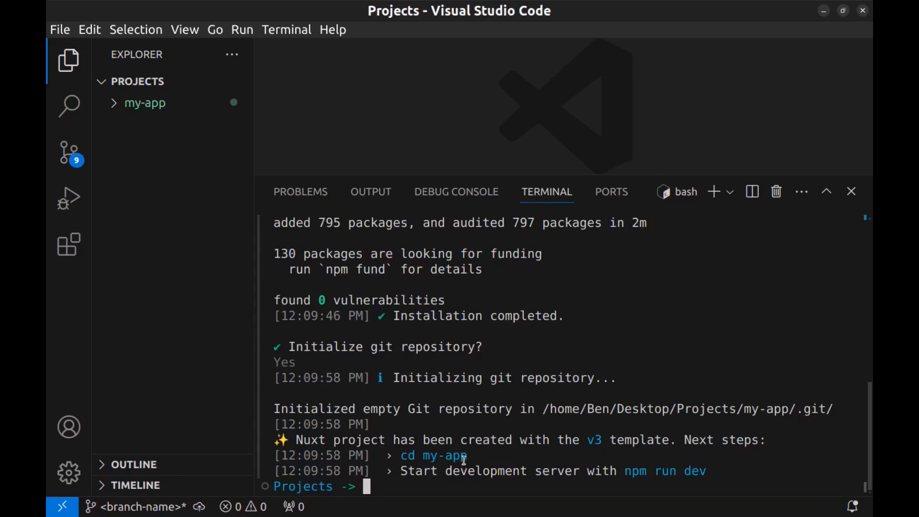
pyautogui.moveTo(644, 487)
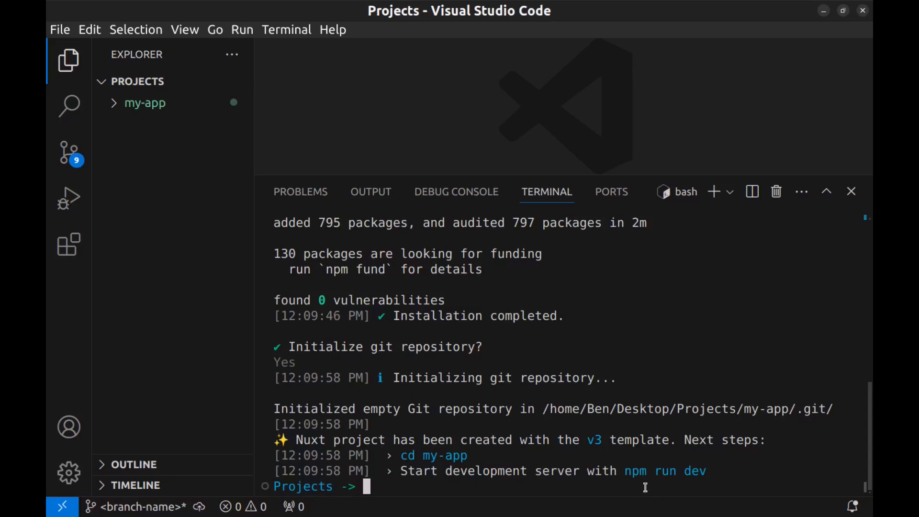
# Step: Move into my-app and start the dev server with 'npm run dev' at localhost:3000
pyautogui.write('cd my')
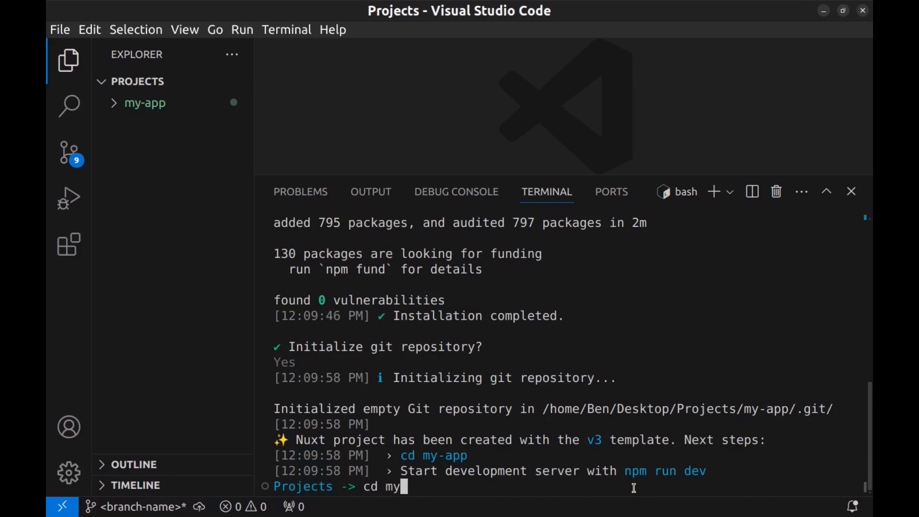
pyautogui.press('Return')
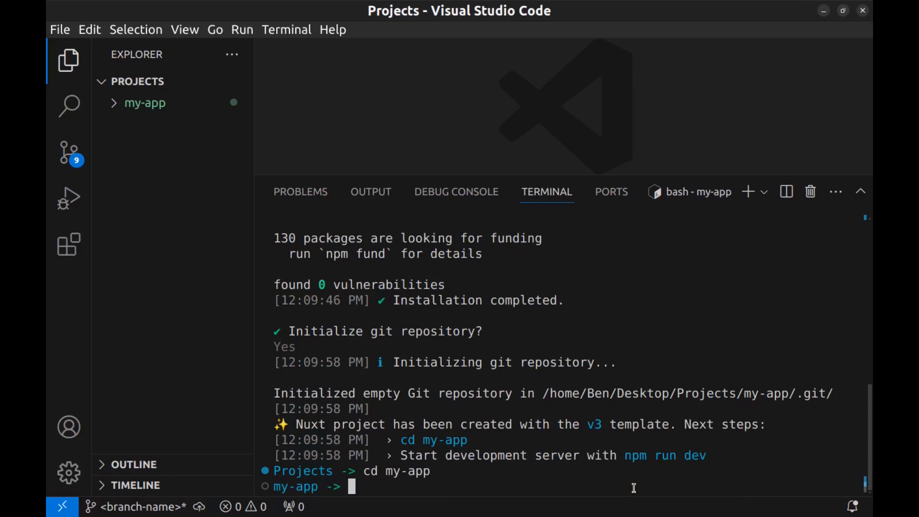
pyautogui.write('npm run d')
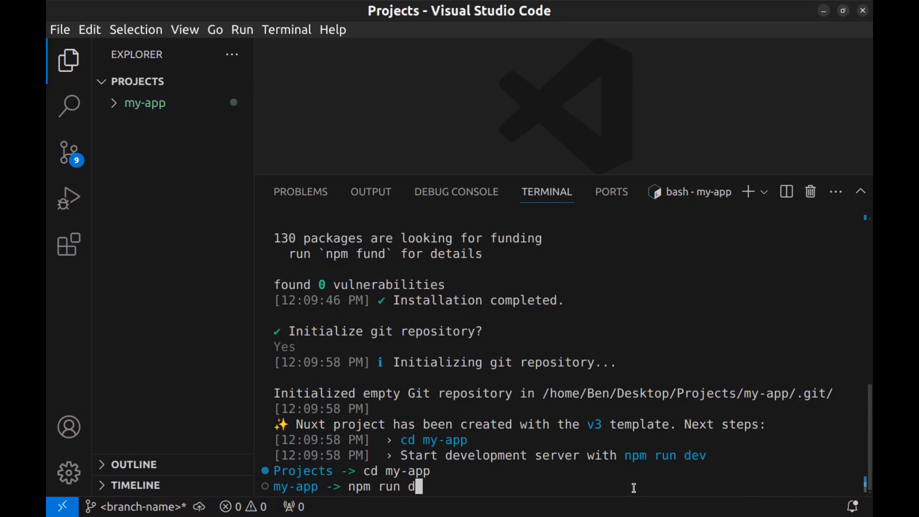
pyautogui.press('Return')
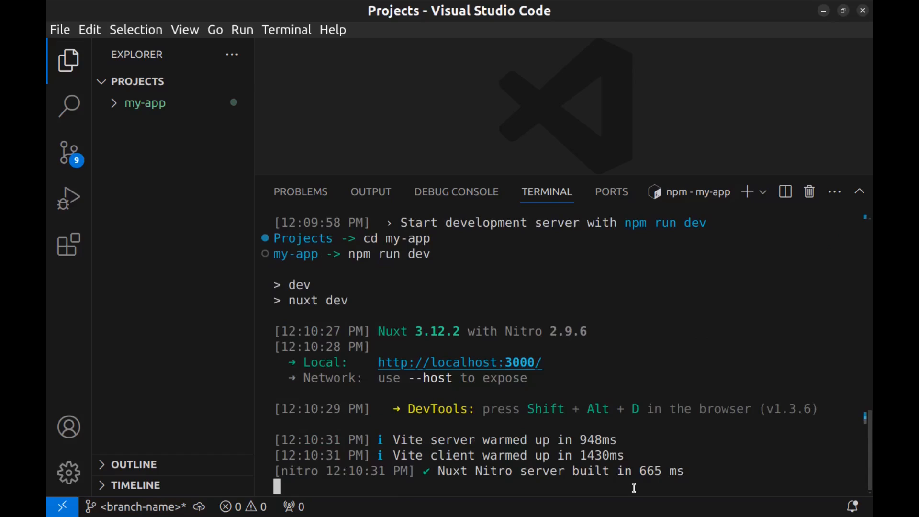
pyautogui.moveTo(480, 366)
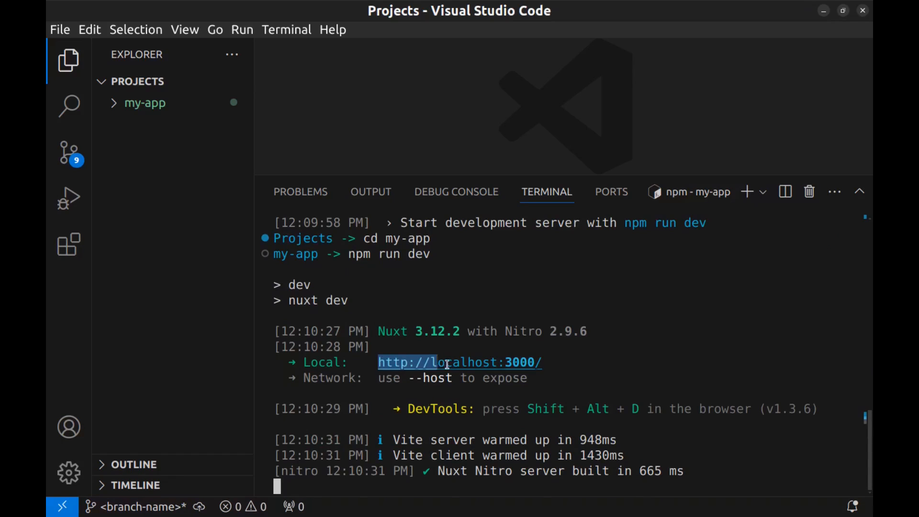
pyautogui.rightClick(445, 363)
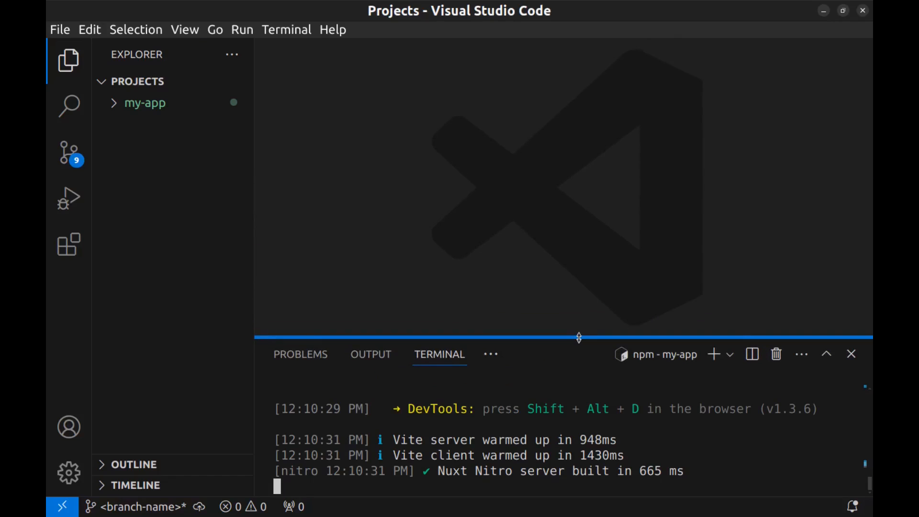
pyautogui.moveTo(185, 35)
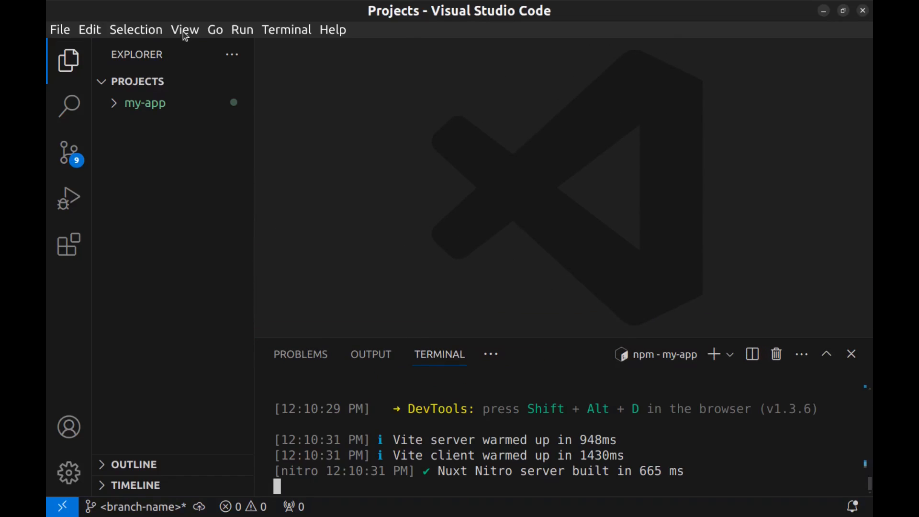
pyautogui.click(185, 29)
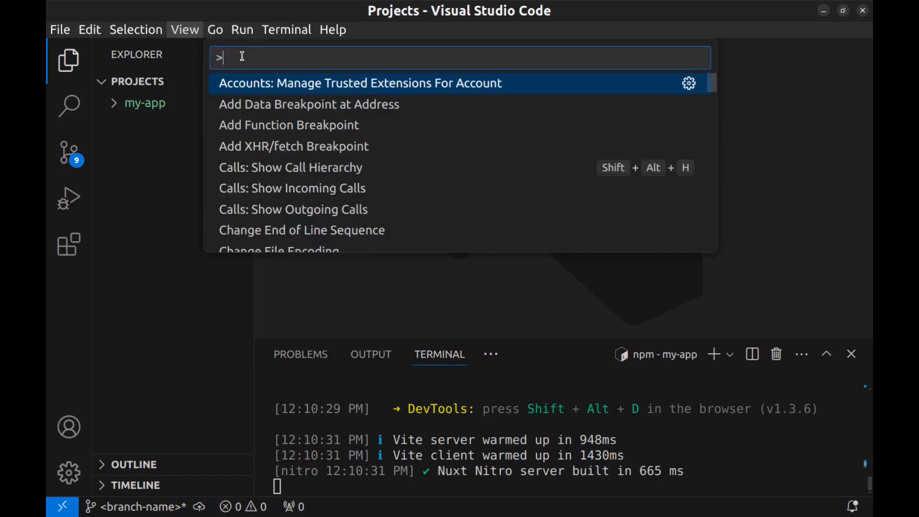
pyautogui.write('brow')
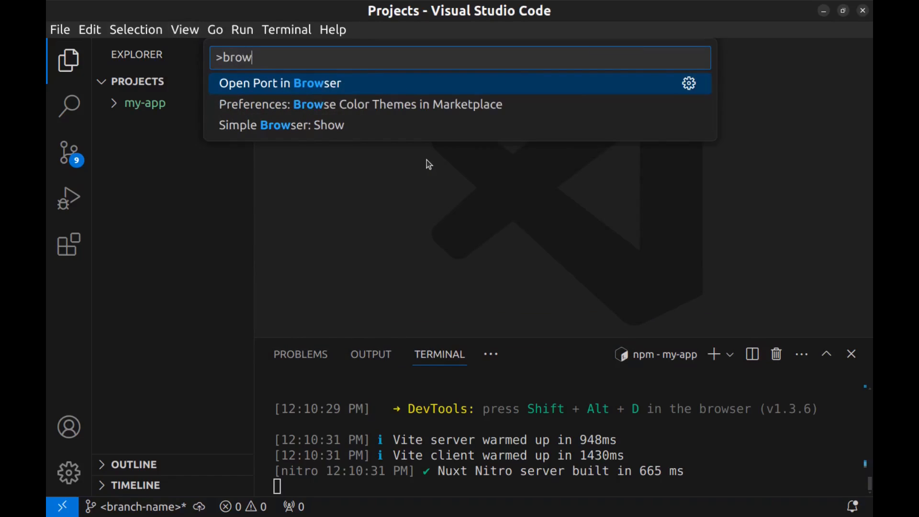
pyautogui.write('ser')
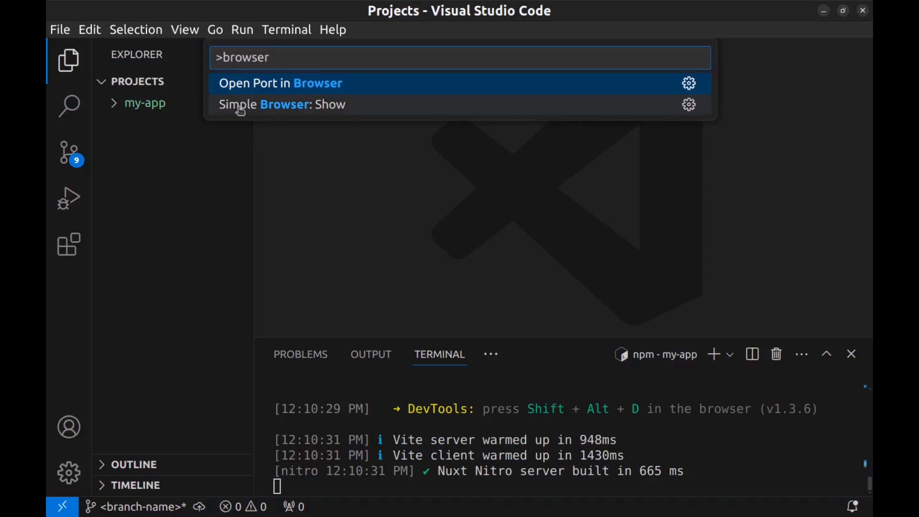
pyautogui.click(282, 104)
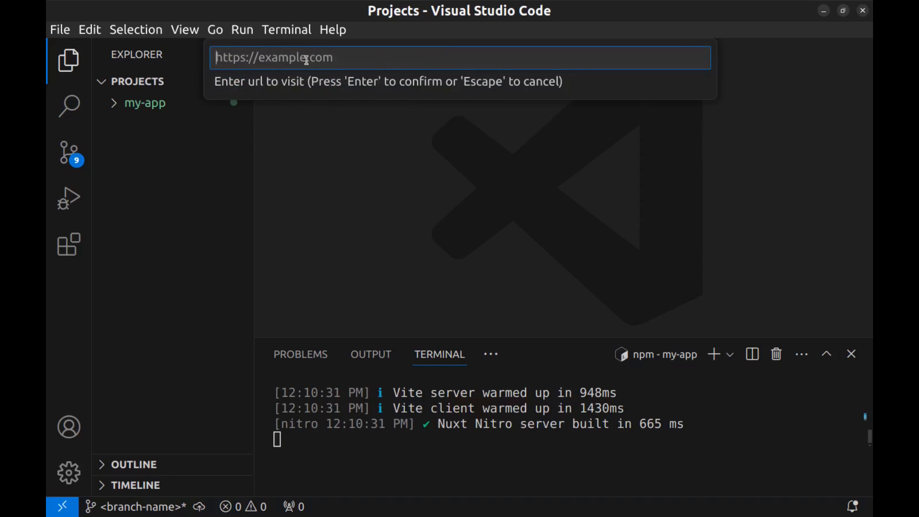
pyautogui.write('http://localhost:3000/')
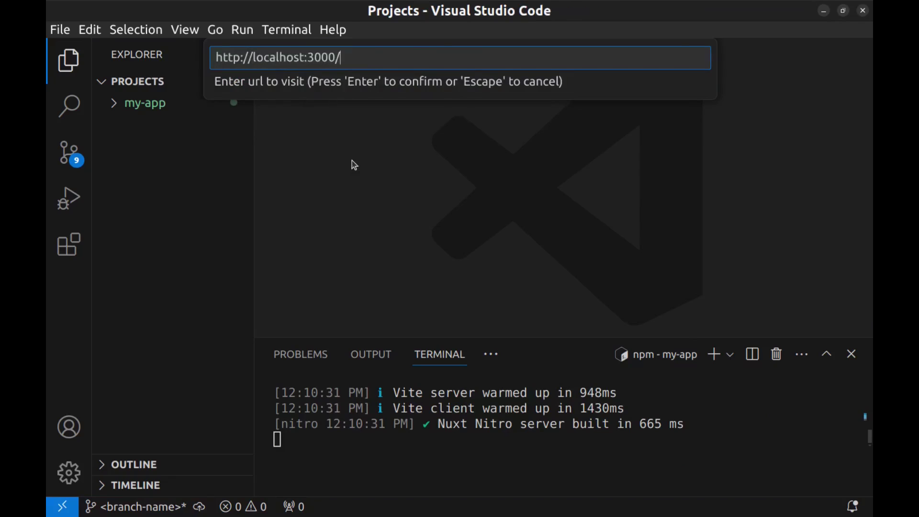
pyautogui.press('Return')
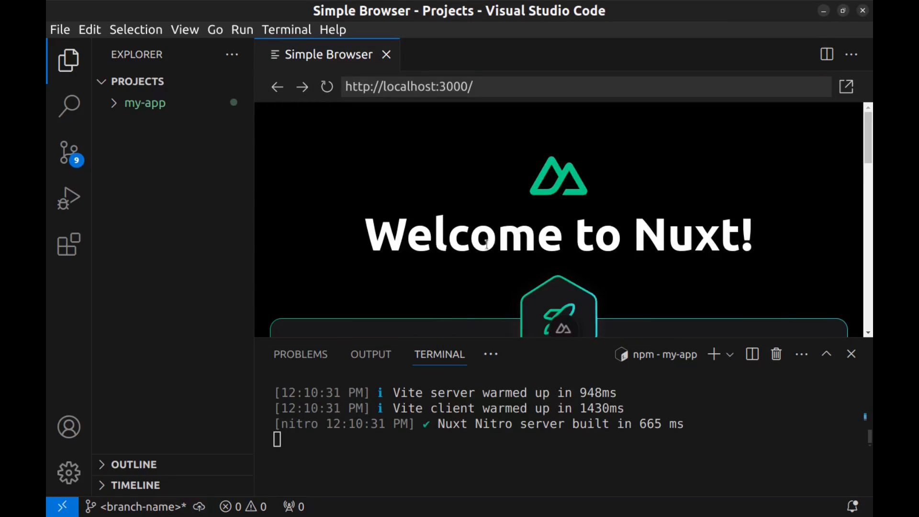
pyautogui.moveTo(769, 325)
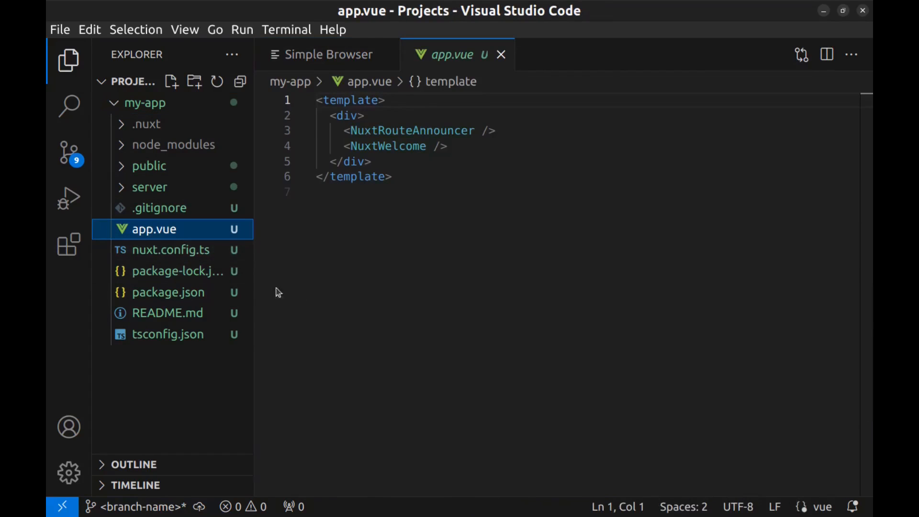
pyautogui.moveTo(437, 211)
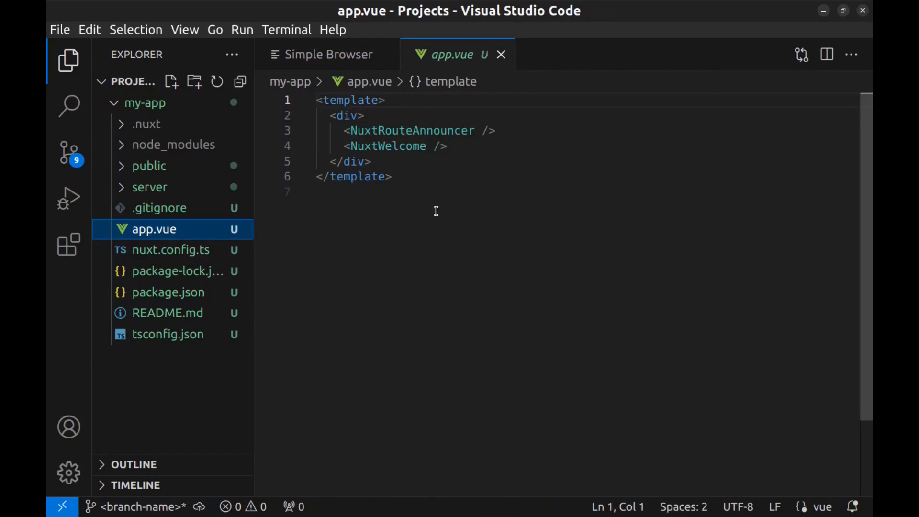
# Step: Delete the NuxtRouteAnnouncer and NuxtWelcome lines from app.vue, leaving an empty div
pyautogui.click(329, 54)
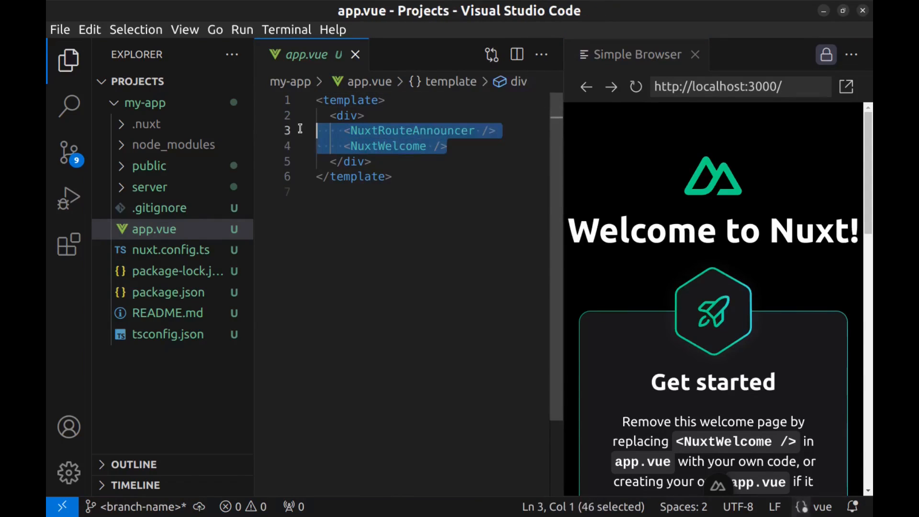
pyautogui.press('Delete')
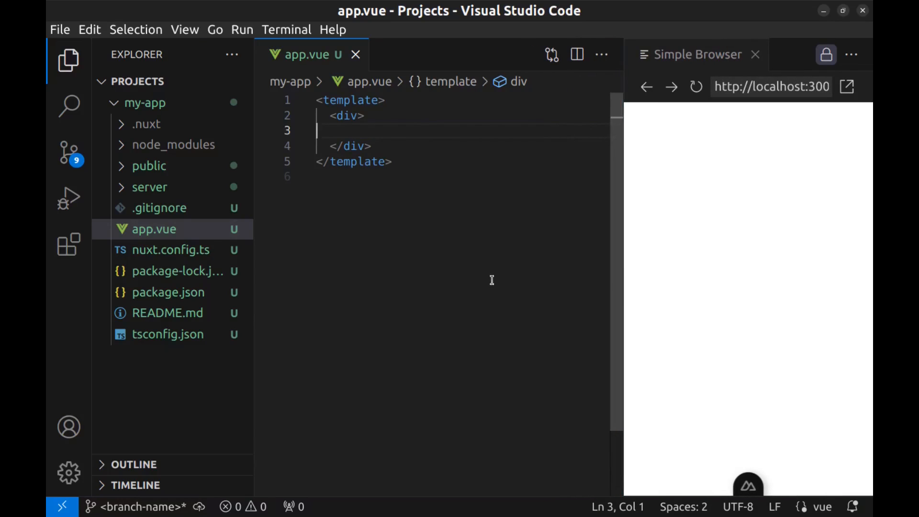
# Step: Add a text input with placeholder 'Name' and a Send button, then test typing in the preview
pyautogui.write('in')
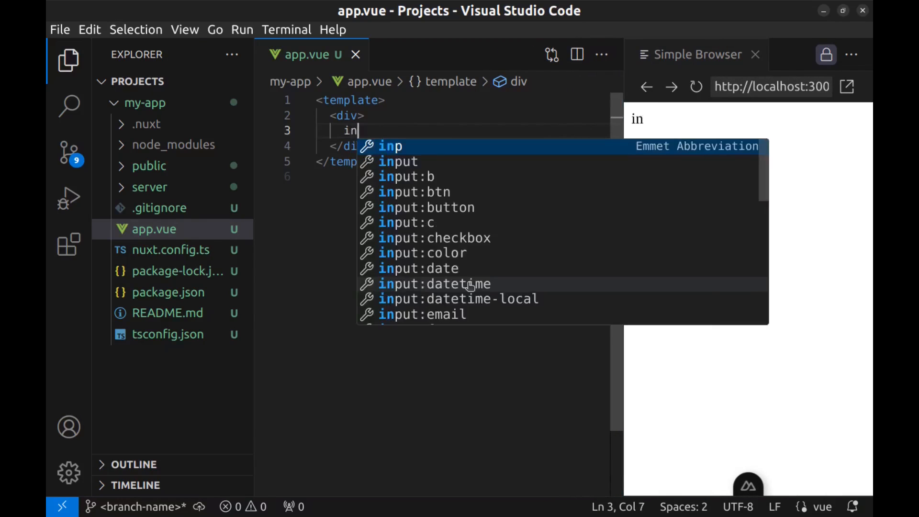
pyautogui.click(399, 162)
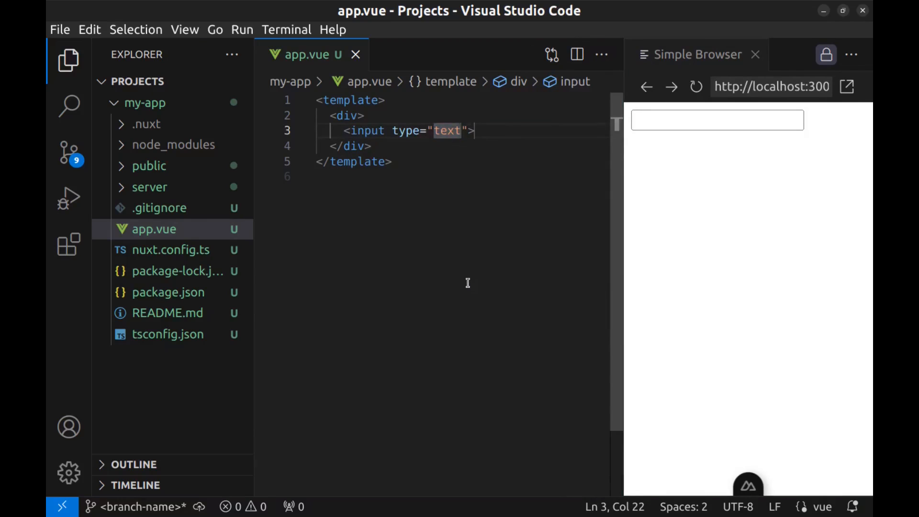
pyautogui.write('placeholder=""')
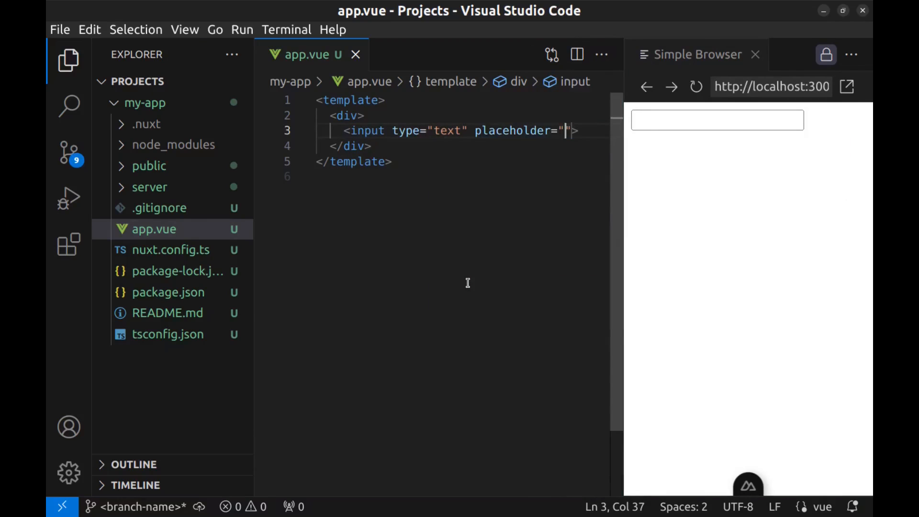
pyautogui.write('Name')
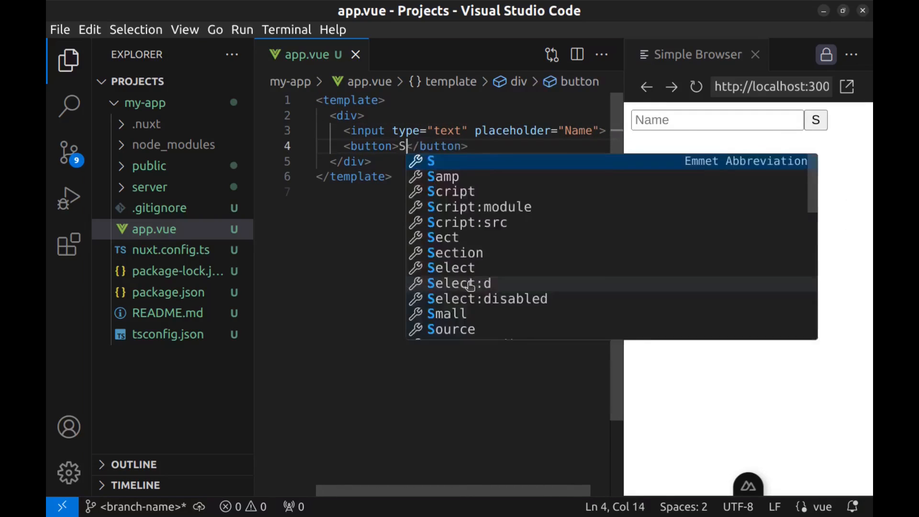
pyautogui.write('end')
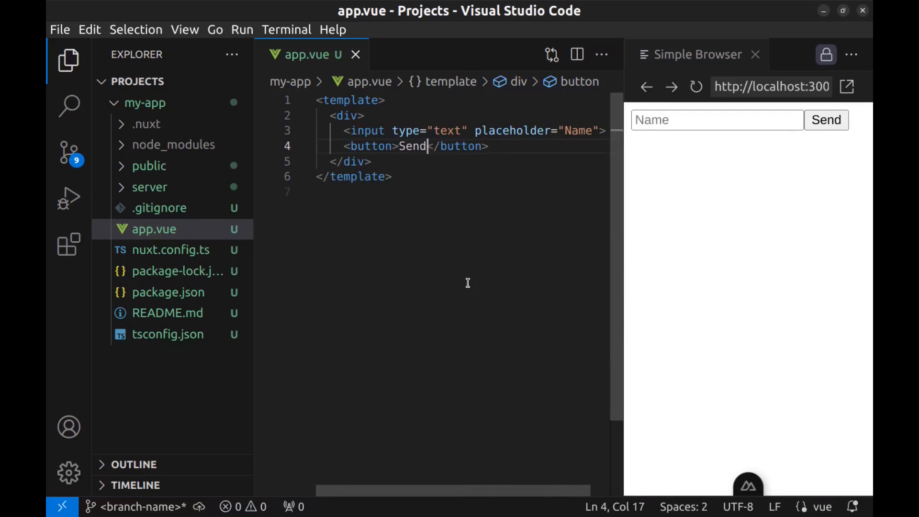
pyautogui.write('asdsad')
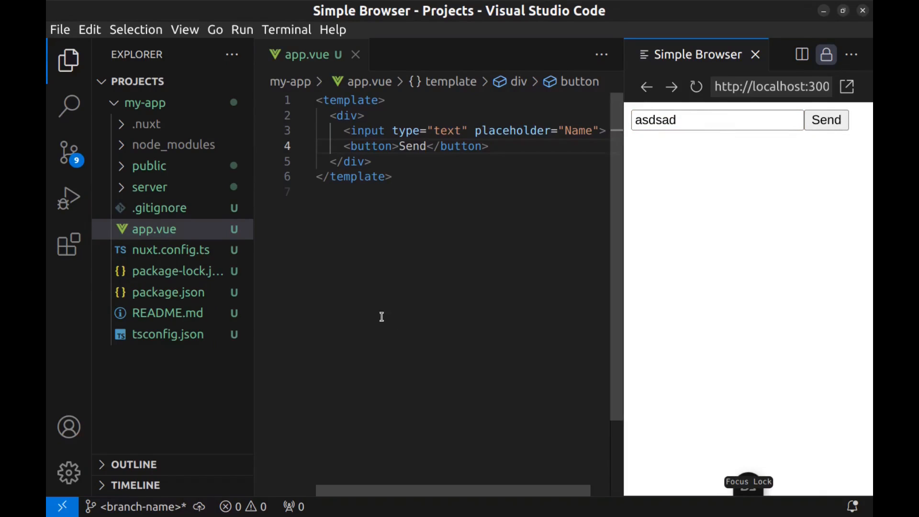
pyautogui.moveTo(150, 187)
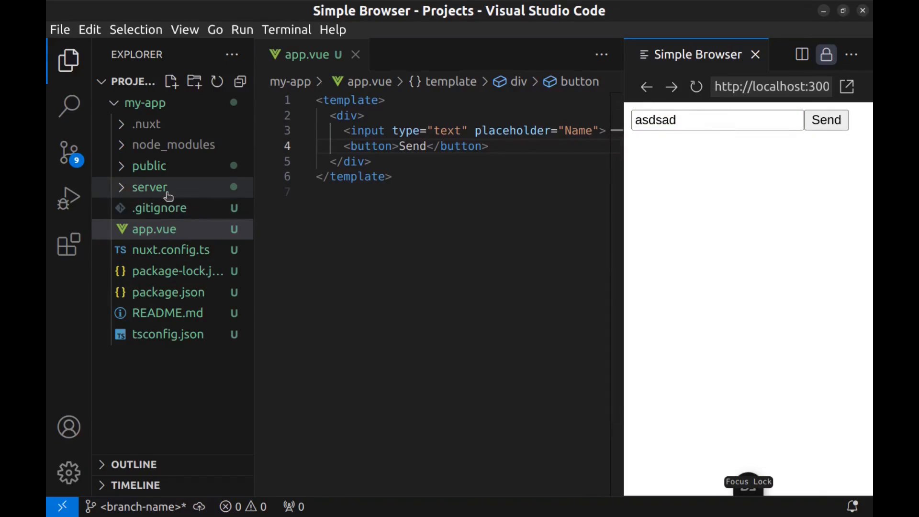
# Step: Create an api folder under server containing a new empty Name.ts file
pyautogui.click(151, 187)
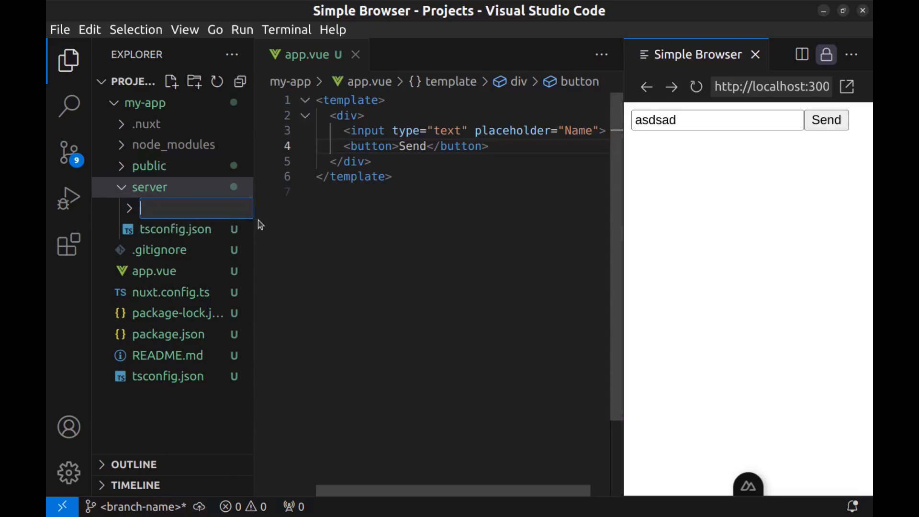
pyautogui.write('api')
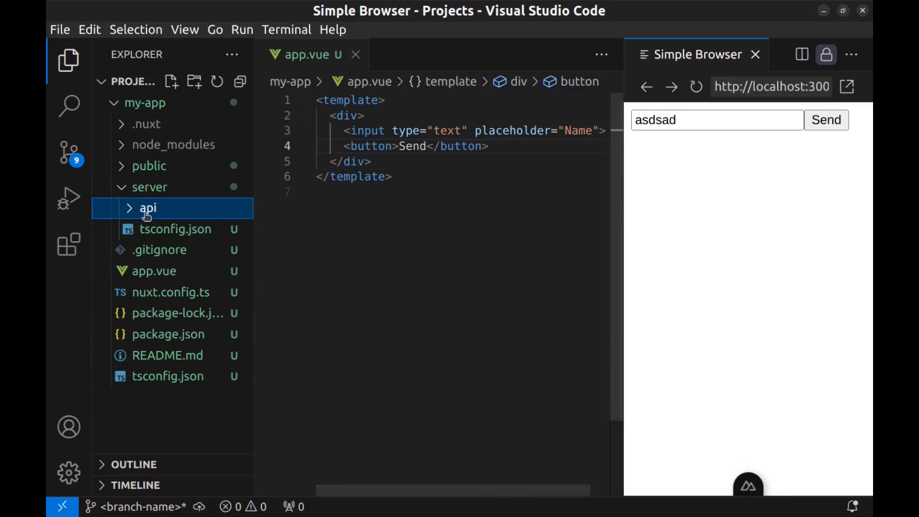
pyautogui.rightClick(148, 208)
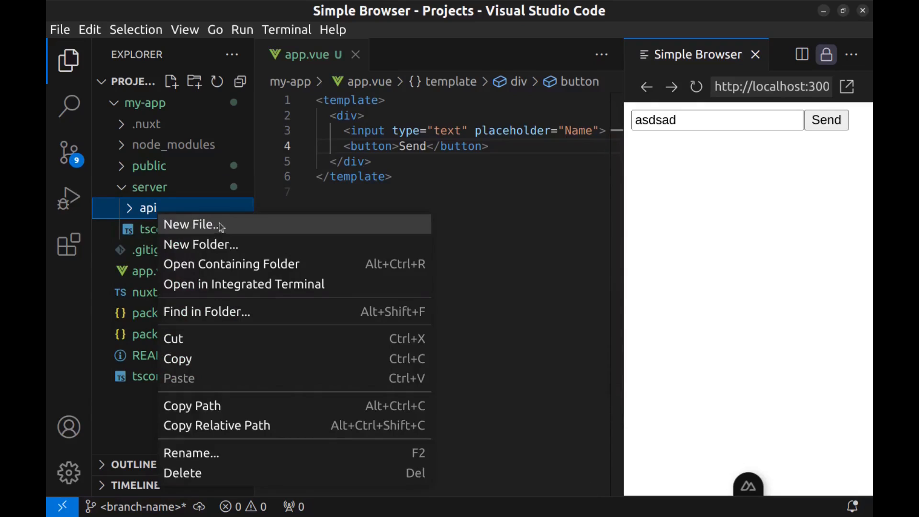
pyautogui.click(194, 224)
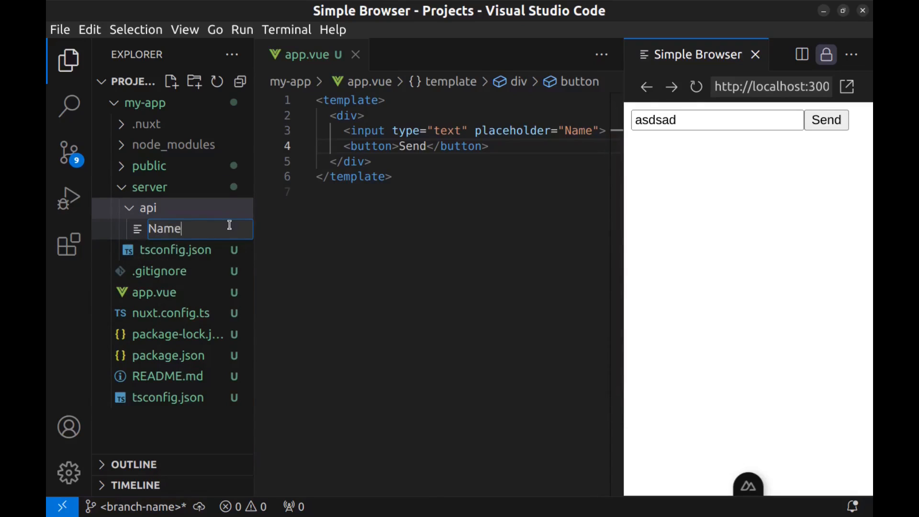
pyautogui.press('Return')
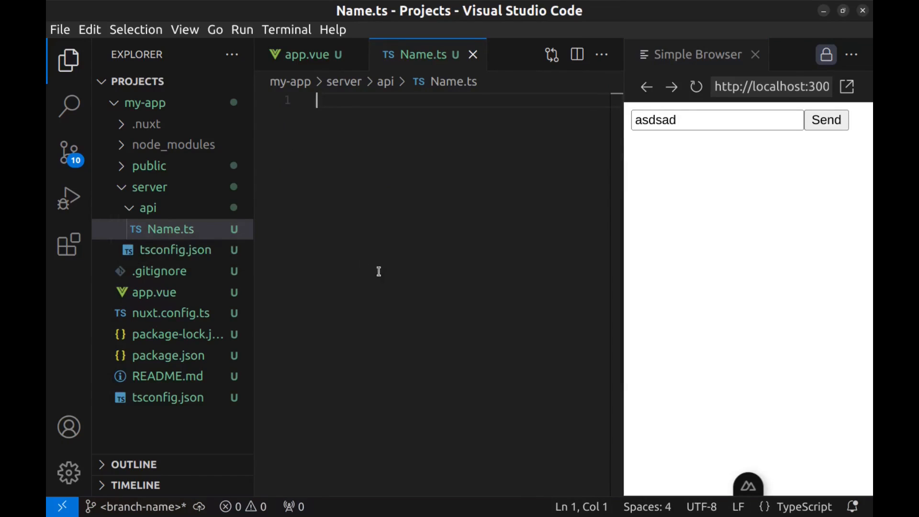
pyautogui.moveTo(75, 67)
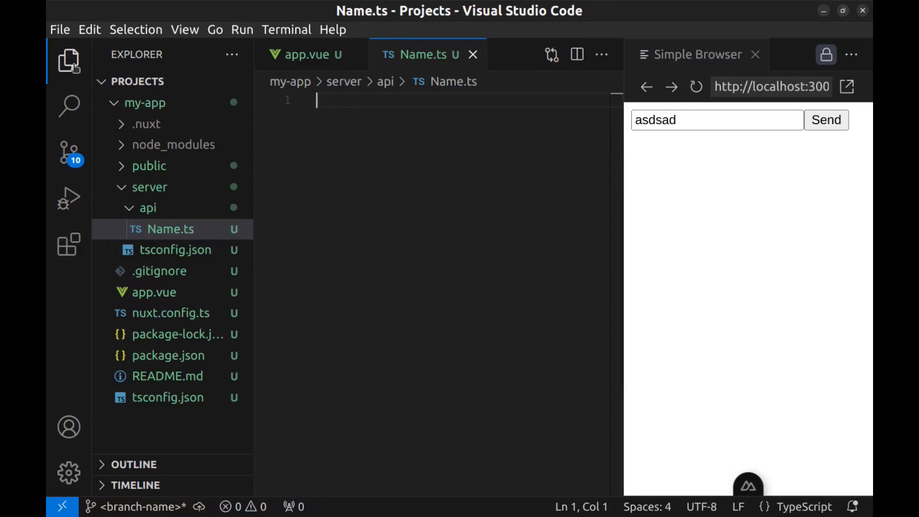
# Step: Write export default defineEventHandler(async (event)=>{ }) in Name.ts with the sidebar hidden
pyautogui.click(69, 61)
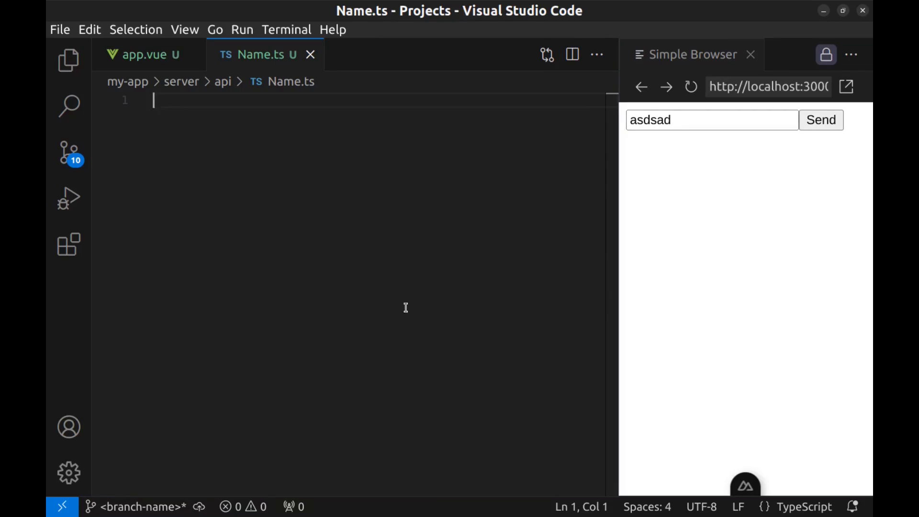
pyautogui.write('export default d')
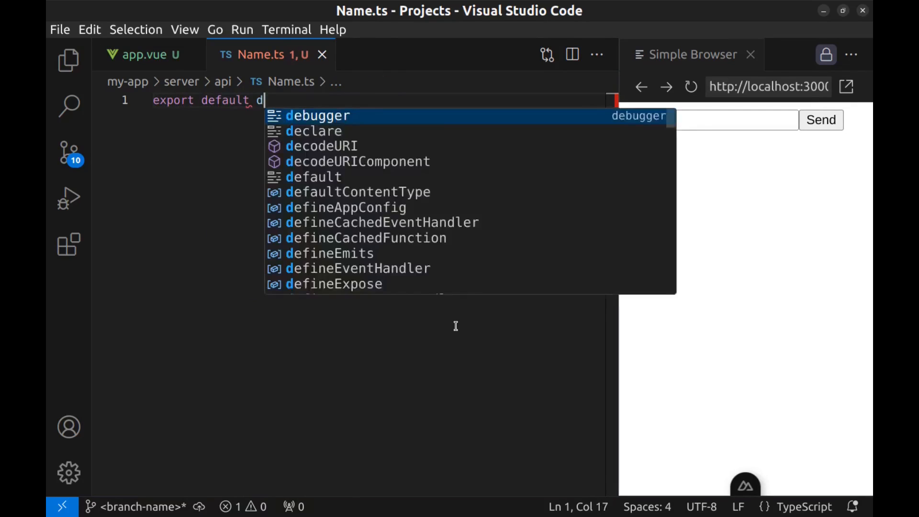
pyautogui.write('efineEventHandler')
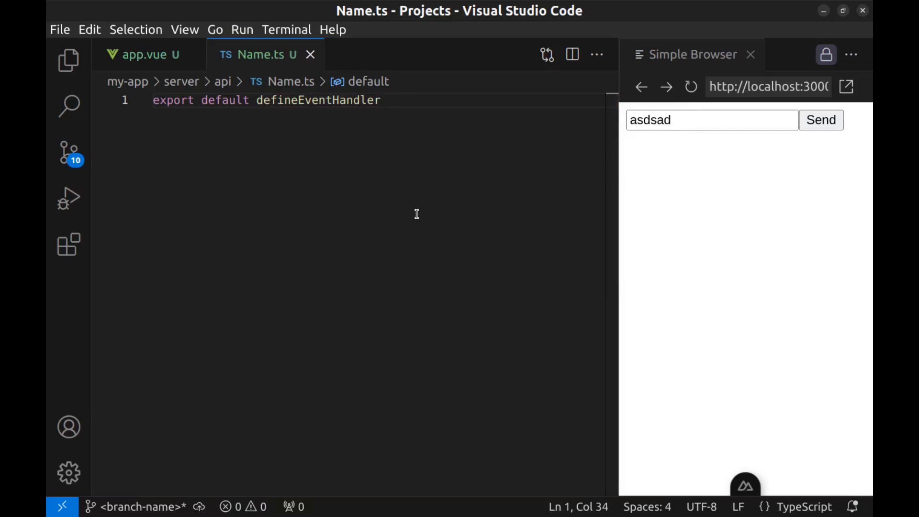
pyautogui.write('(async')
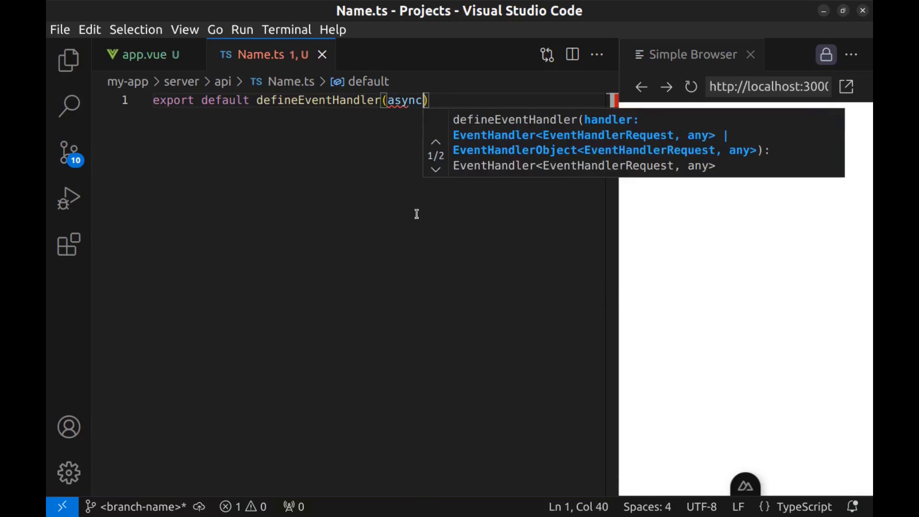
pyautogui.write('(event')
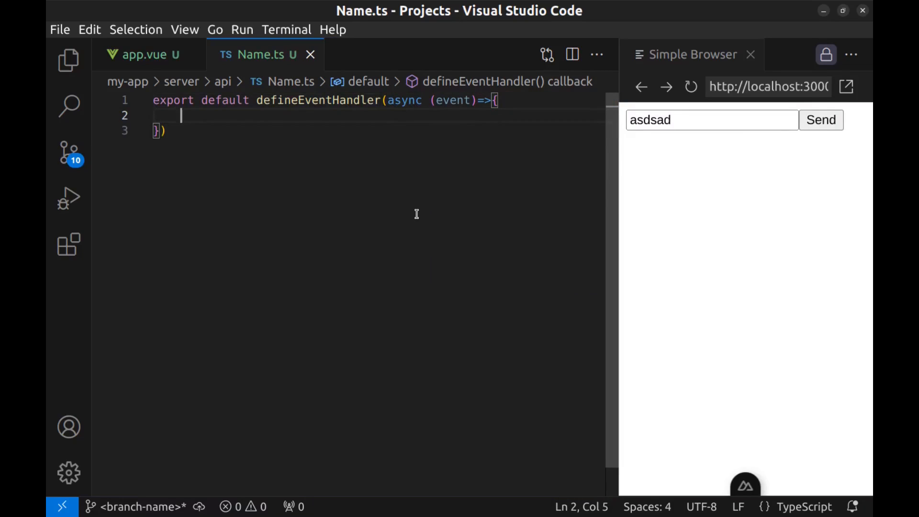
pyautogui.moveTo(296, 137)
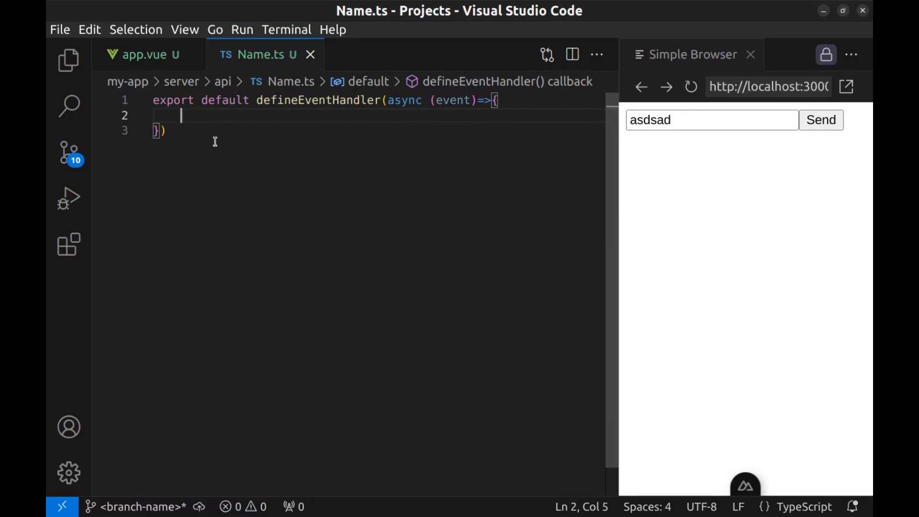
# Step: Add a <script setup lang="ts"> block in app.vue declaring const nameInput = ref('')
pyautogui.click(144, 54)
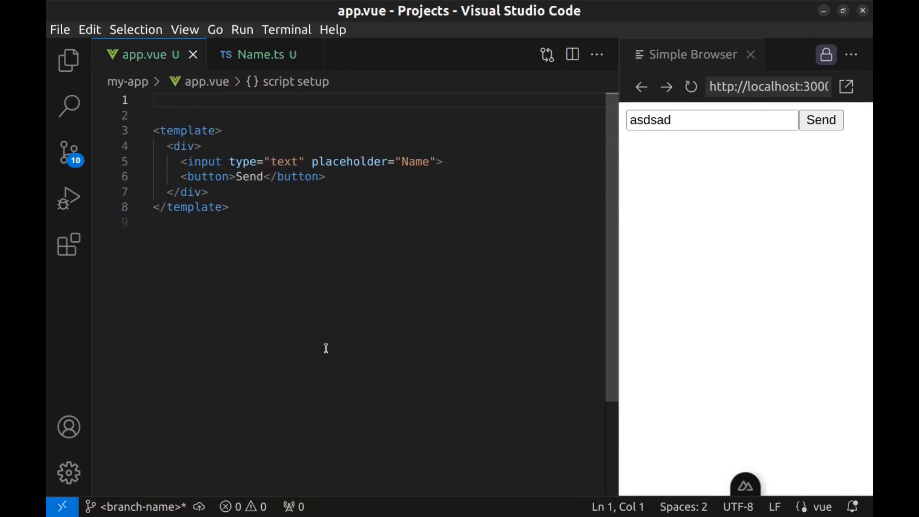
pyautogui.write('<script setup')
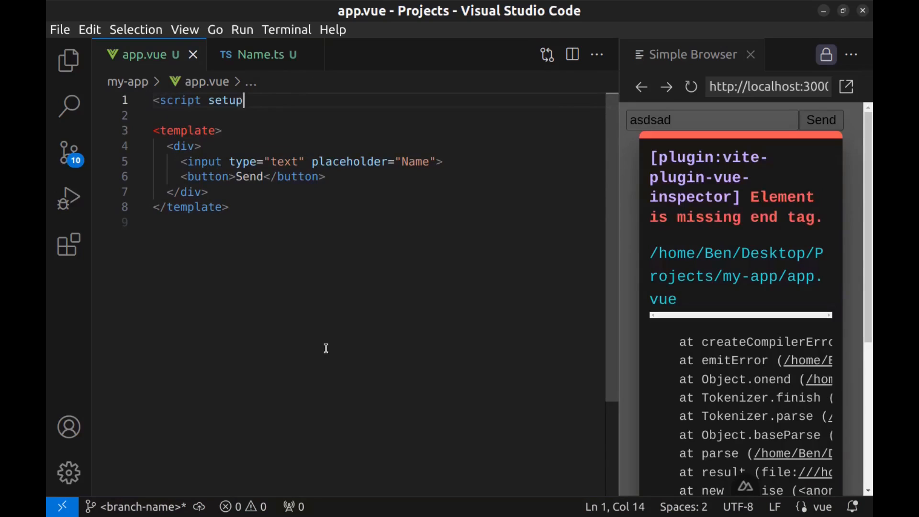
pyautogui.write('lang="ts">')
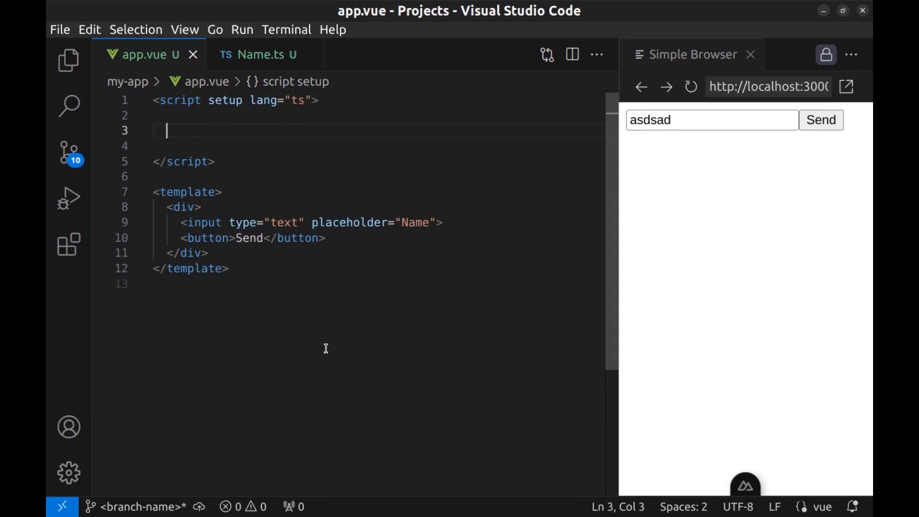
pyautogui.moveTo(346, 333)
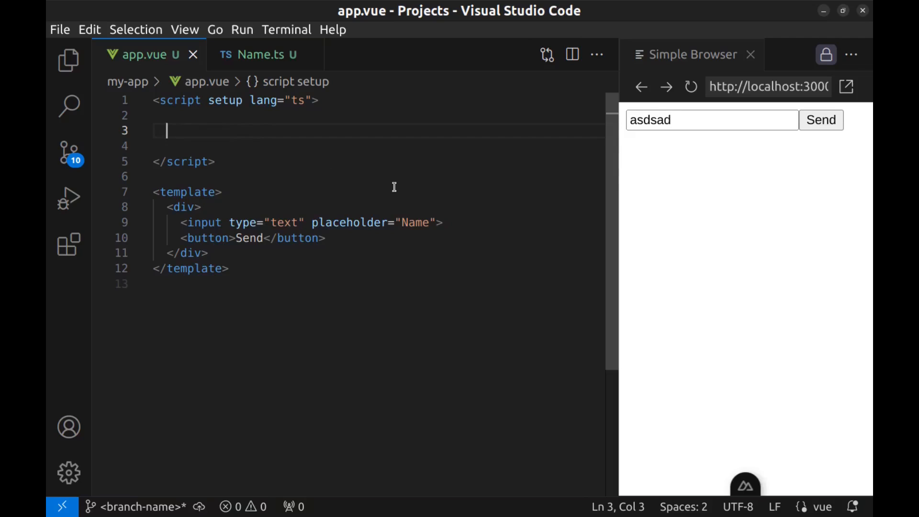
pyautogui.write('const')
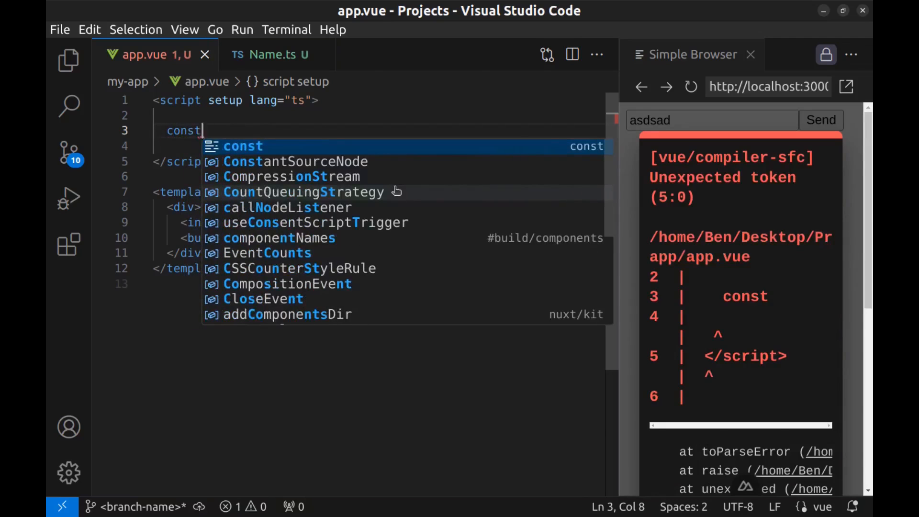
pyautogui.write("nameInput = ref('")
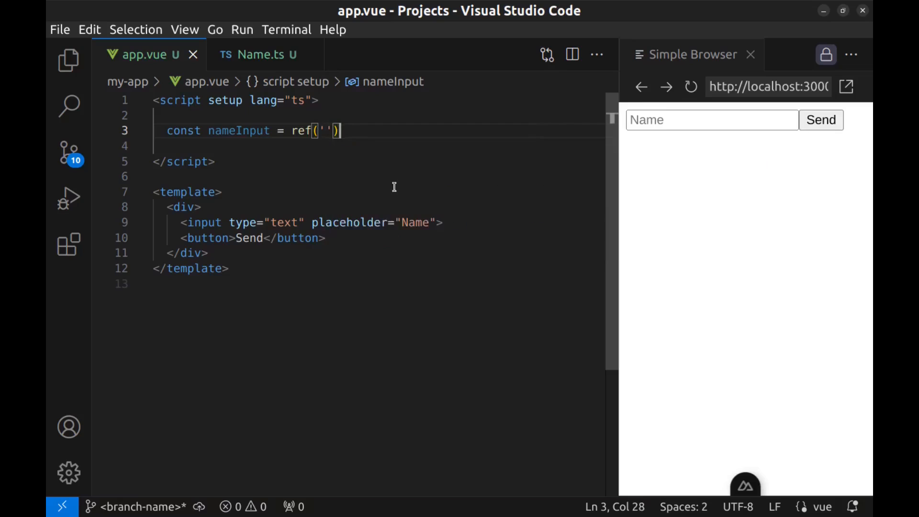
pyautogui.write(';')
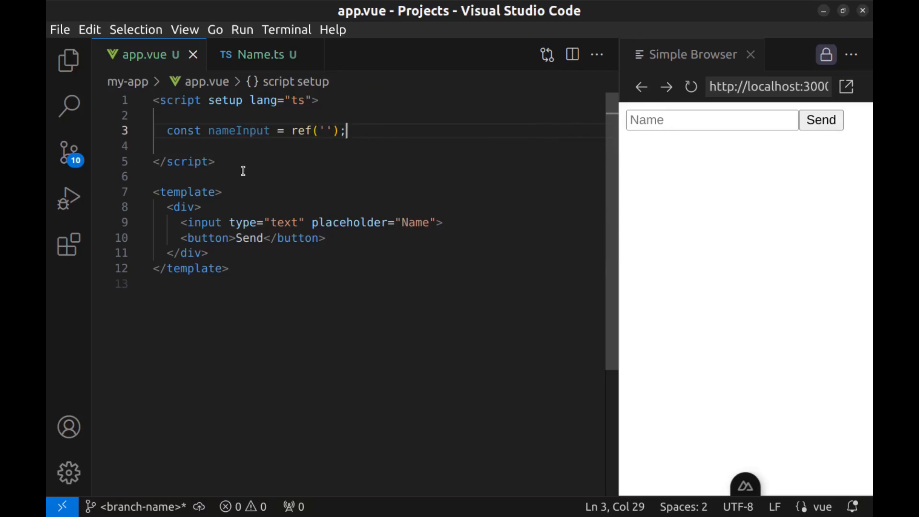
# Step: Bind the Name text input to nameInput with v-model="nameInput"
pyautogui.click(226, 222)
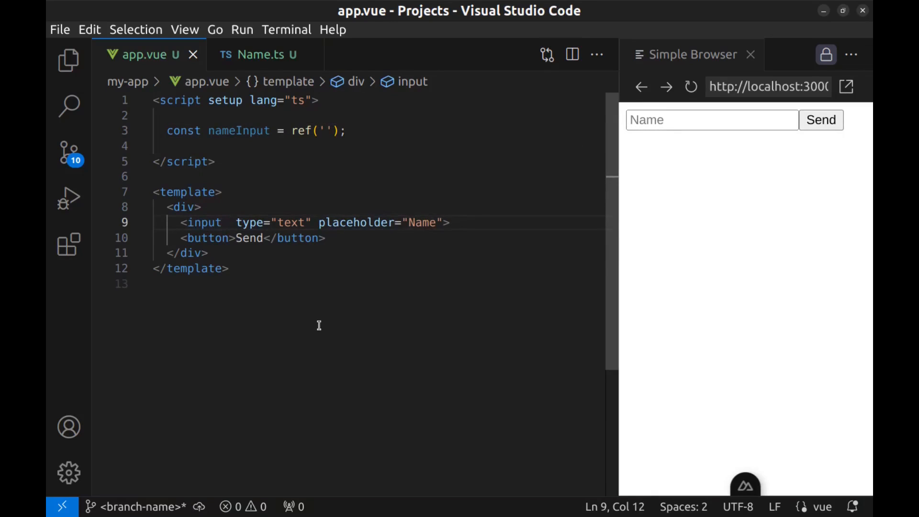
pyautogui.write('v-model="')
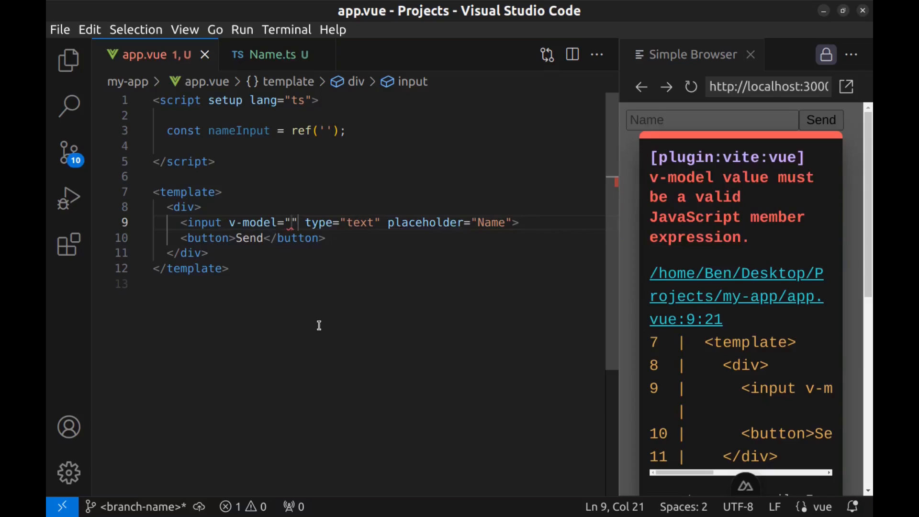
pyautogui.doubleClick(237, 131)
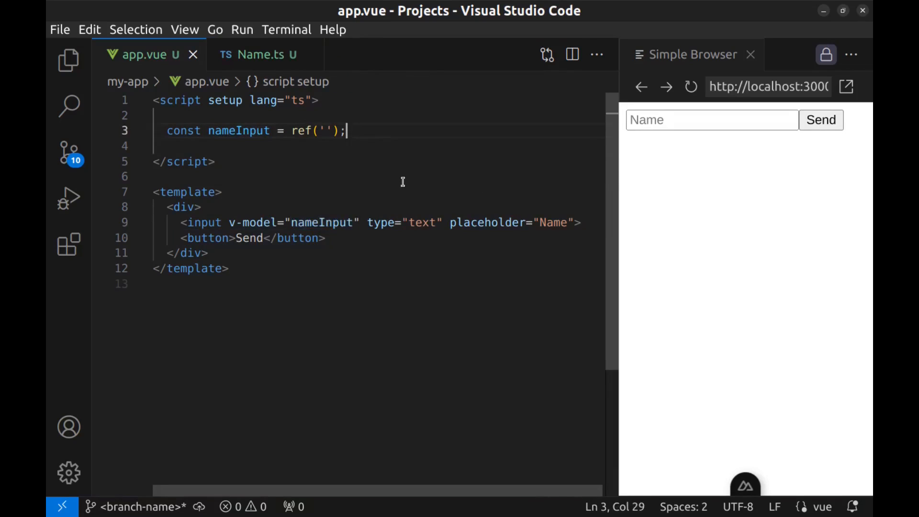
# Step: Write an empty submit() function and begin a $fetch("/api/Name") call inside it
pyautogui.write('function subm')
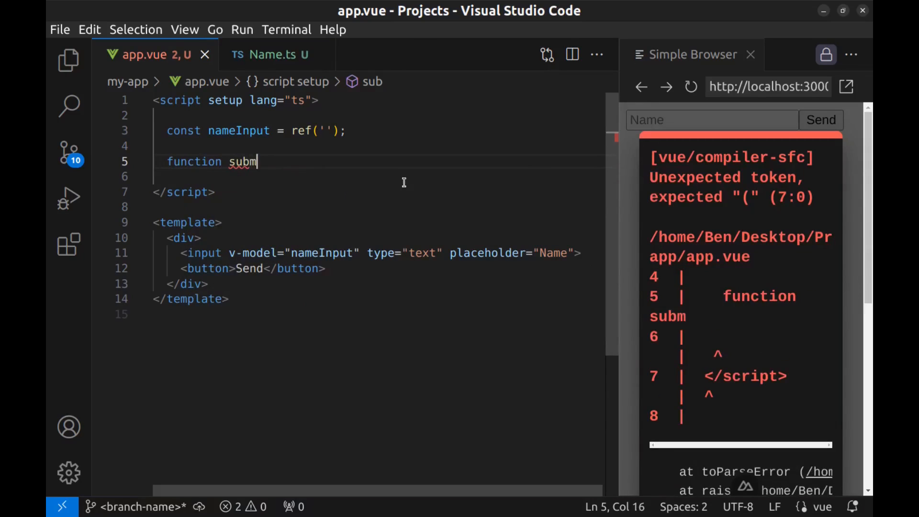
pyautogui.write('it() {')
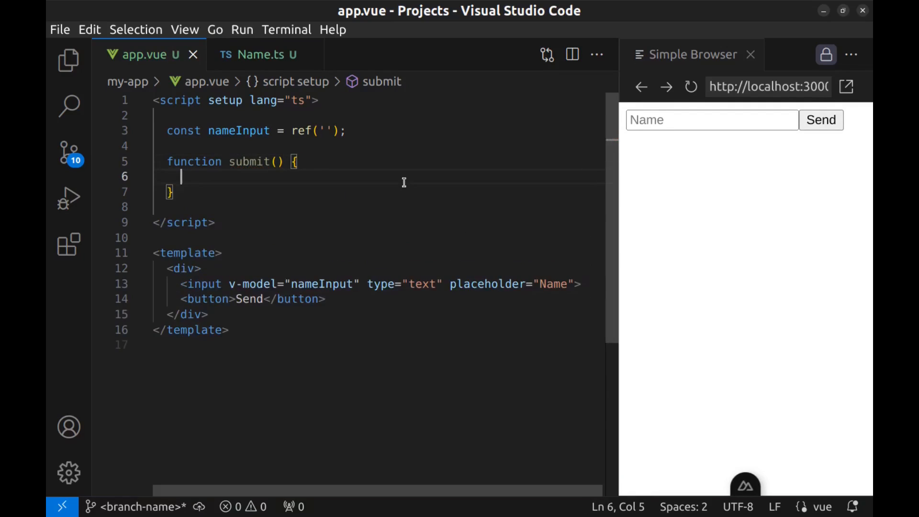
pyautogui.press('Enter')
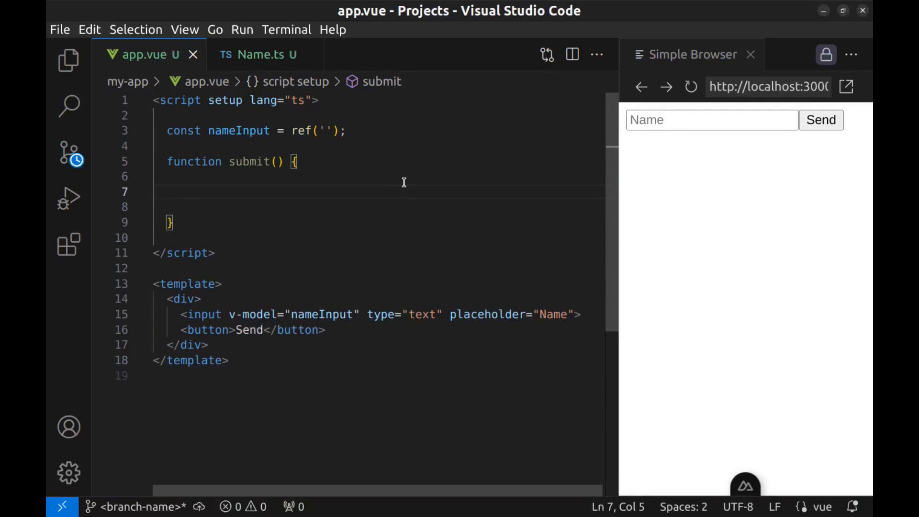
pyautogui.write('$')
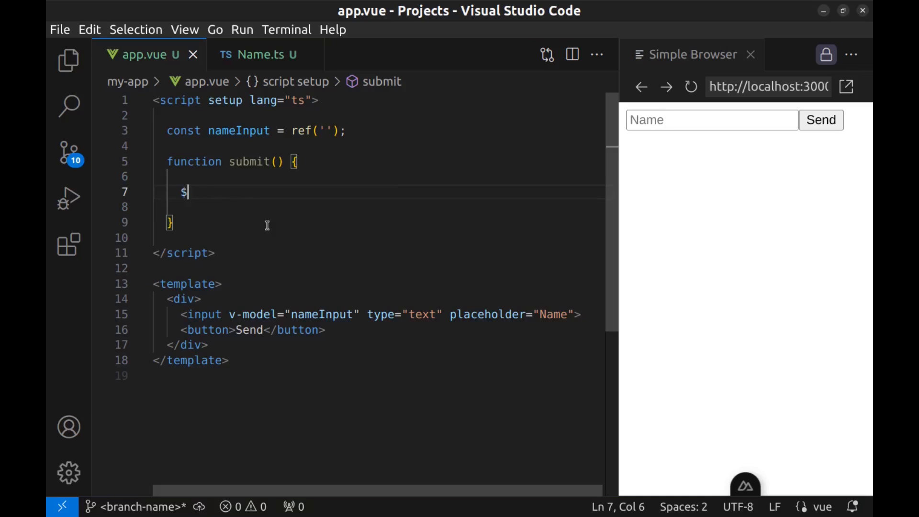
pyautogui.write('fetch("')
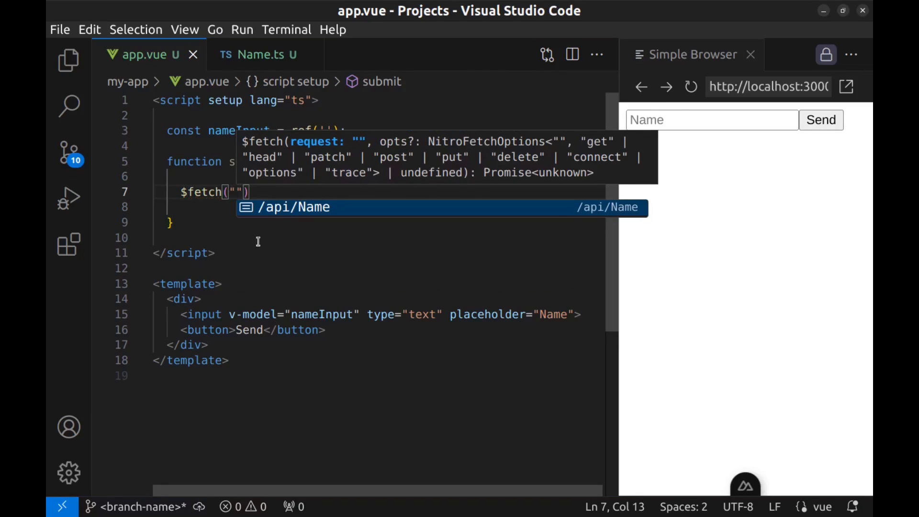
pyautogui.moveTo(328, 207)
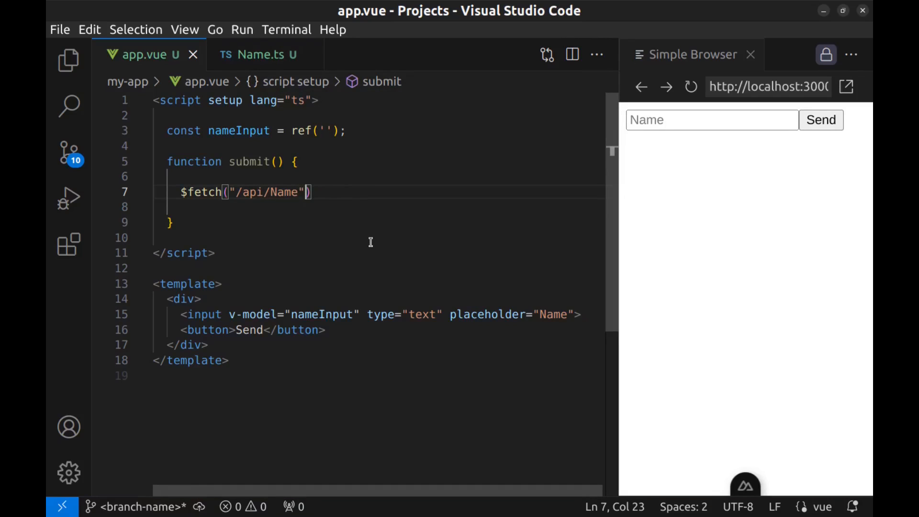
# Step: Give $fetch options { method: "POST", body: { name: nameInput.value } }
pyautogui.press('Enter')
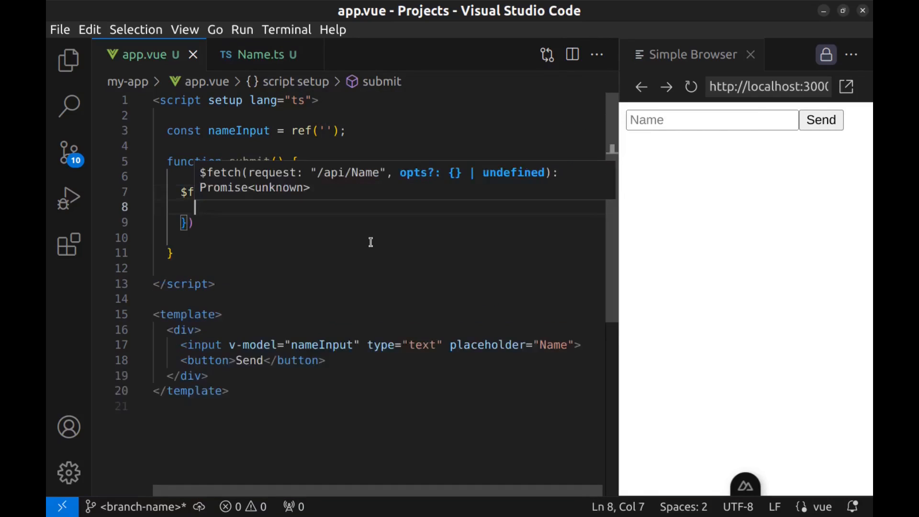
pyautogui.write('method')
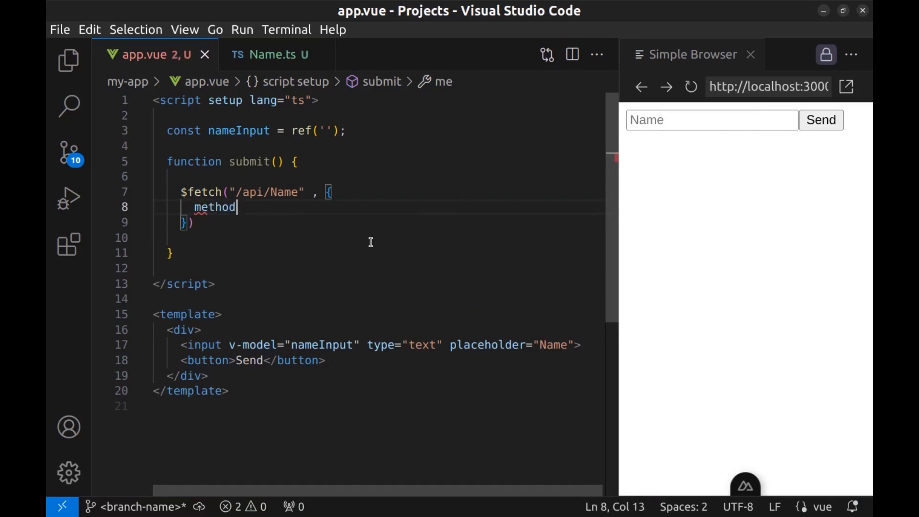
pyautogui.write(': "')
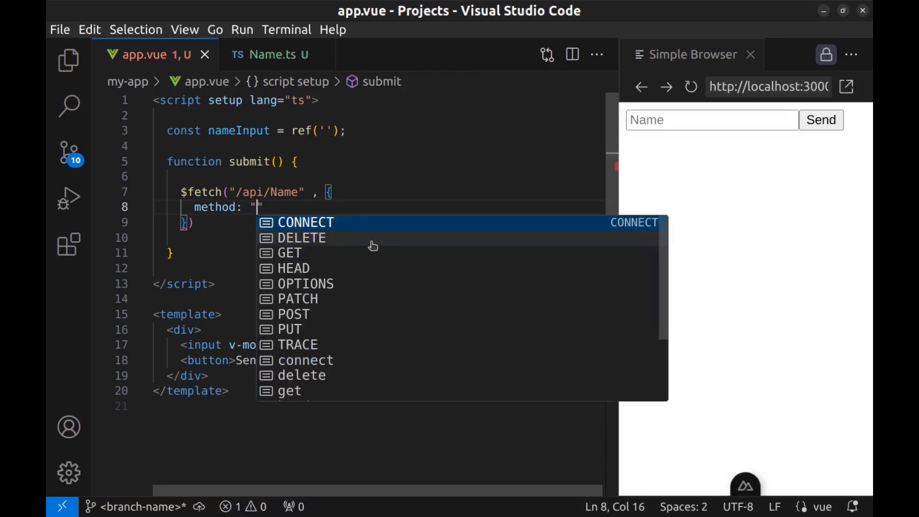
pyautogui.write('POST')
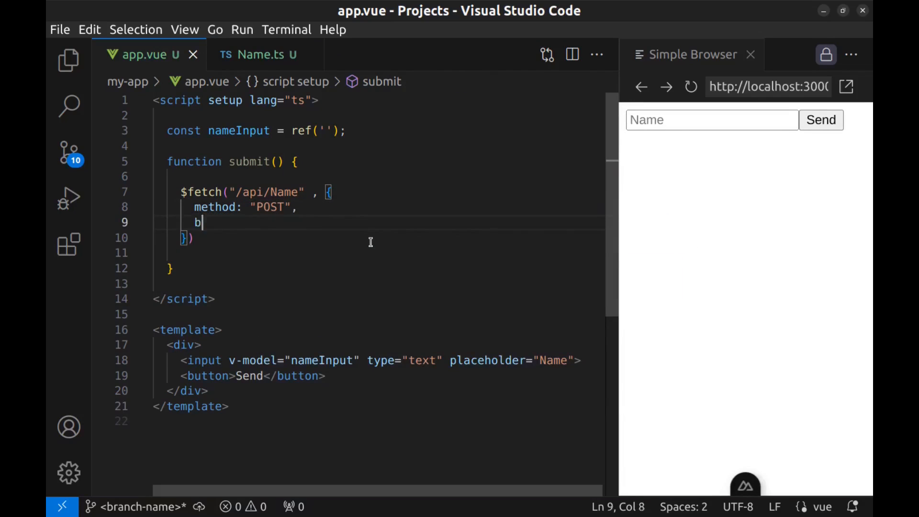
pyautogui.write('ody:')
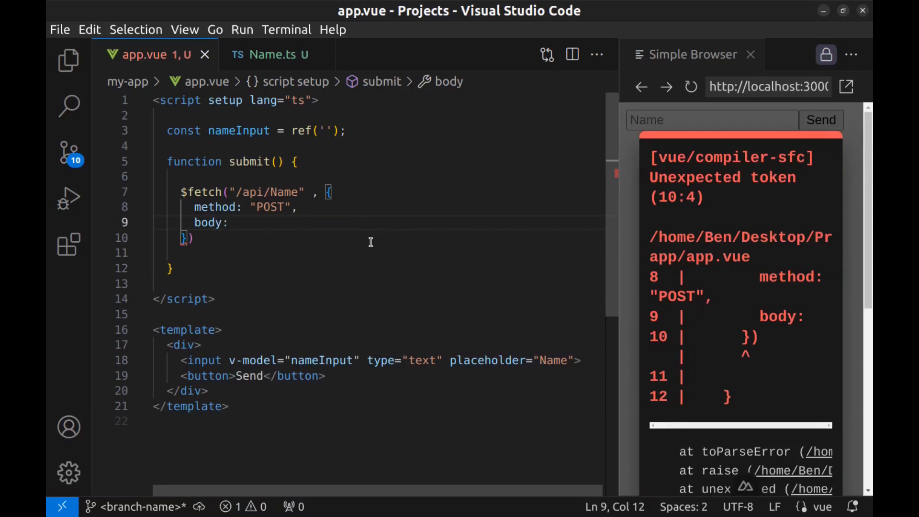
pyautogui.click(208, 223)
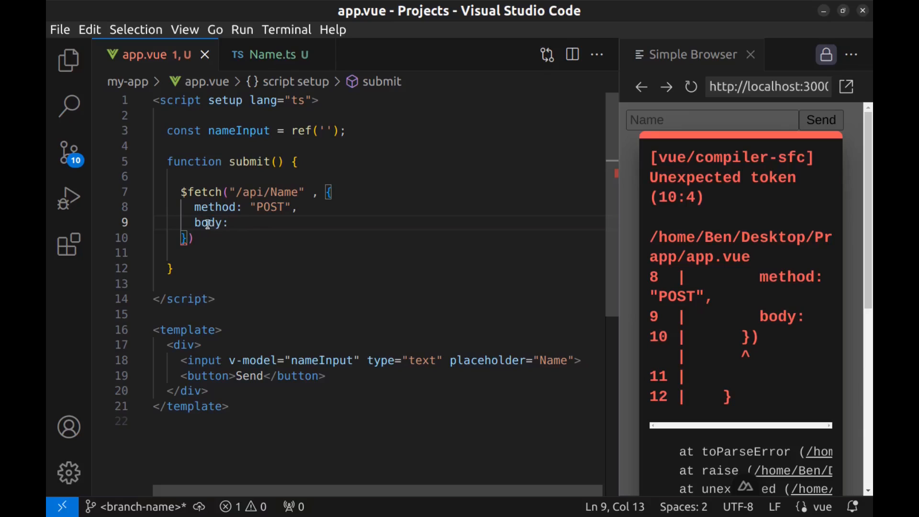
pyautogui.moveTo(281, 289)
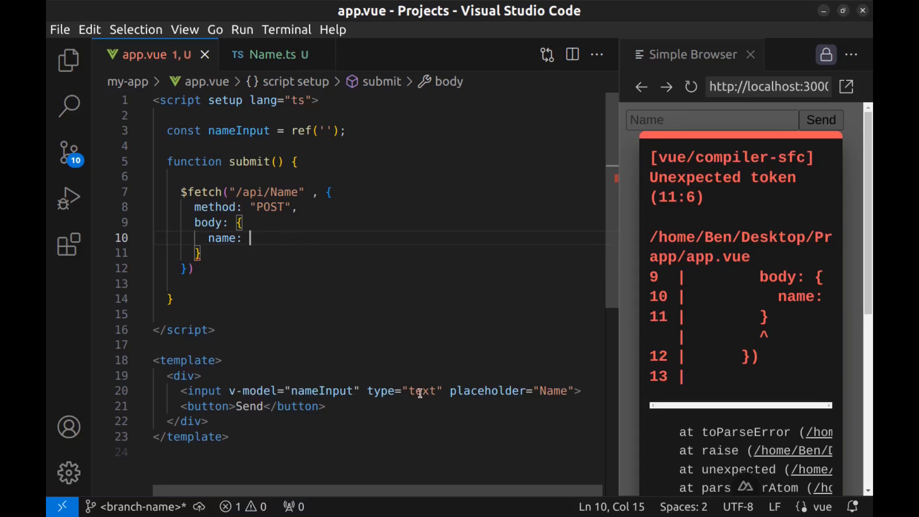
pyautogui.write('nameInput.value')
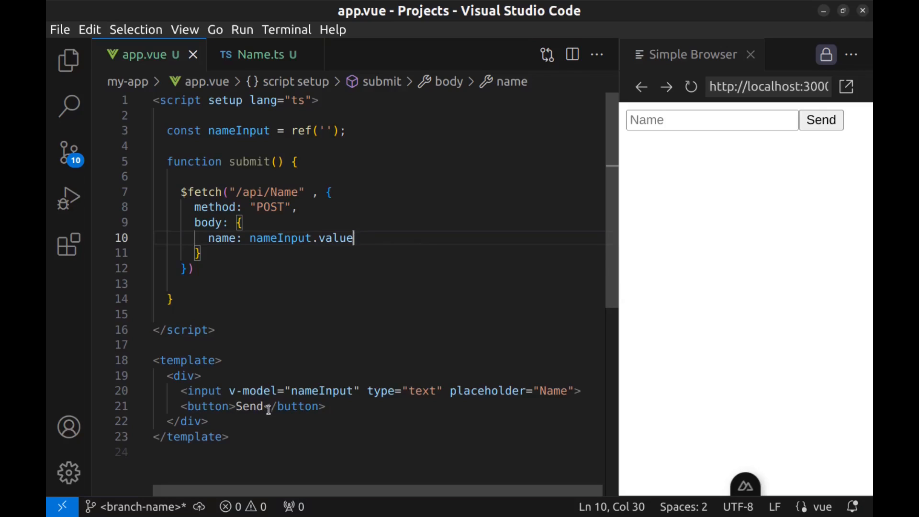
pyautogui.click(252, 406)
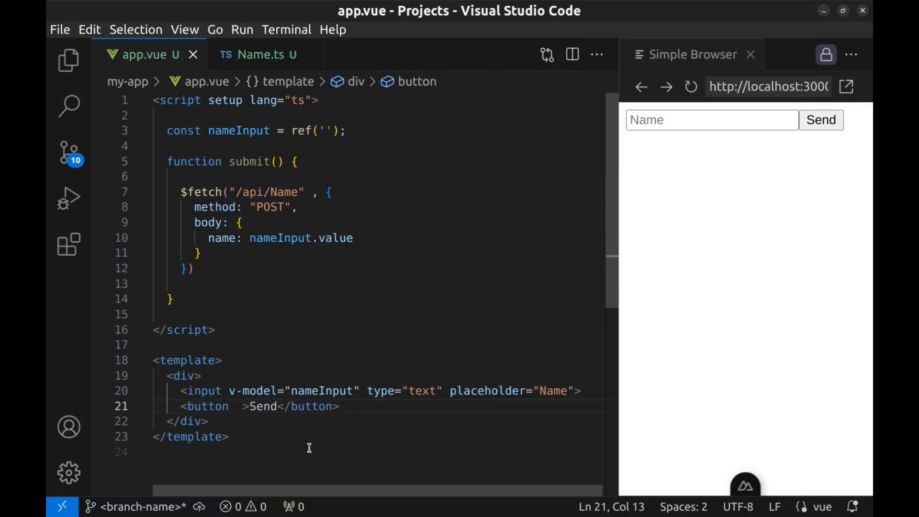
pyautogui.write('@click="s')
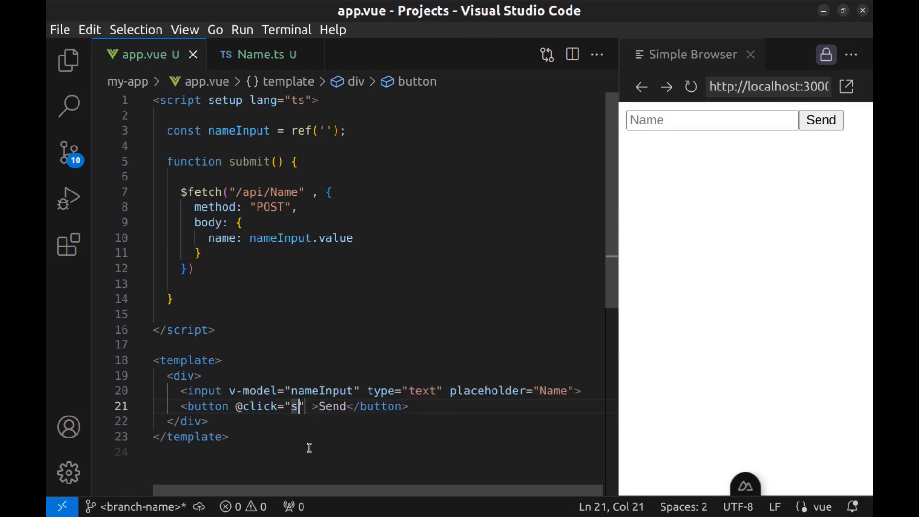
pyautogui.write('ubmit')
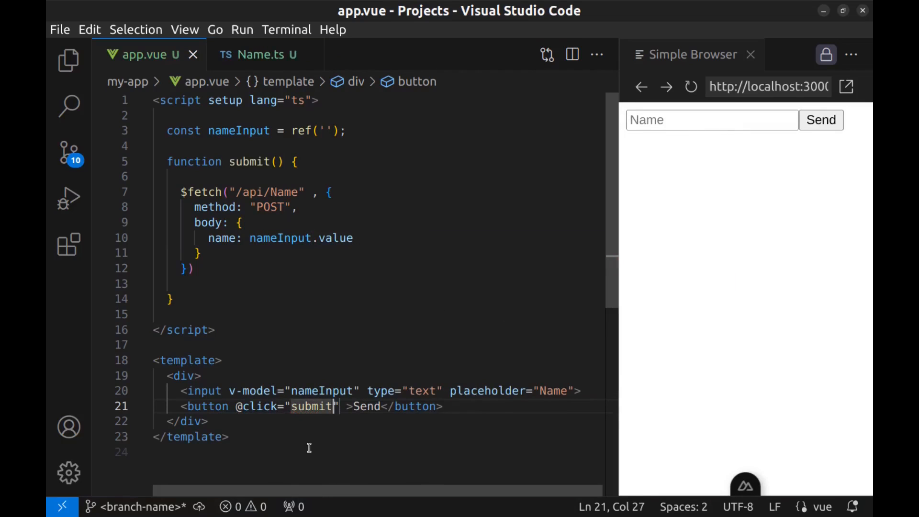
pyautogui.moveTo(691, 334)
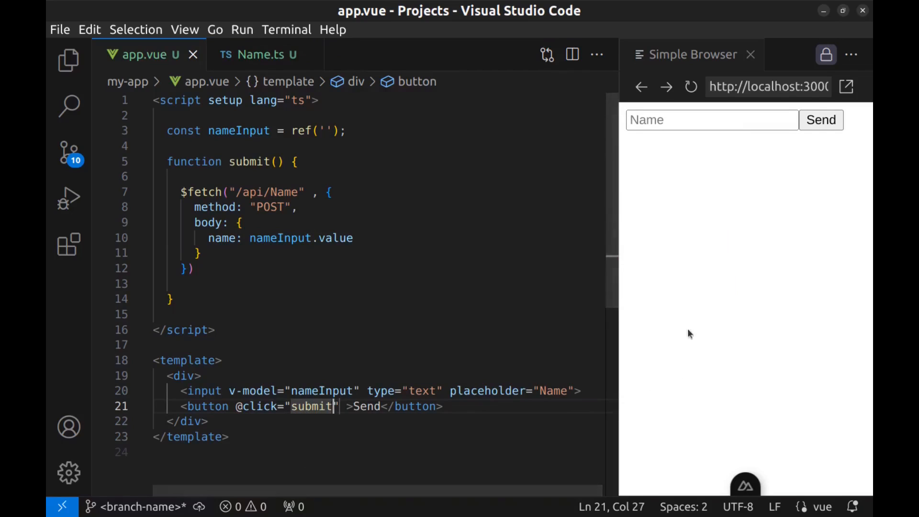
pyautogui.moveTo(820, 136)
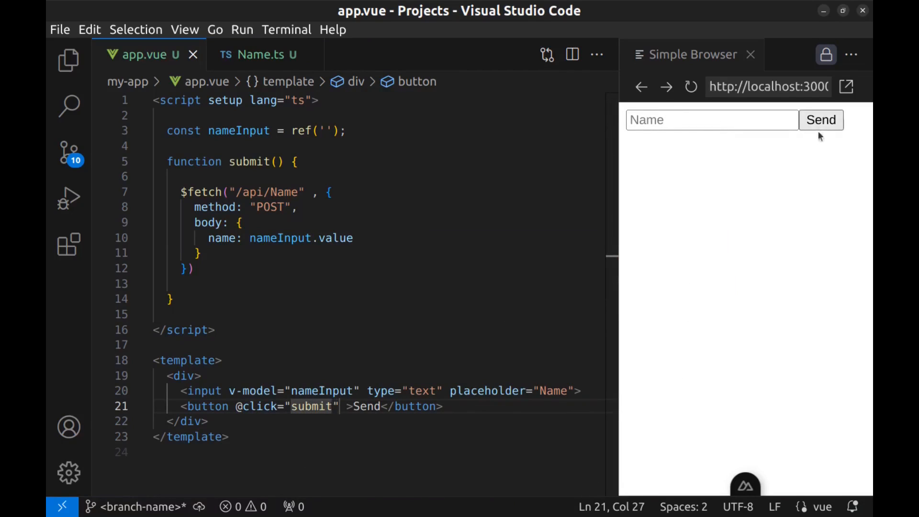
# Step: In Name.ts, read the request body with const requestBody = await readBody(event);
pyautogui.click(257, 54)
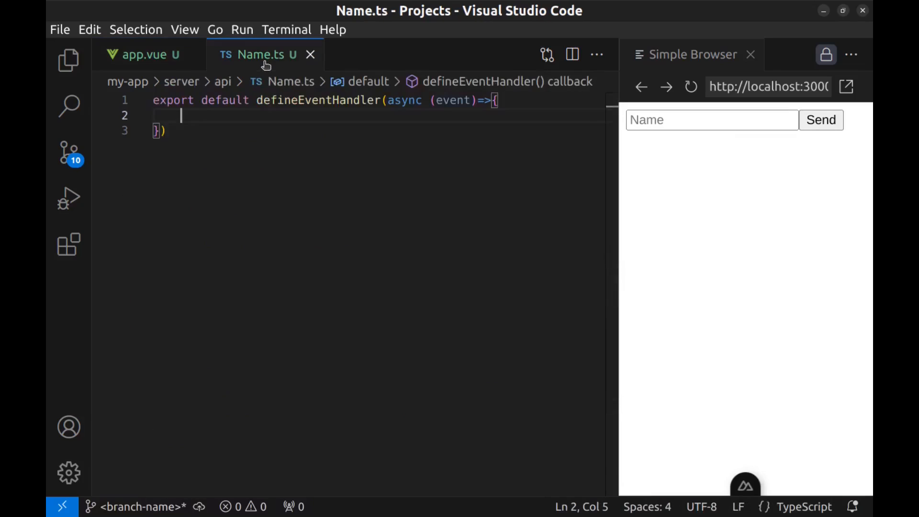
pyautogui.press('enter')
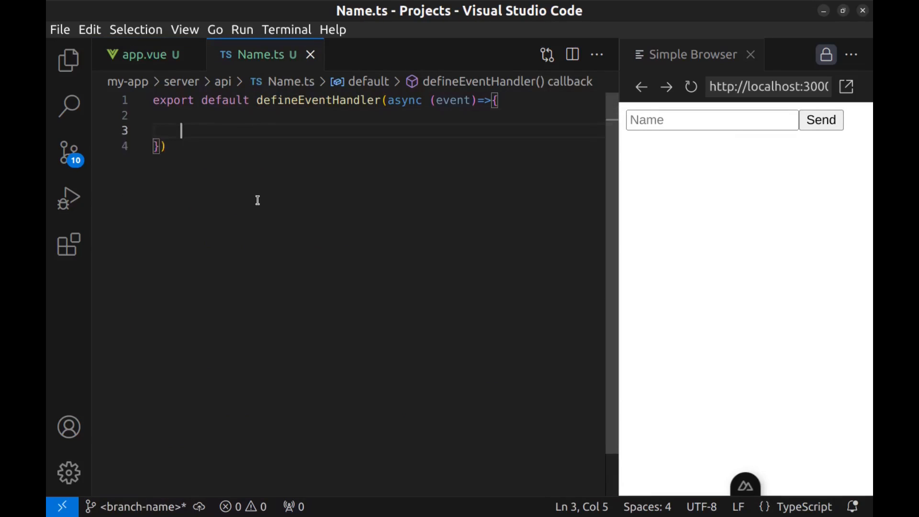
pyautogui.write('con')
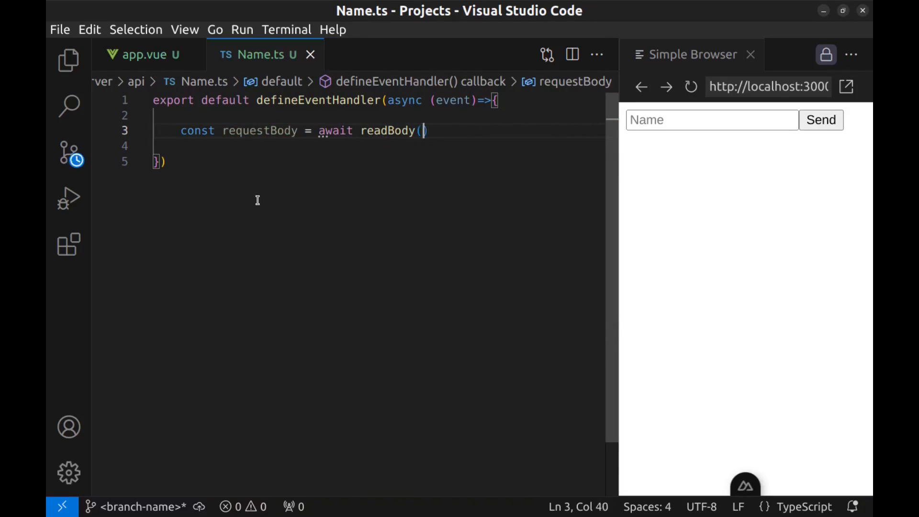
pyautogui.write('event')
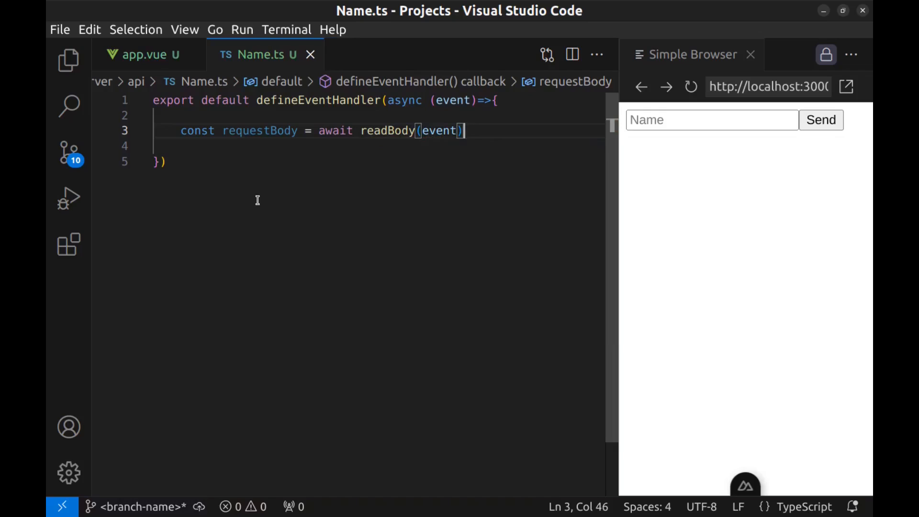
pyautogui.write(';')
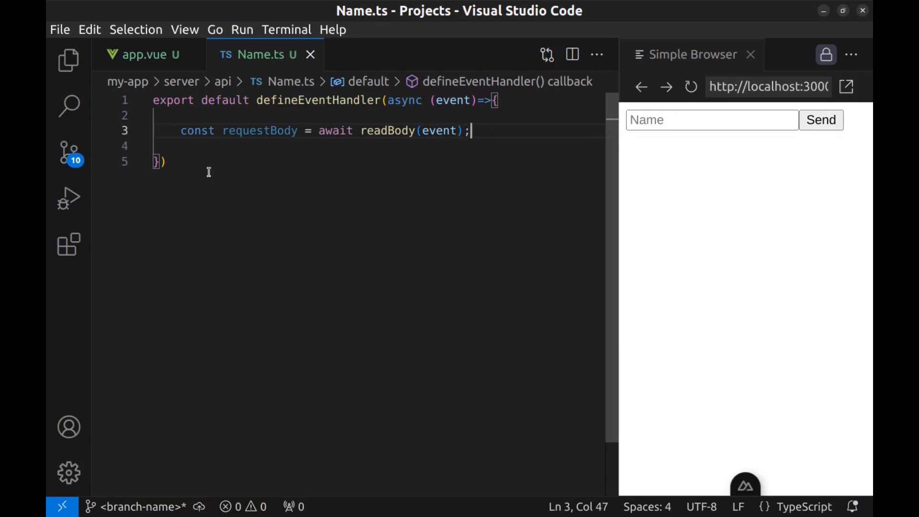
# Step: Log requestBody with console.log on the following line
pyautogui.press('Enter')
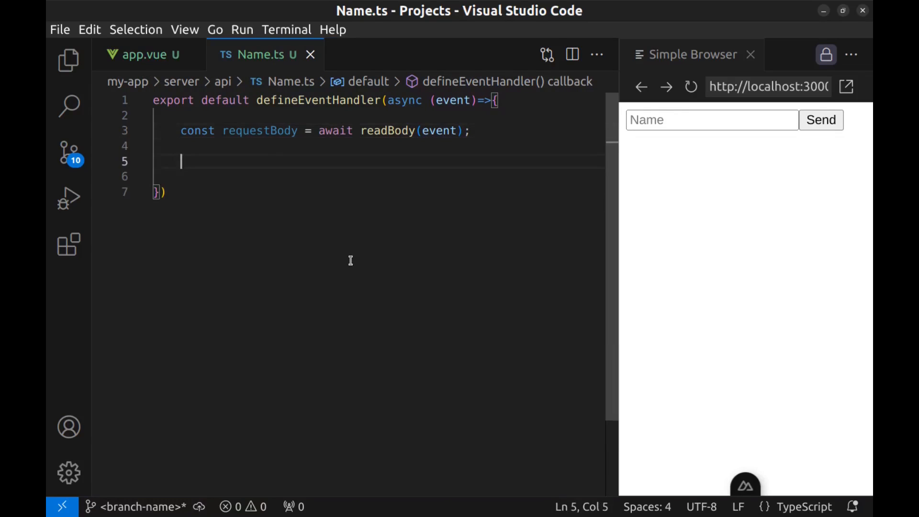
pyautogui.write('console')
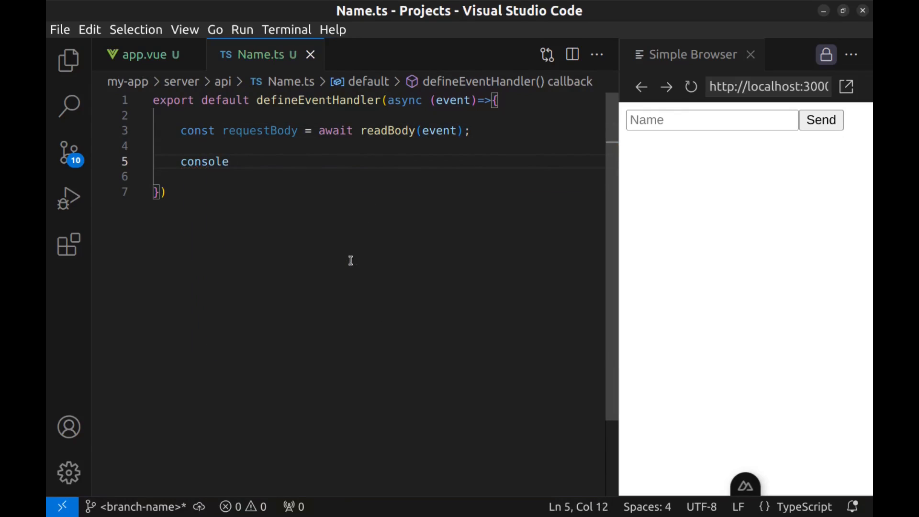
pyautogui.write('.log(')
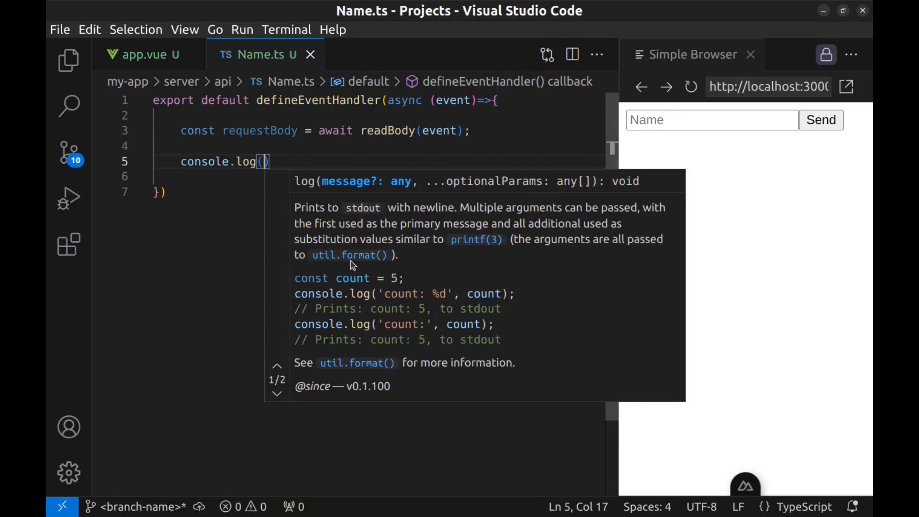
pyautogui.doubleClick(259, 130)
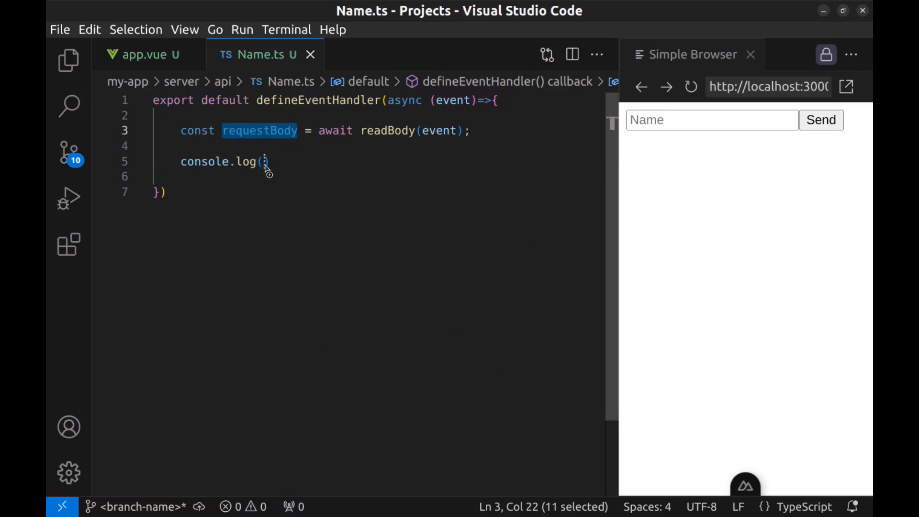
pyautogui.write('requestBody')
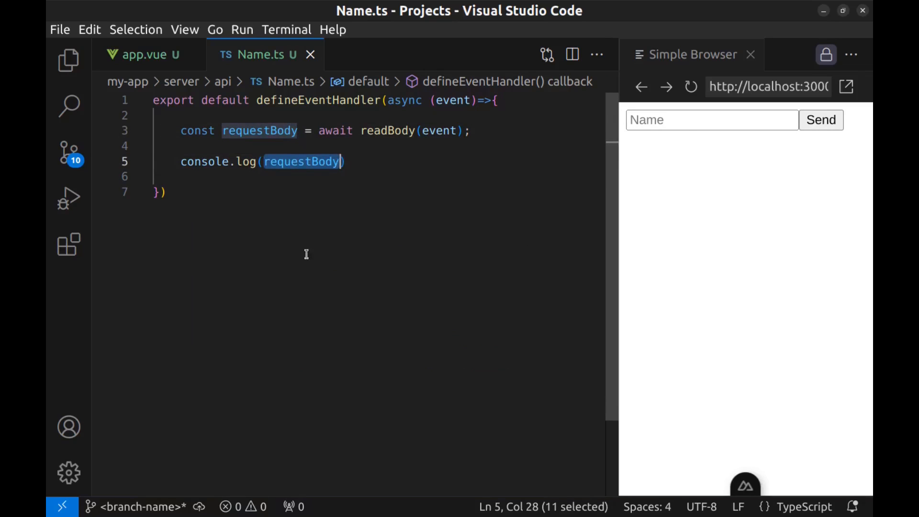
pyautogui.click(185, 29)
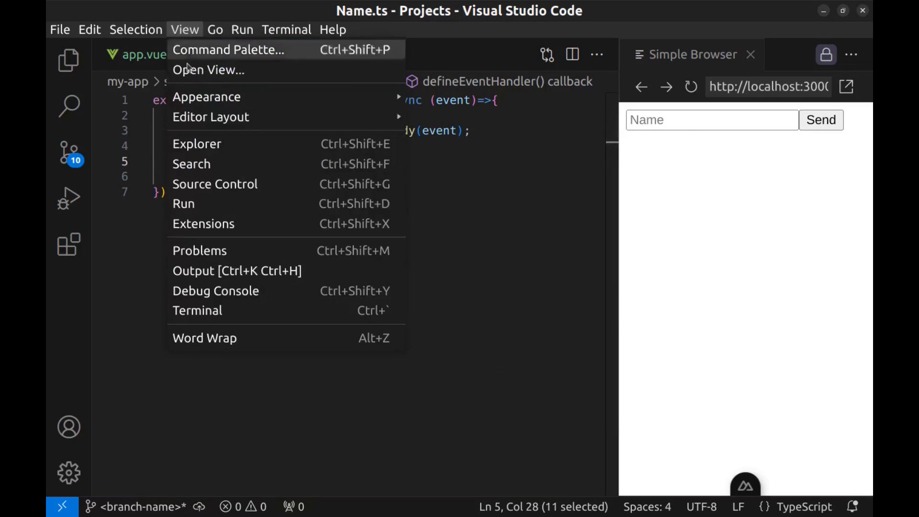
# Step: Show the terminal, submit Ben from the preview to see { name: 'Ben' } logged, return to app.vue
pyautogui.click(198, 311)
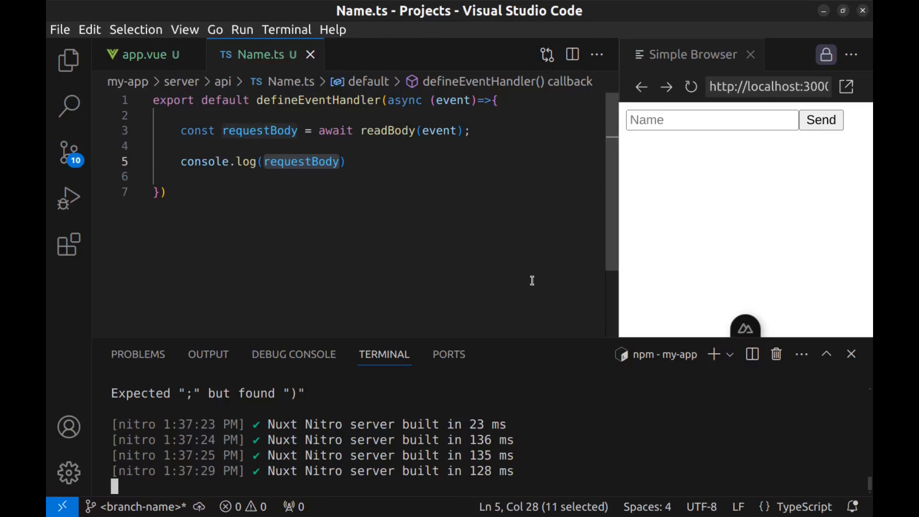
pyautogui.write('Ben')
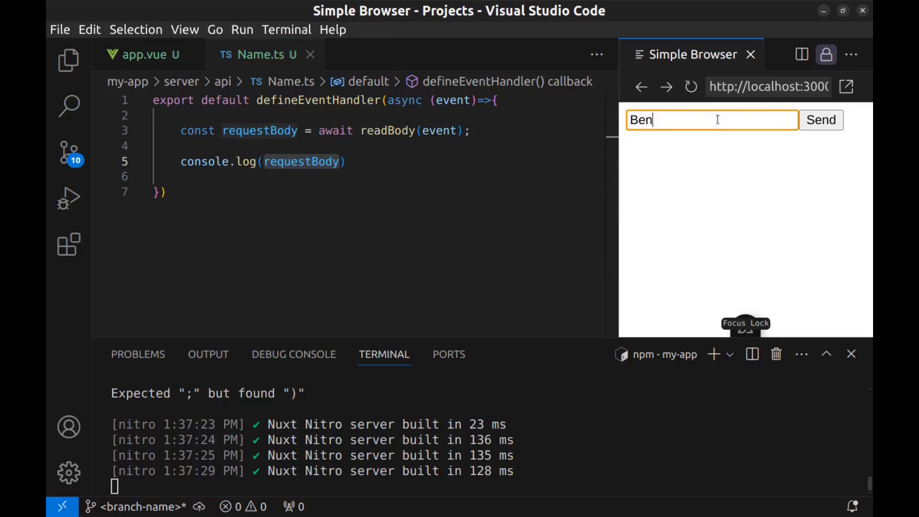
pyautogui.click(821, 120)
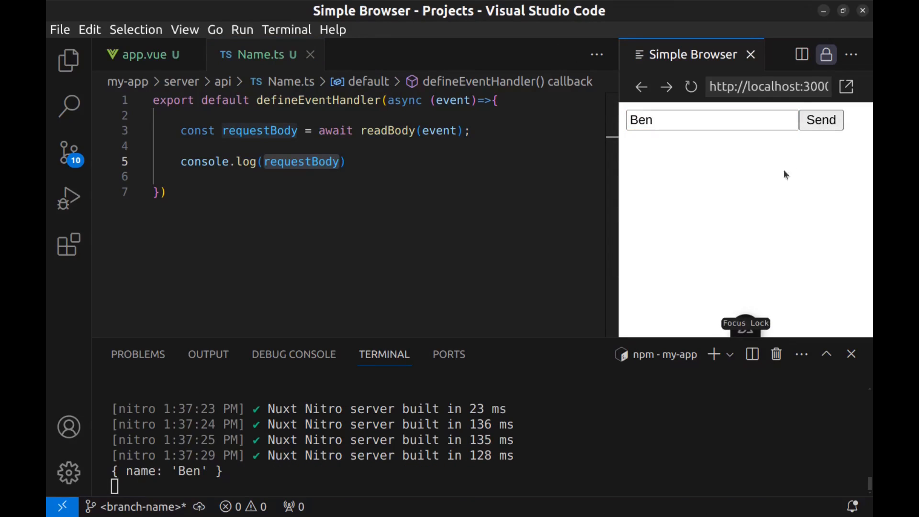
pyautogui.moveTo(210, 483)
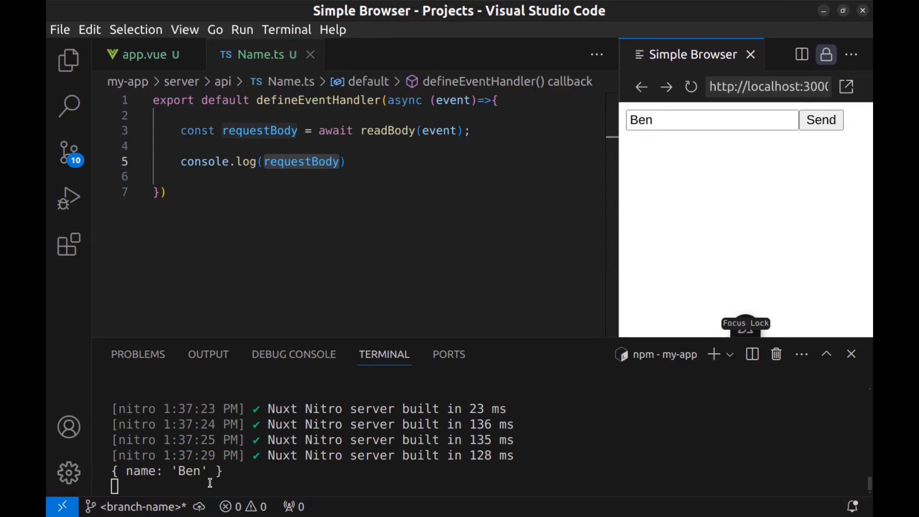
pyautogui.click(142, 54)
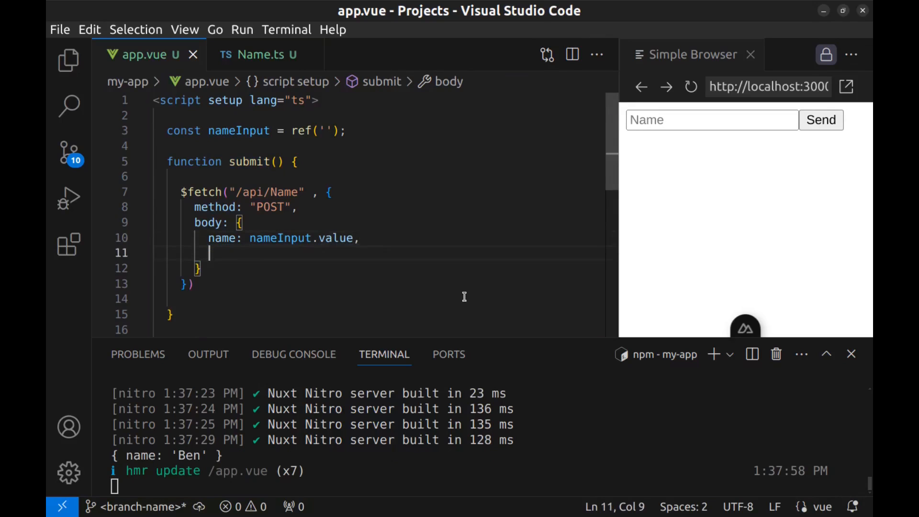
# Step: Add phone: 12345 to the POST body and submit a test name to see it logged
pyautogui.write('phone:')
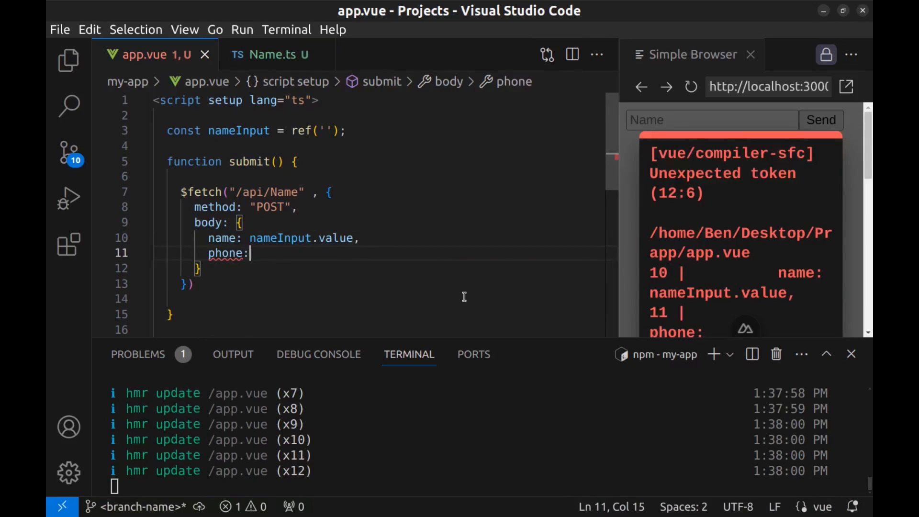
pyautogui.write('12345')
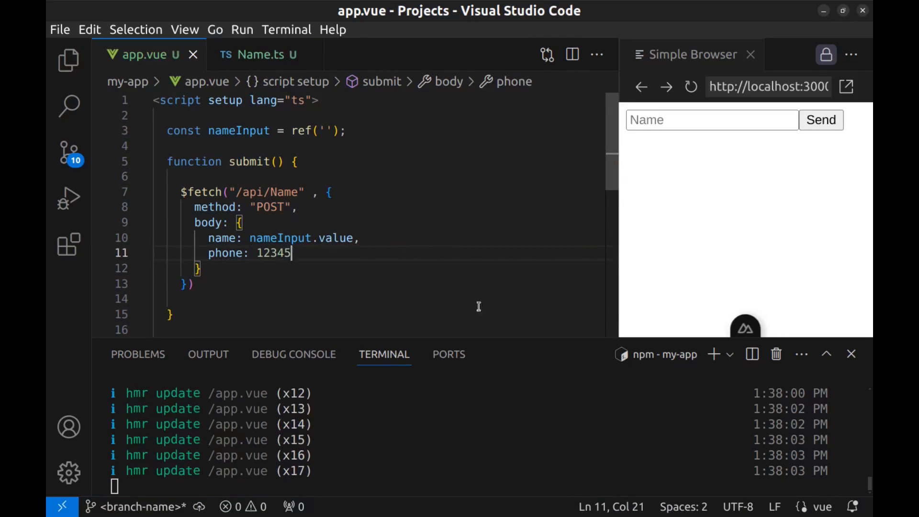
pyautogui.write('asdasd')
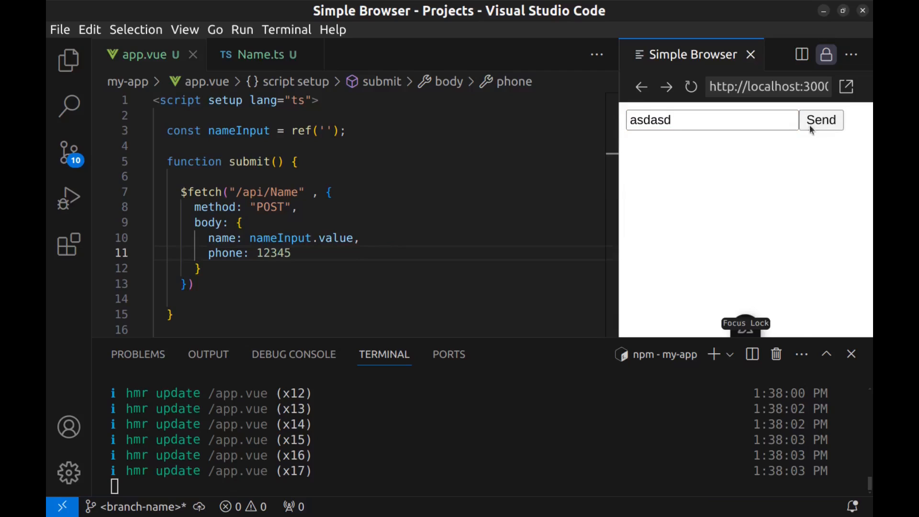
pyautogui.click(821, 120)
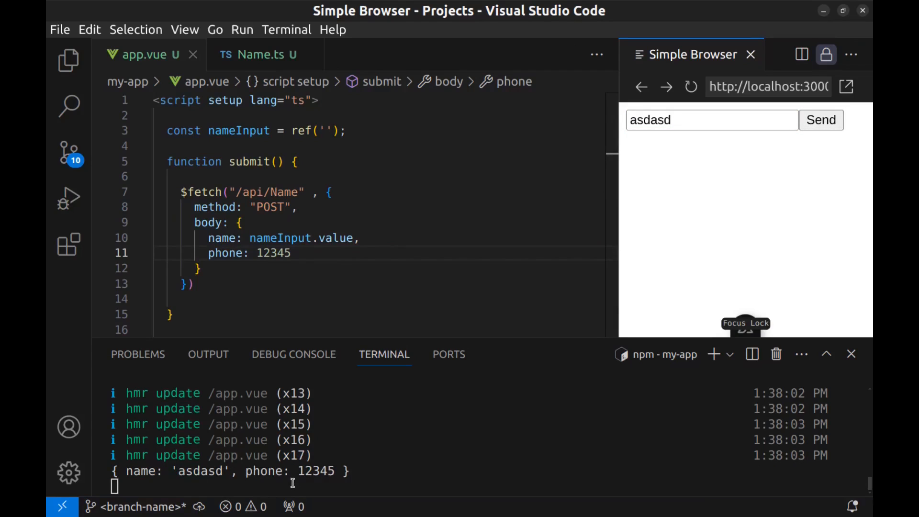
# Step: Remove the phone line and trailing comma, then return to Name.ts
pyautogui.click(299, 253)
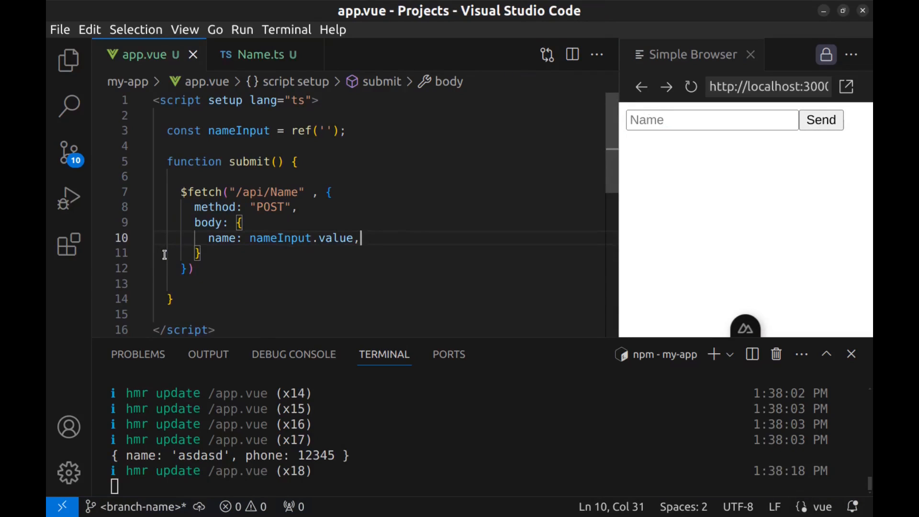
pyautogui.press('BackSpace')
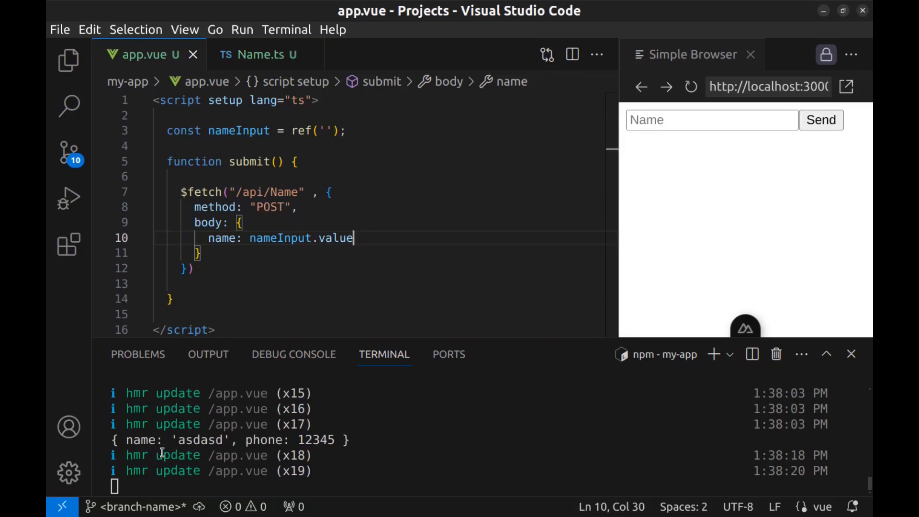
pyautogui.click(257, 53)
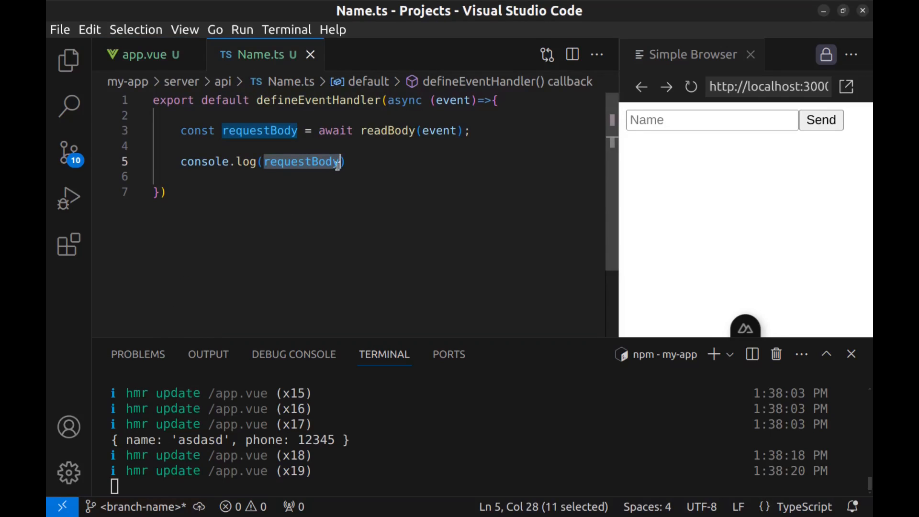
# Step: Log requestBody.name instead, submit a test name to confirm, then hide the terminal
pyautogui.write('.')
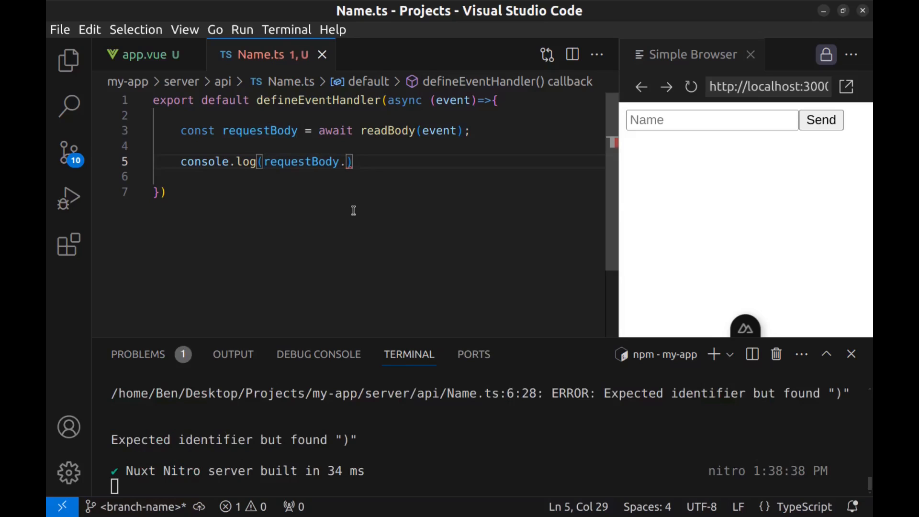
pyautogui.write('name')
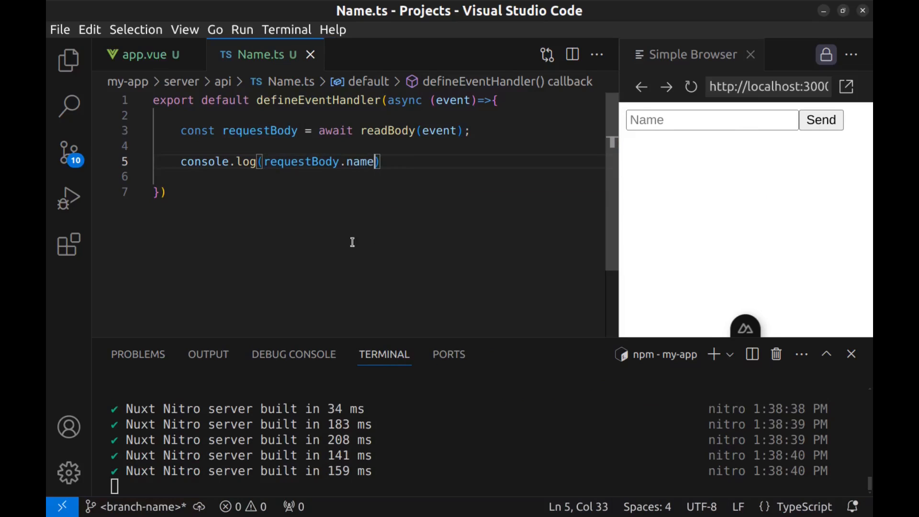
pyautogui.click(821, 119)
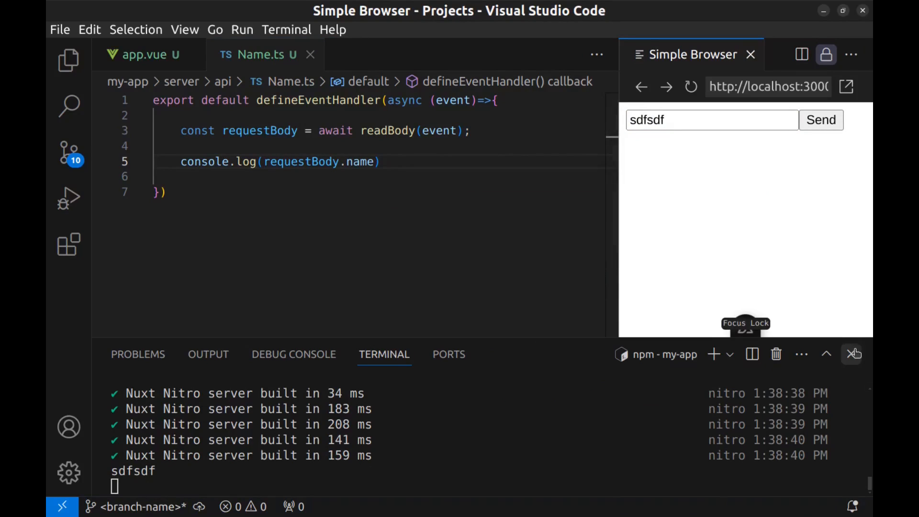
pyautogui.click(854, 354)
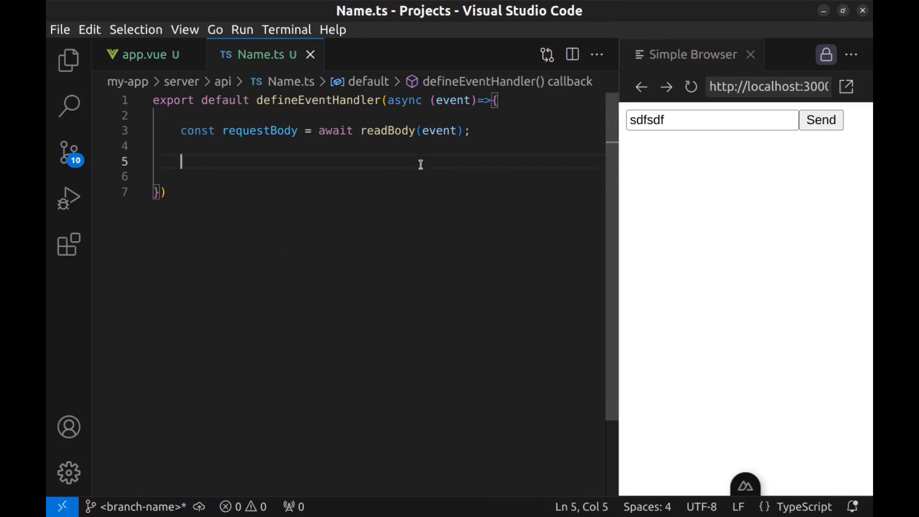
# Step: Return { message: "Hello " + requestBody.name } from the handler, then go to app.vue
pyautogui.write('return {')
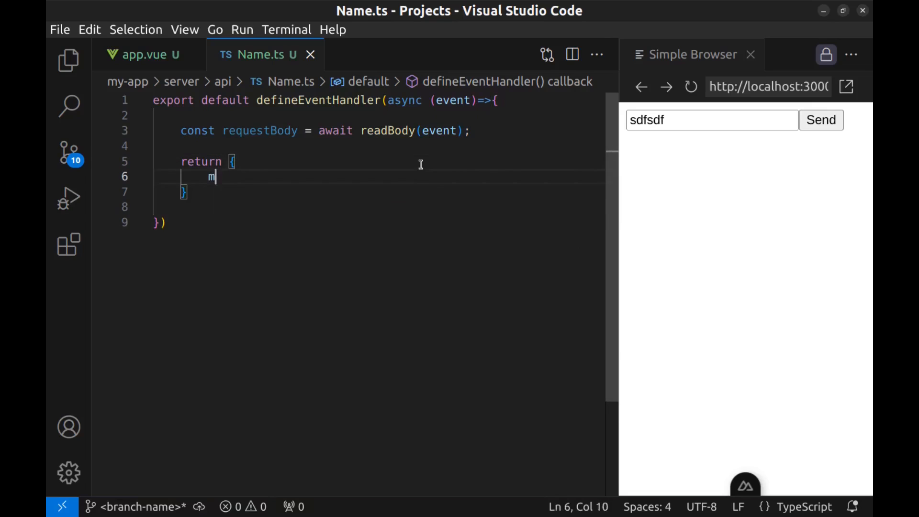
pyautogui.write('essage:')
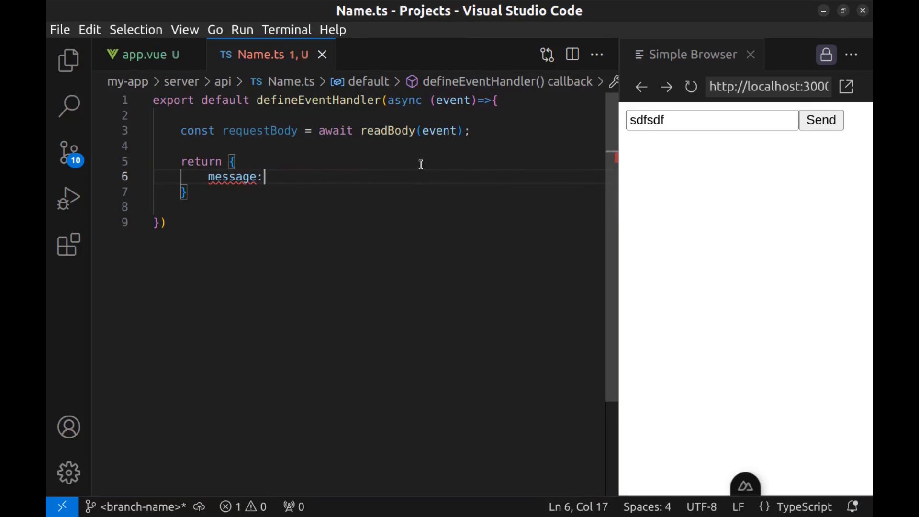
pyautogui.write('"H"')
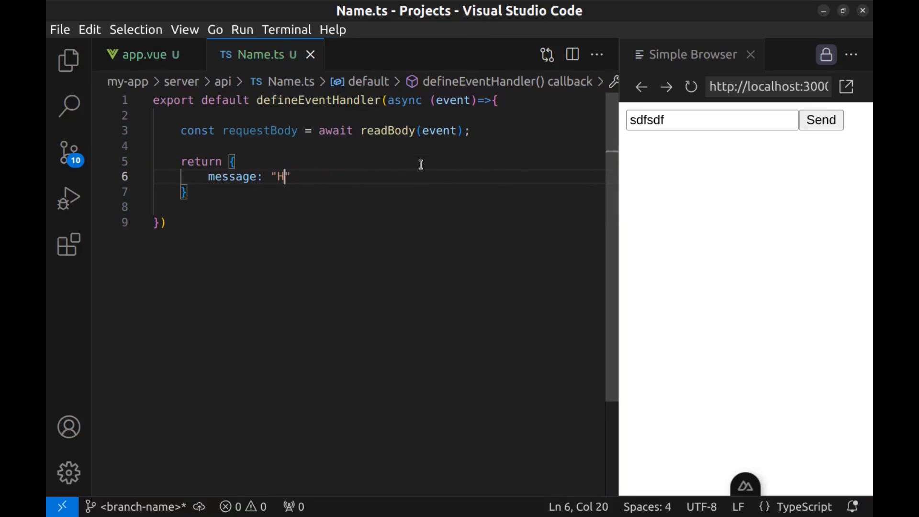
pyautogui.write('ello')
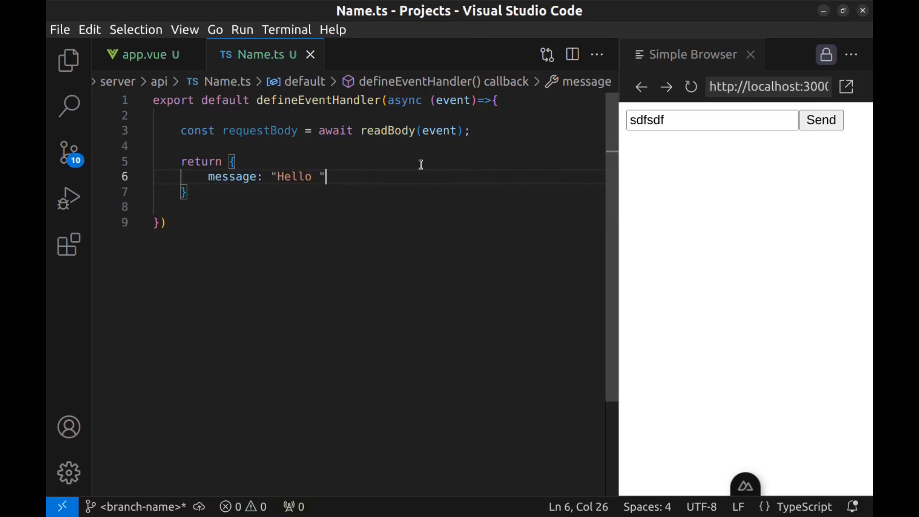
pyautogui.write('+')
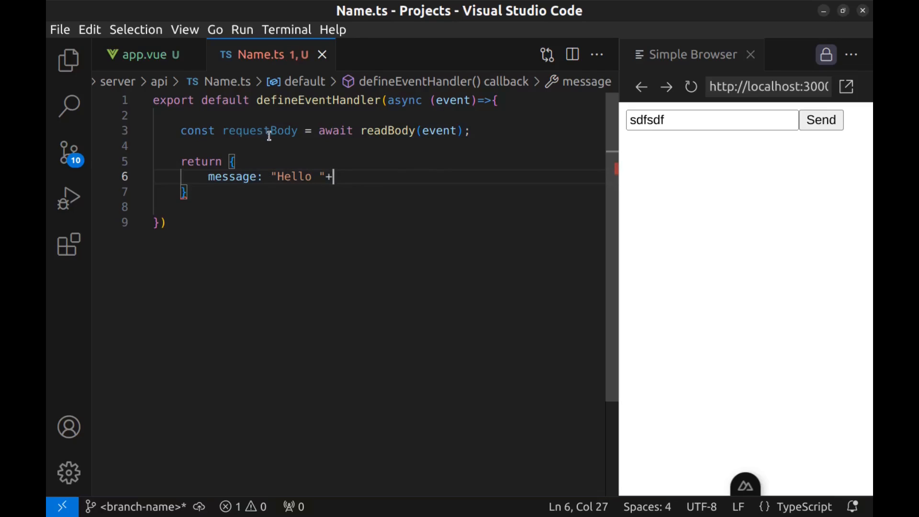
pyautogui.write('requestBody')
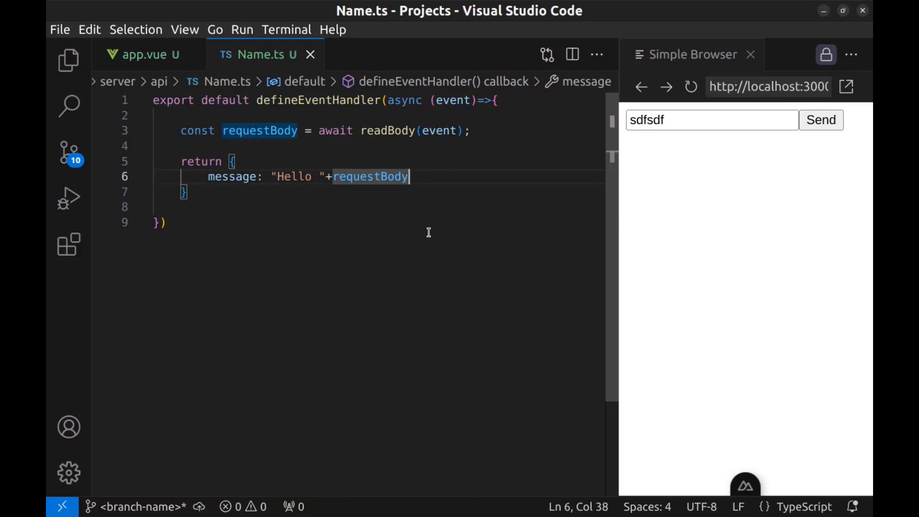
pyautogui.write('.name')
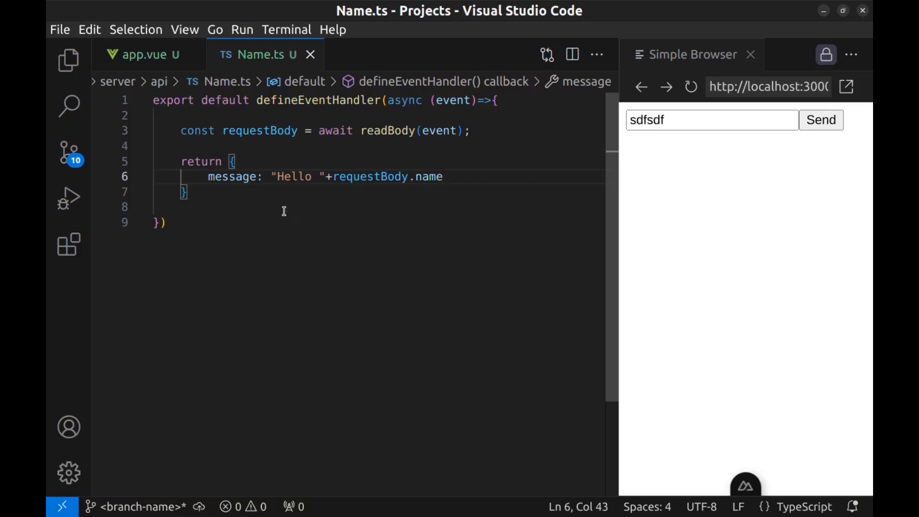
pyautogui.click(143, 53)
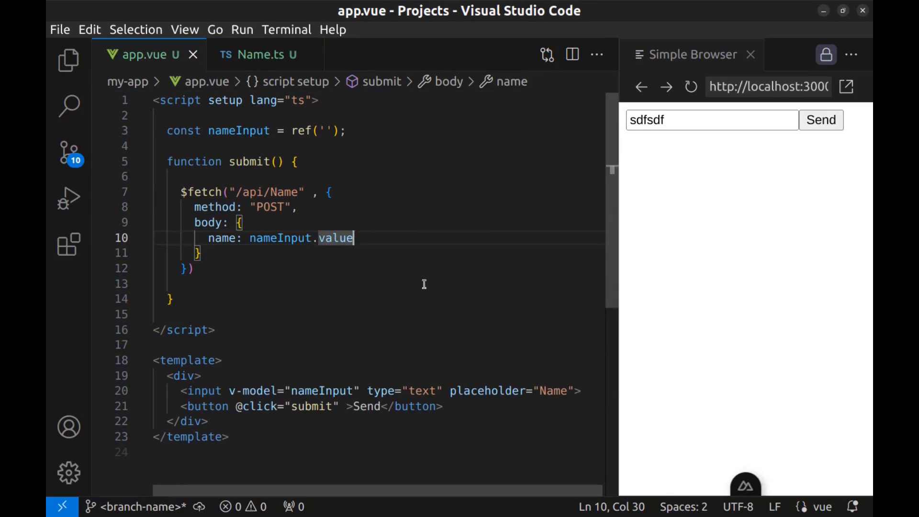
# Step: Declare const response = ref({}); below the nameInput line
pyautogui.click(346, 130)
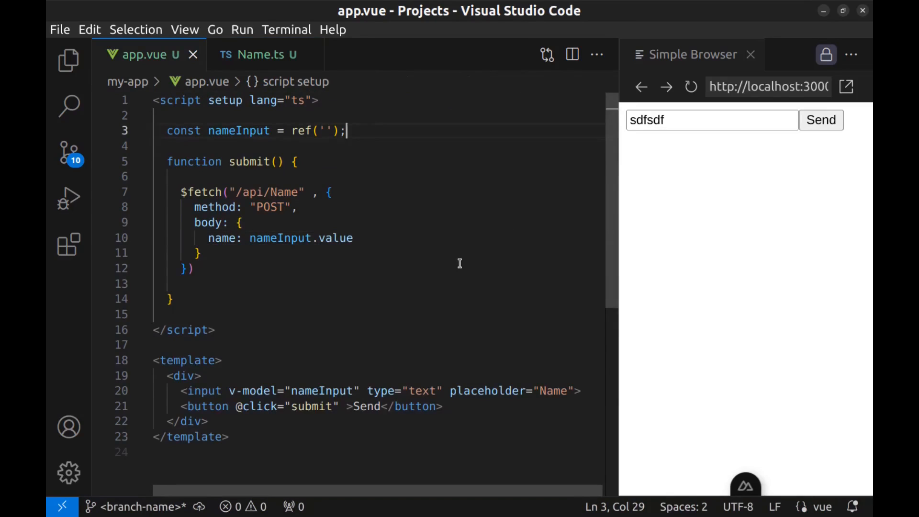
pyautogui.write('const')
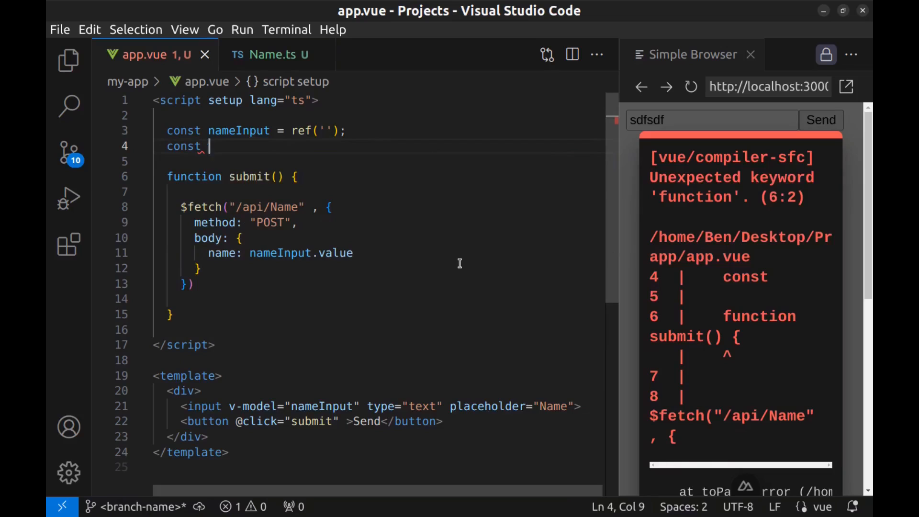
pyautogui.write('response')
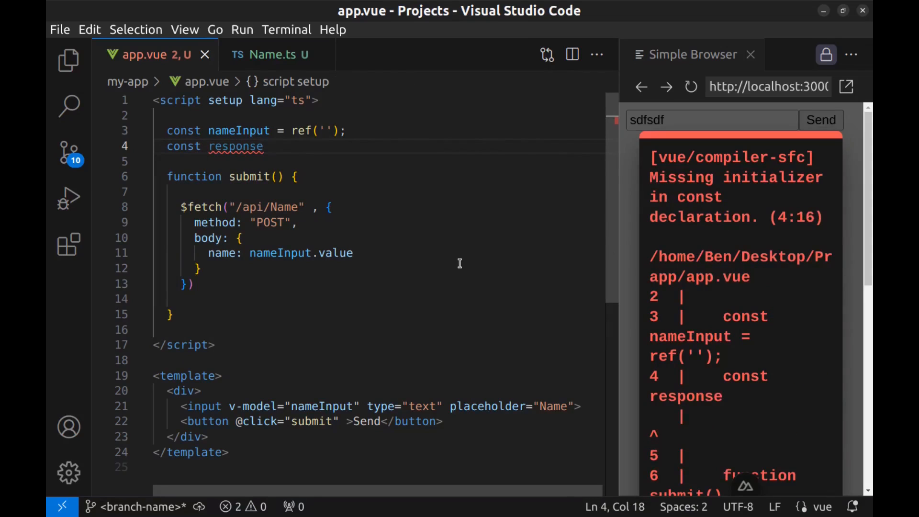
pyautogui.write('= ref()')
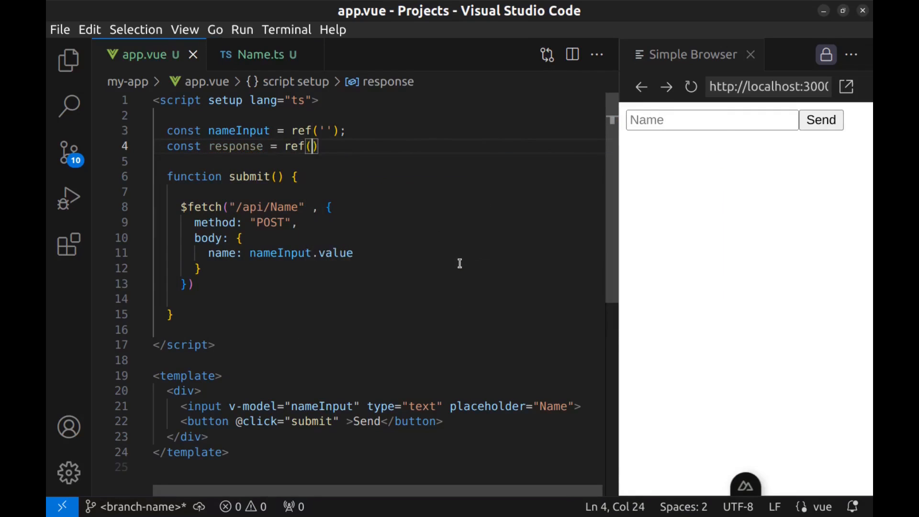
pyautogui.write('{}')
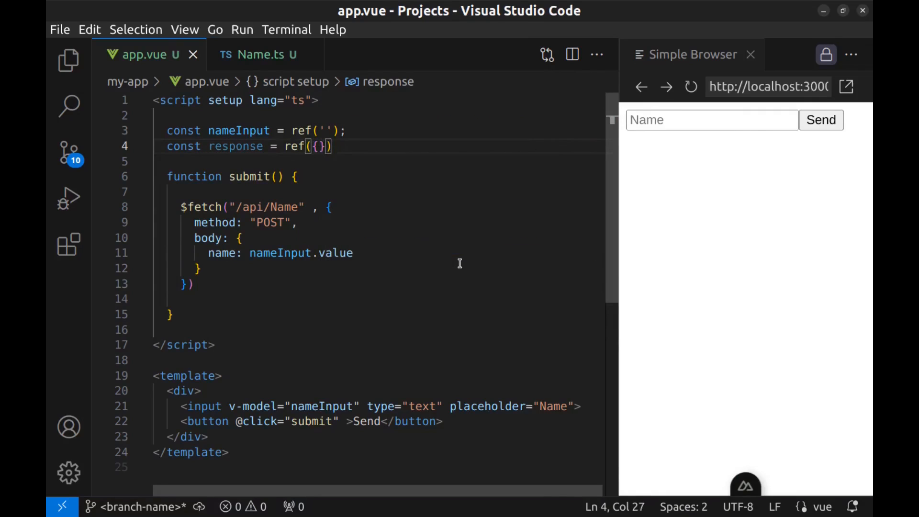
pyautogui.write(';')
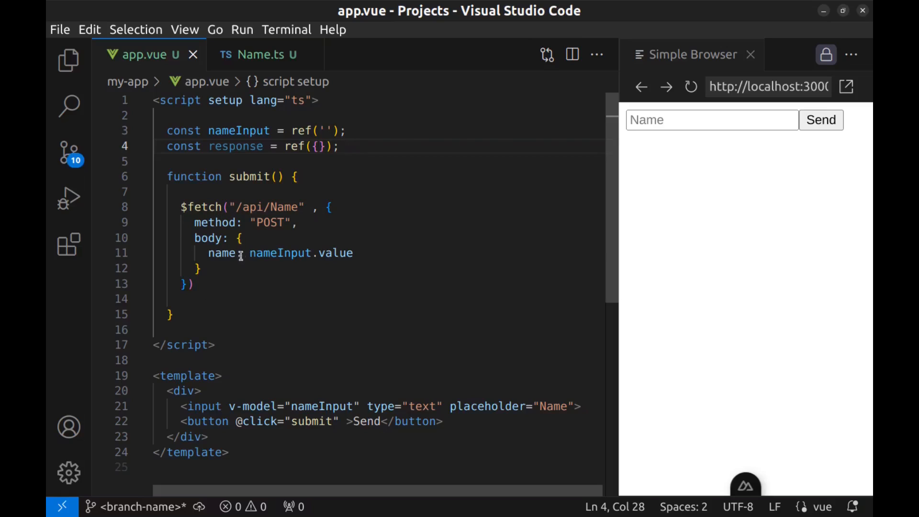
# Step: Chain .then(data => { response.value = data }) onto the $fetch call
pyautogui.write('.then(')
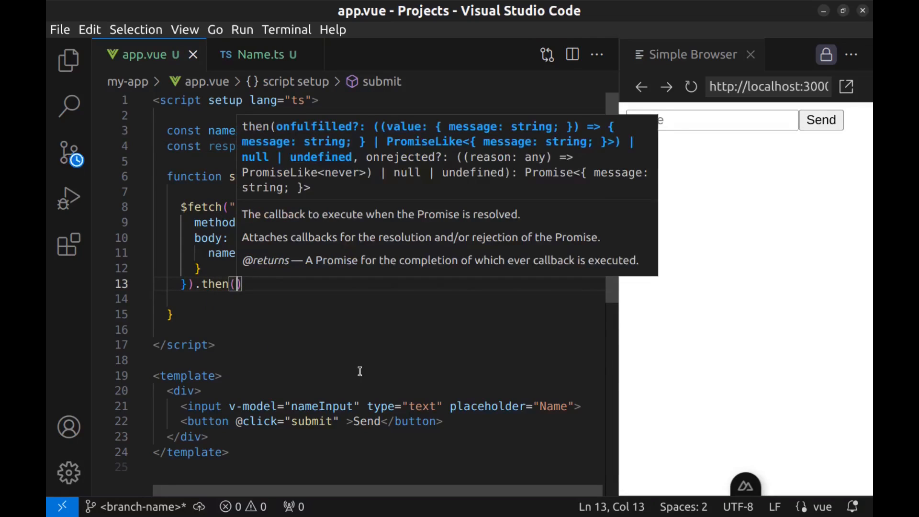
pyautogui.write('data=>{')
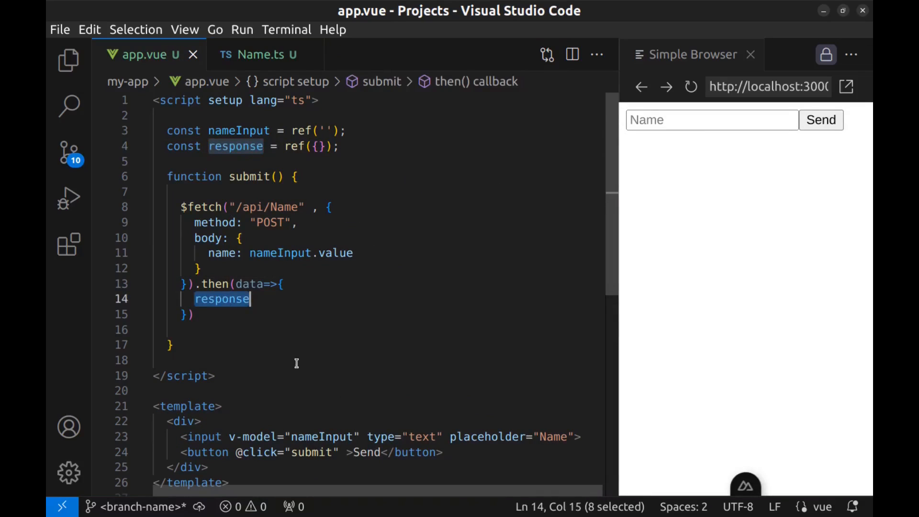
pyautogui.write('.value')
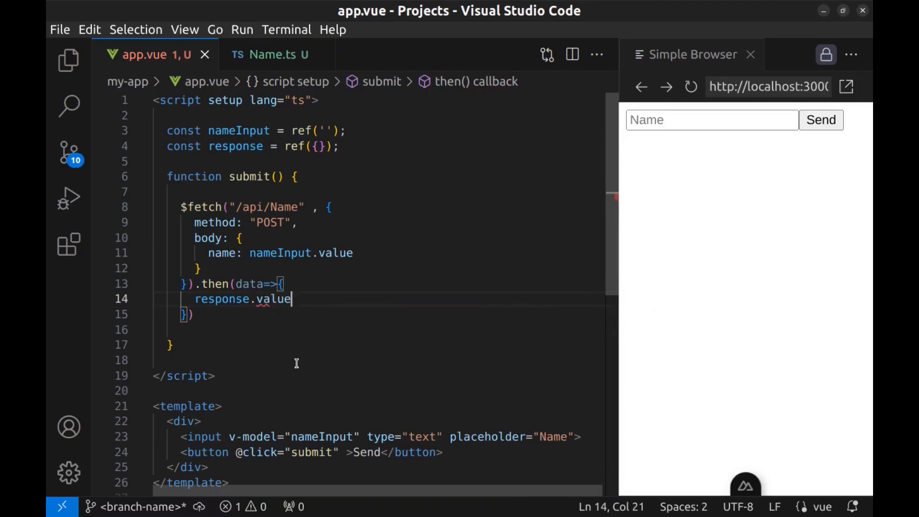
pyautogui.write('=')
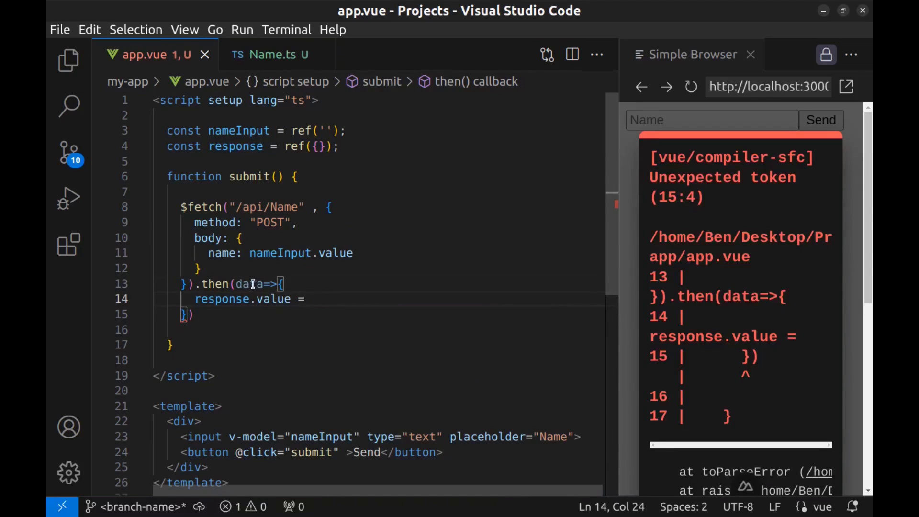
pyautogui.write('data')
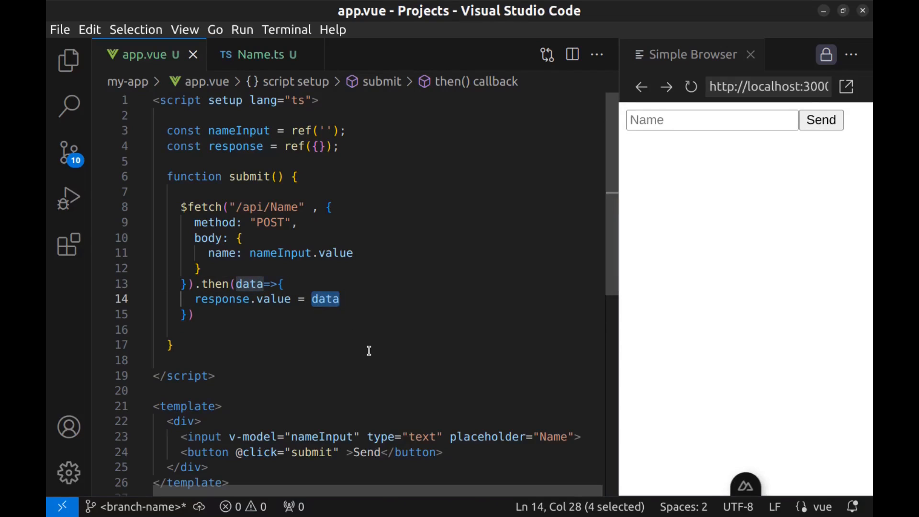
# Step: Render <hr> and {{ response.message }} below the Send button in the template
pyautogui.scroll(-3)
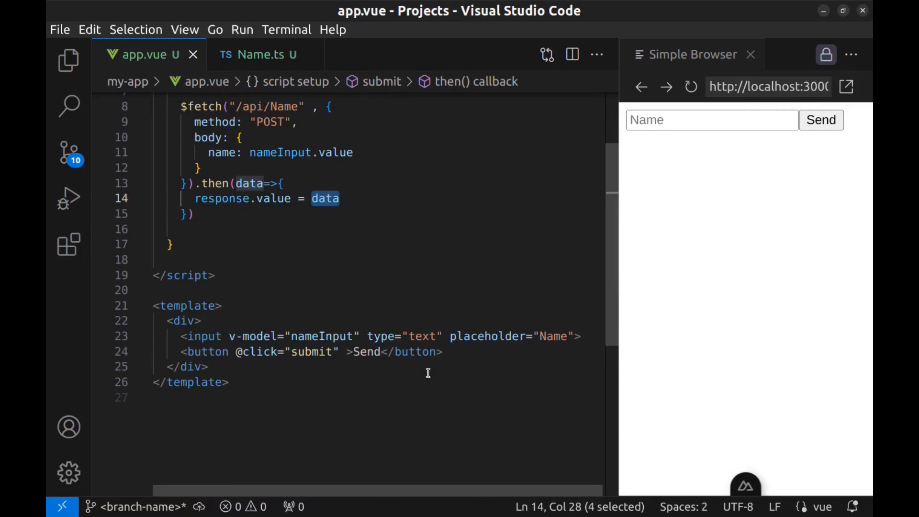
pyautogui.click(443, 352)
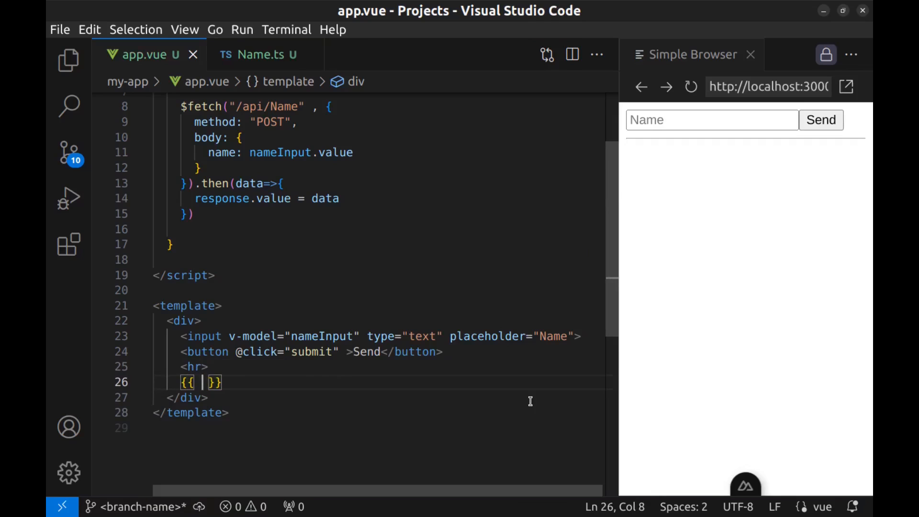
pyautogui.write('response')
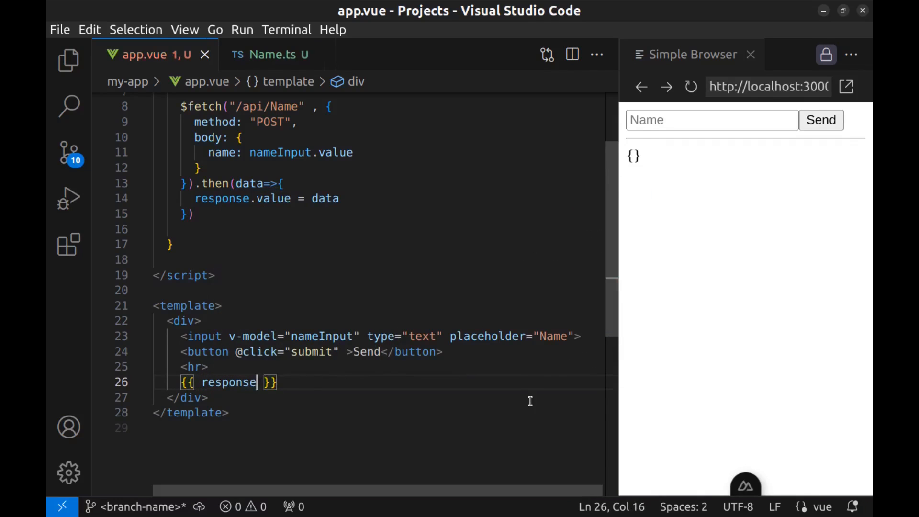
pyautogui.write('.messag')
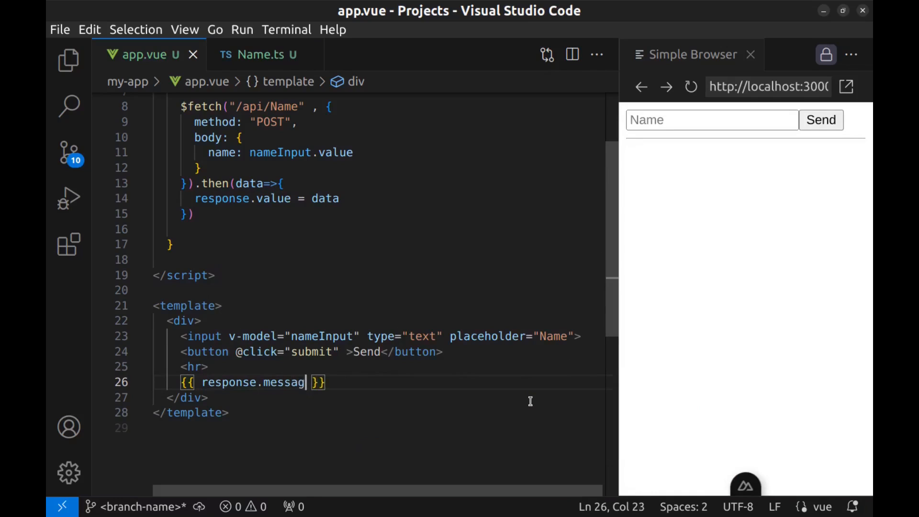
pyautogui.write('e')
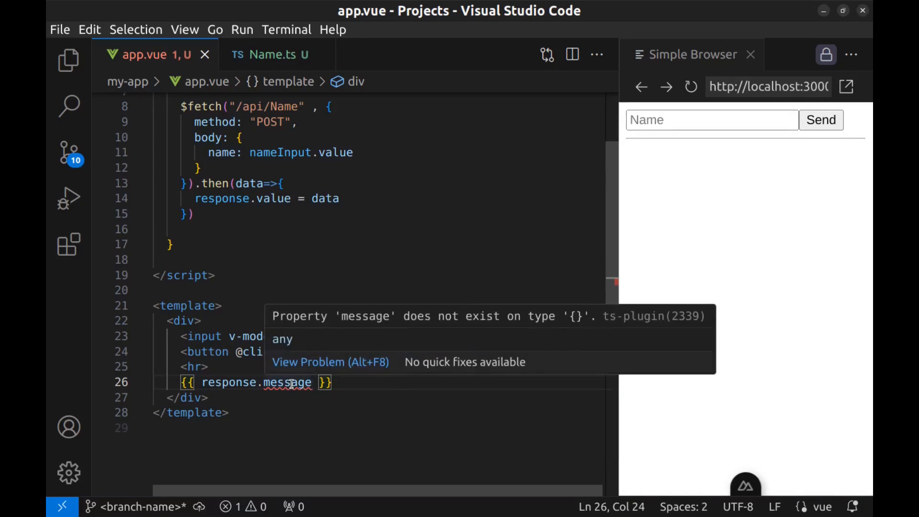
pyautogui.moveTo(508, 343)
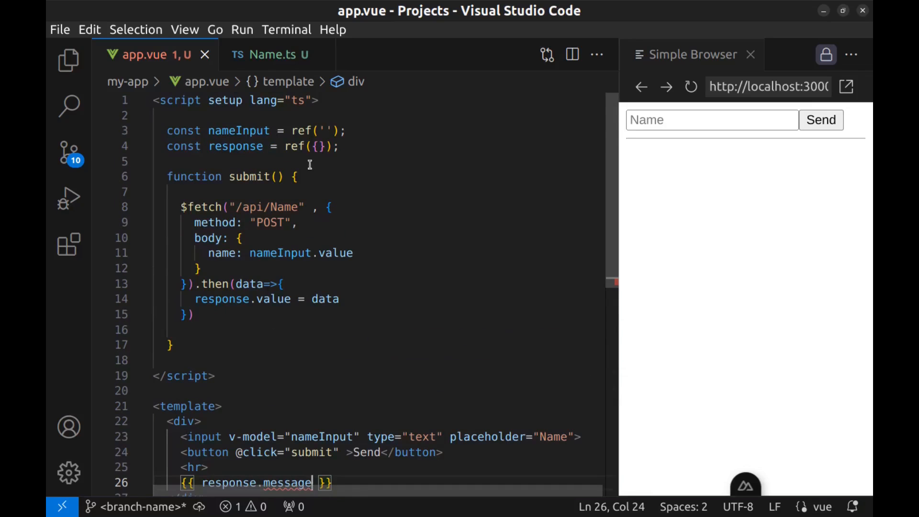
pyautogui.click(305, 146)
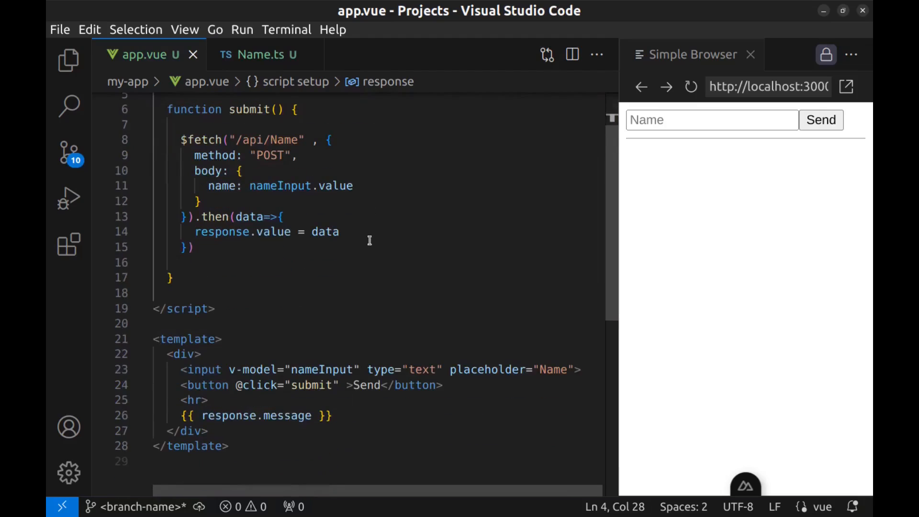
pyautogui.moveTo(726, 162)
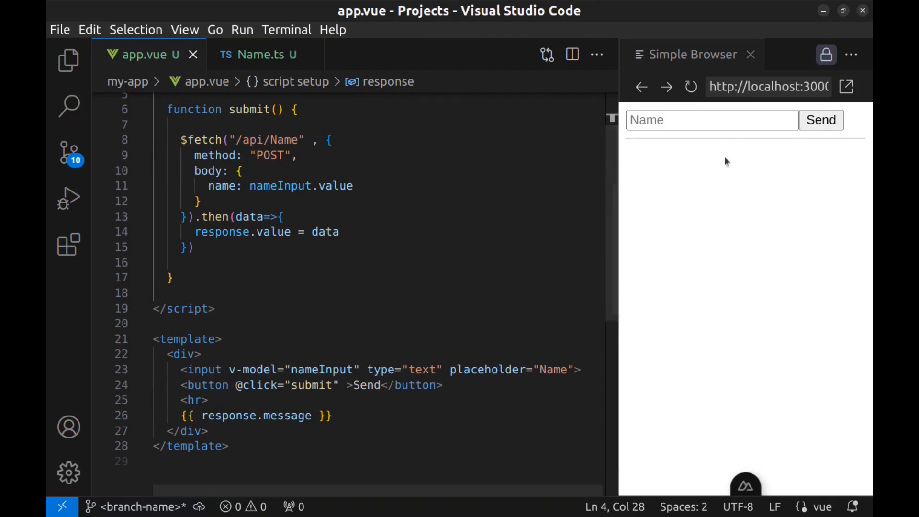
# Step: Submit the name Ben in the preview so it displays Hello Ben
pyautogui.write('Ben')
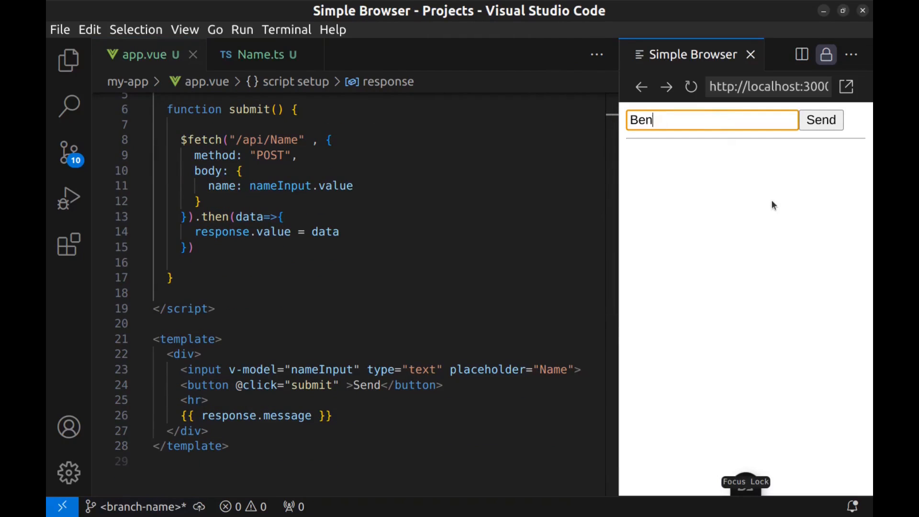
pyautogui.click(821, 120)
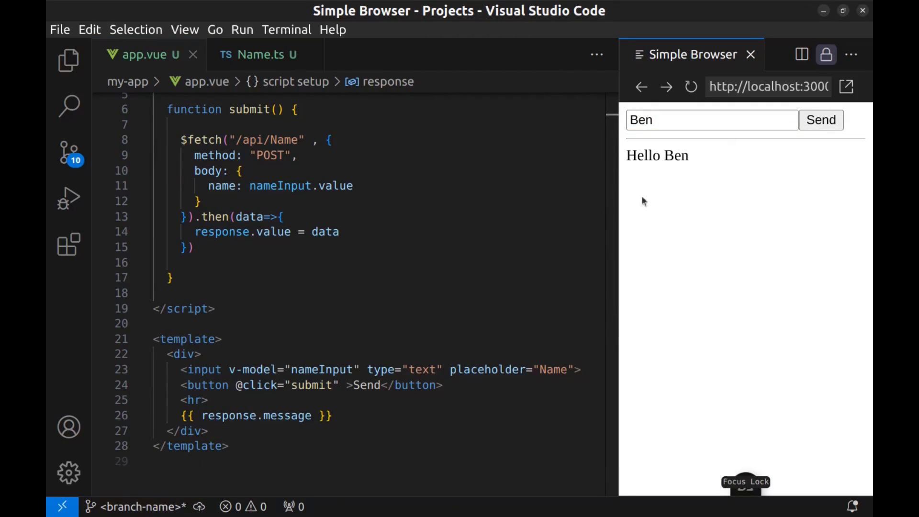
pyautogui.moveTo(693, 193)
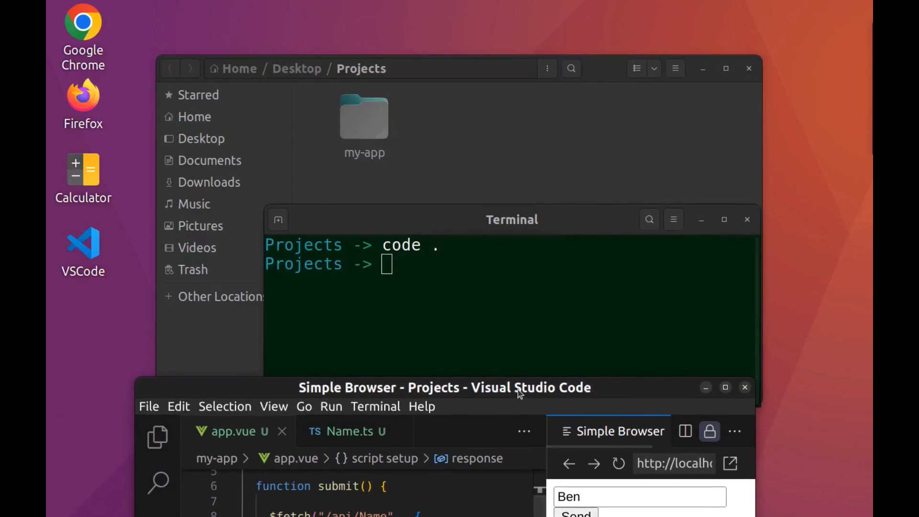
pyautogui.moveTo(82, 36)
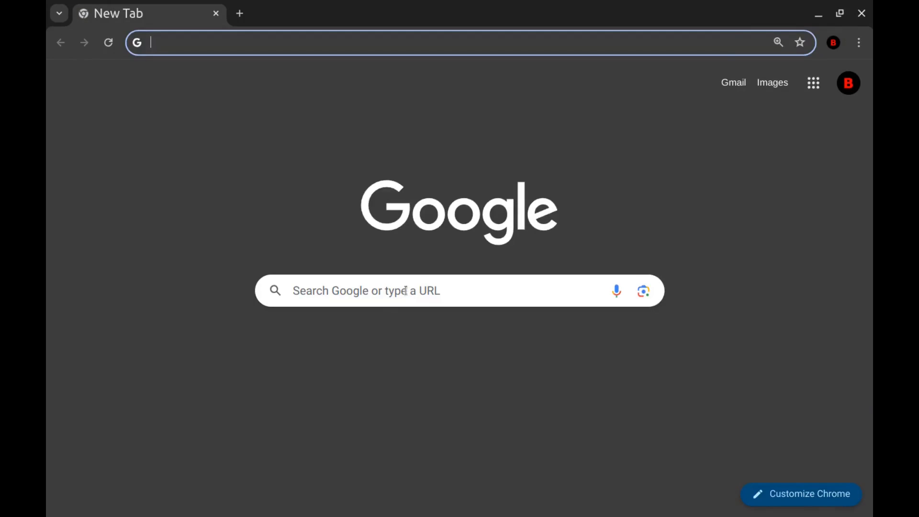
# Step: Search 'nuxt', reach the Nuxt site and its Get Started installation guide
pyautogui.write('nuxt')
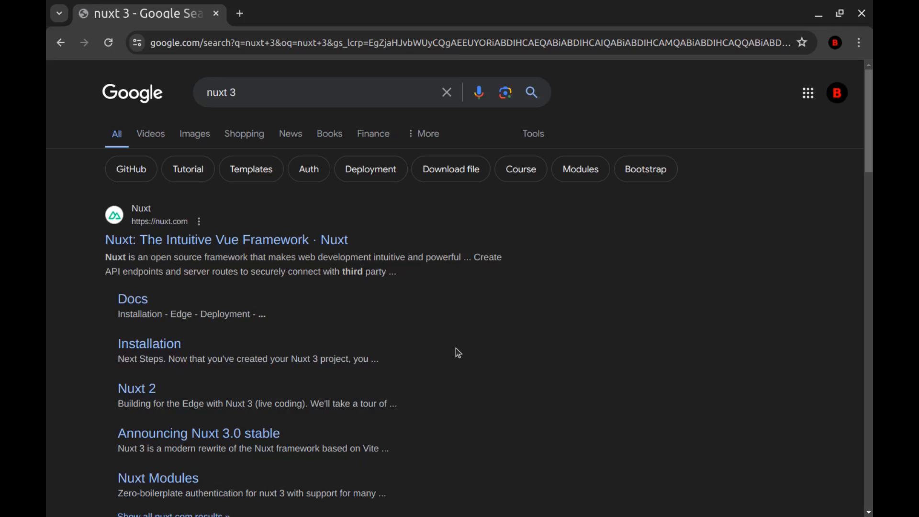
pyautogui.click(206, 240)
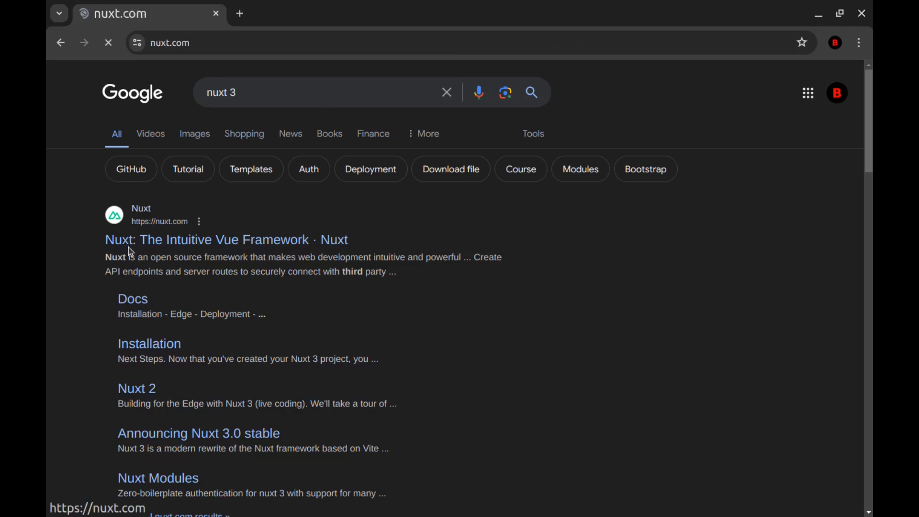
pyautogui.click(207, 240)
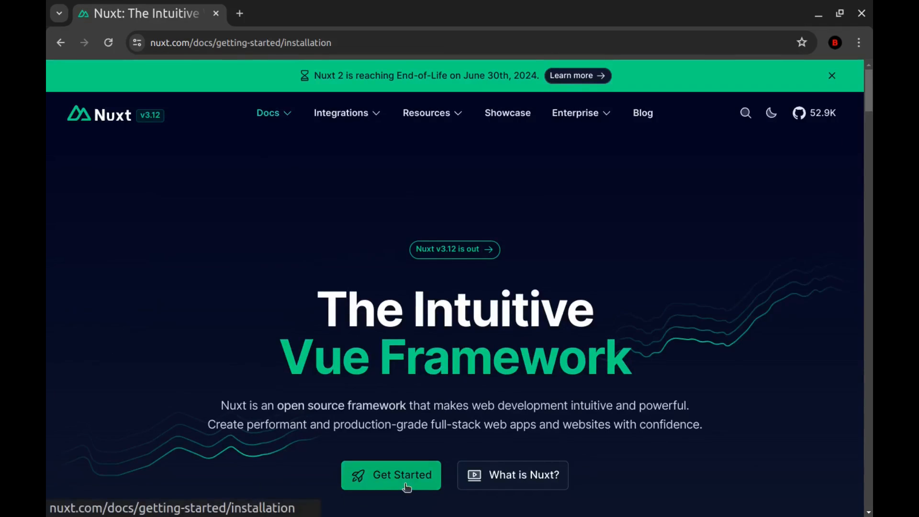
pyautogui.click(391, 475)
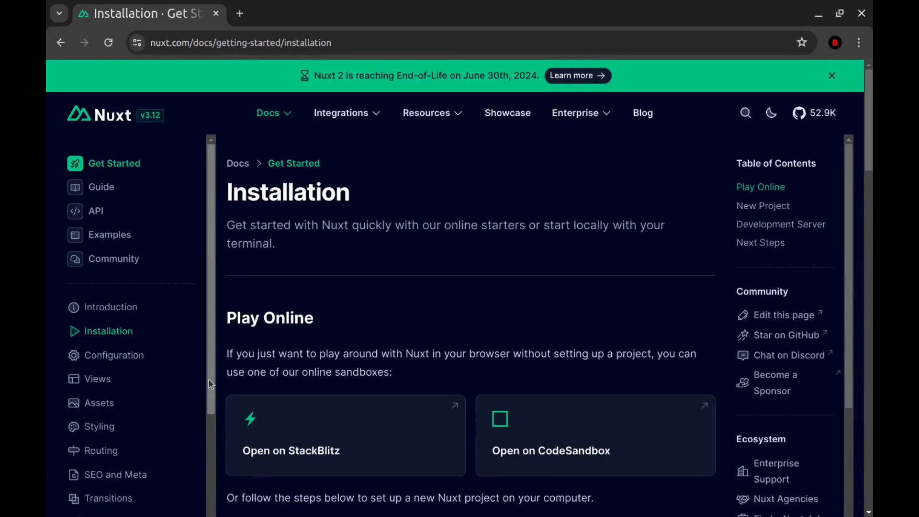
pyautogui.scroll(-3)
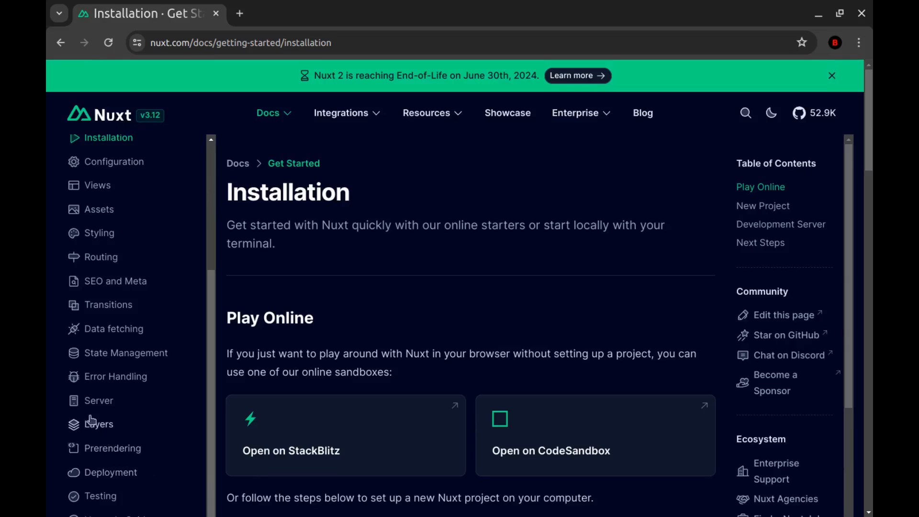
# Step: Read the Server guide's 'Powered by Nitro' section and follow the Nitro link to GitHub
pyautogui.click(98, 401)
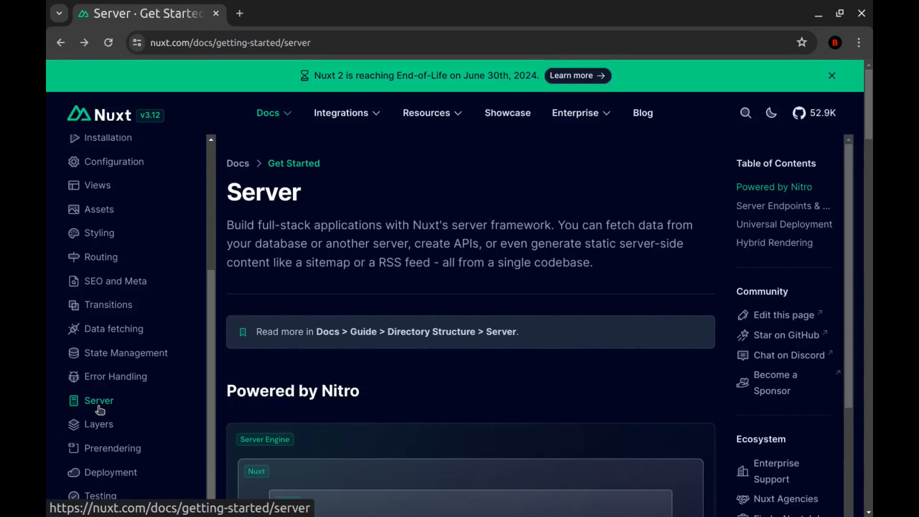
pyautogui.moveTo(491, 385)
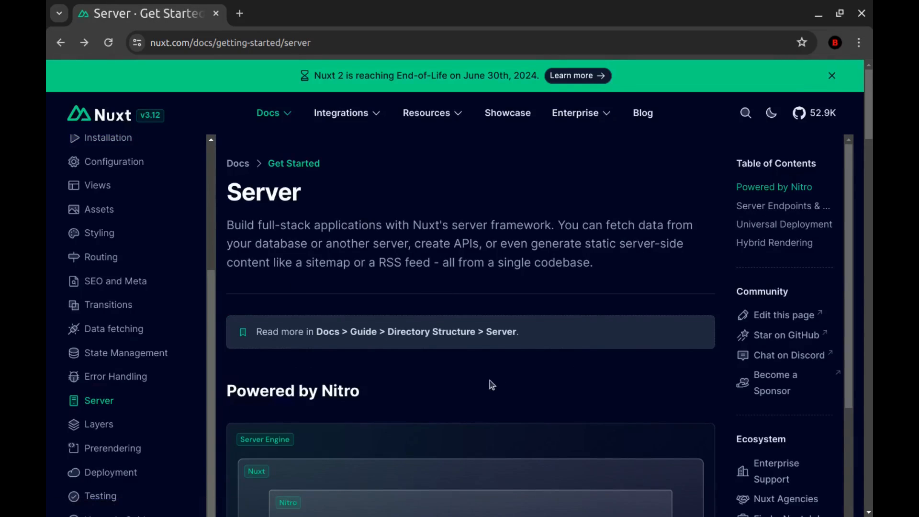
pyautogui.scroll(-3)
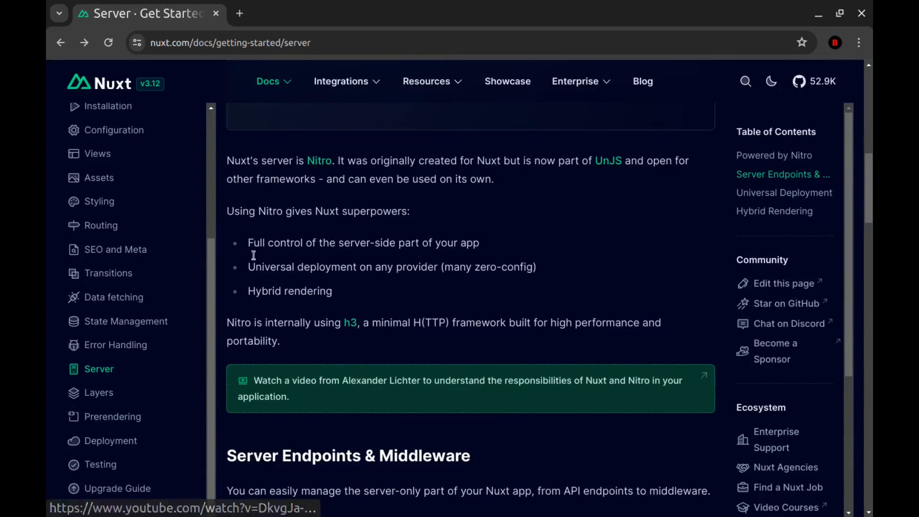
pyautogui.moveTo(346, 166)
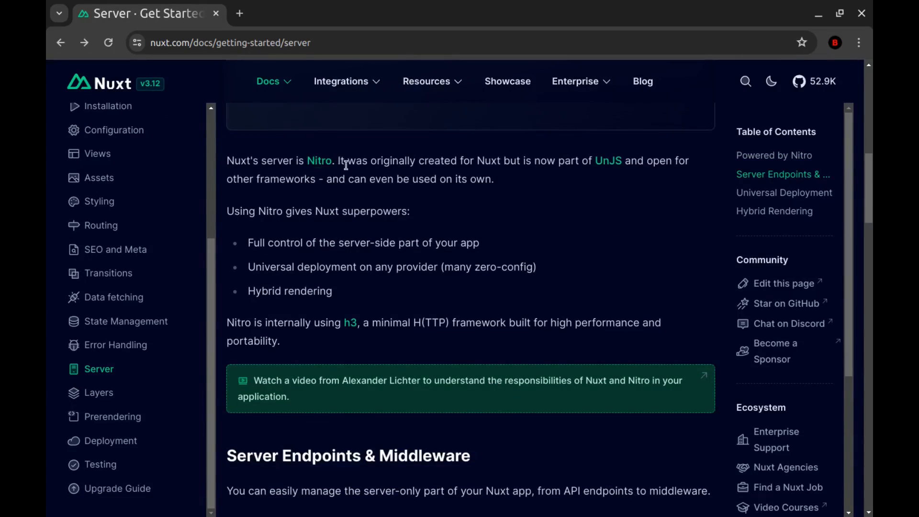
pyautogui.moveTo(318, 161)
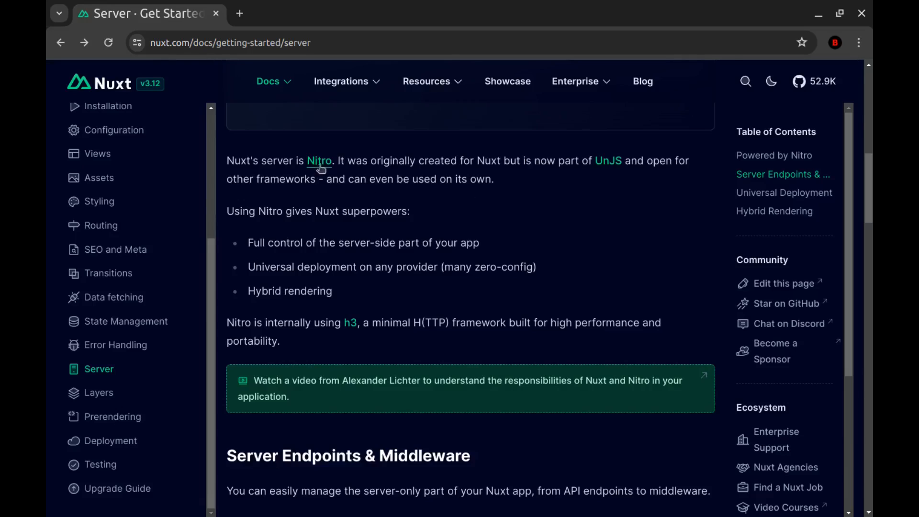
pyautogui.click(319, 161)
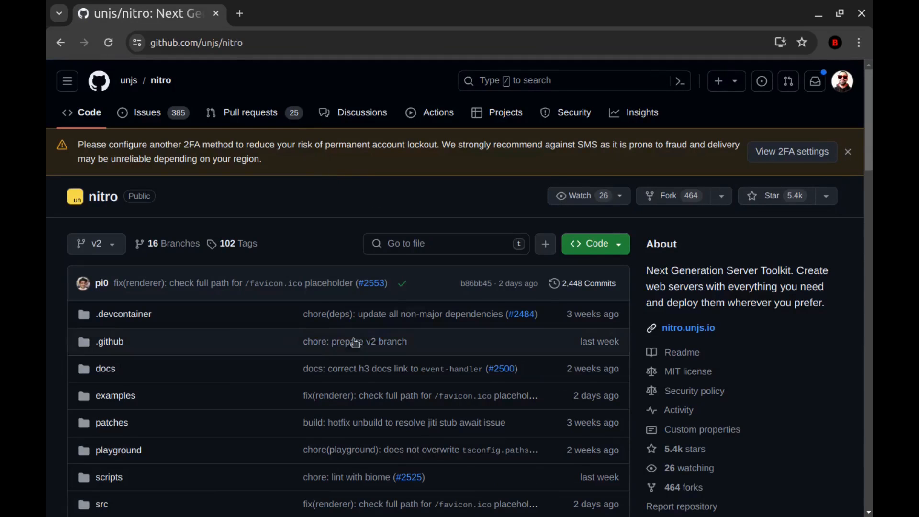
pyautogui.moveTo(666, 340)
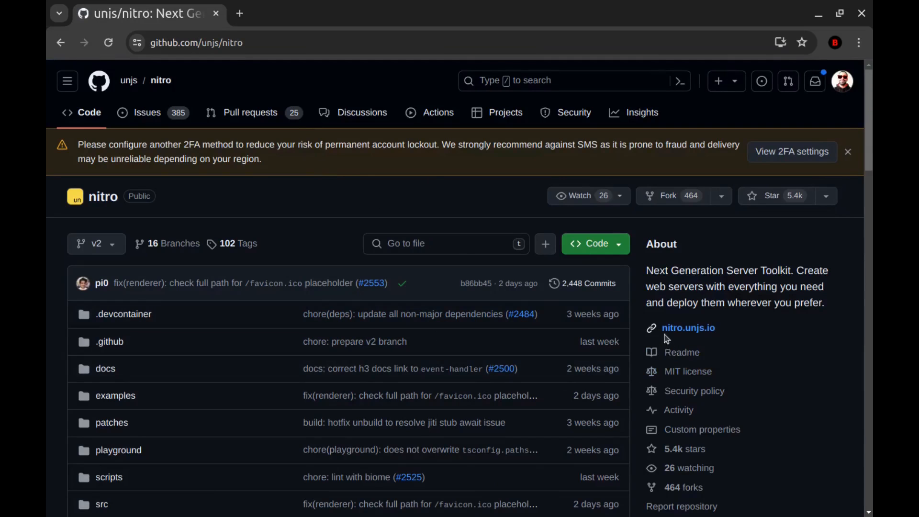
# Step: From the unjs/nitro repo, reach nitro.unjs.io's Get Started and its Server Routes filesystem routing guide
pyautogui.click(689, 327)
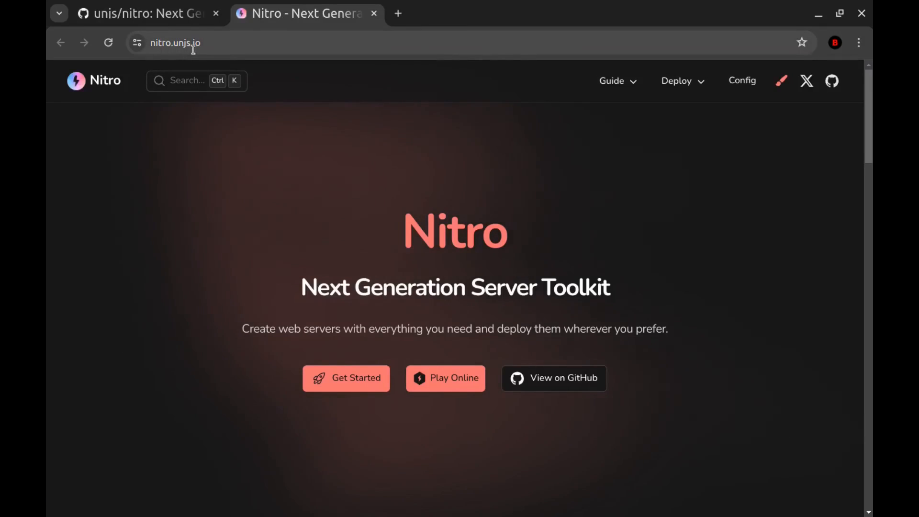
pyautogui.moveTo(346, 379)
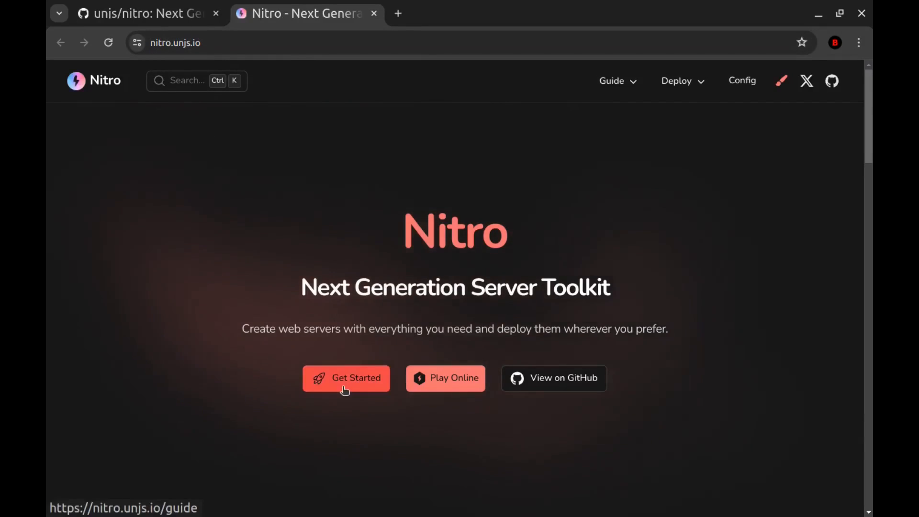
pyautogui.click(345, 378)
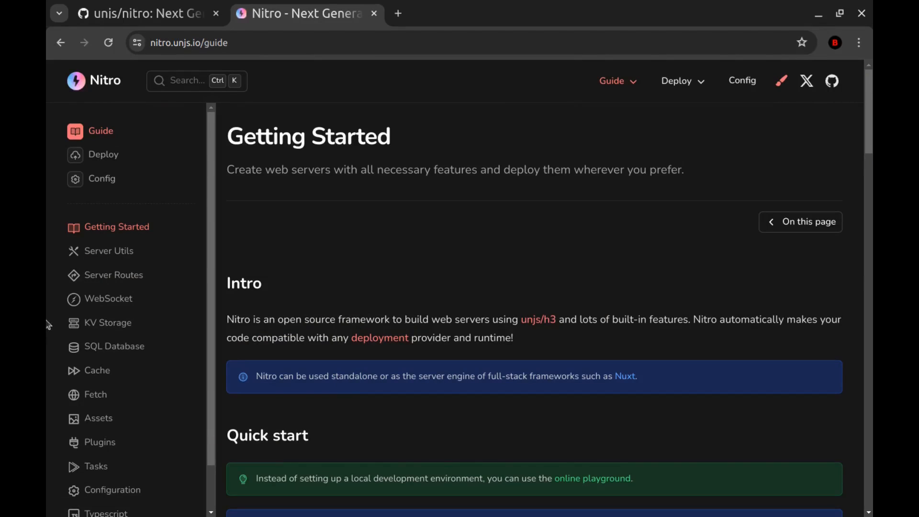
pyautogui.moveTo(100, 323)
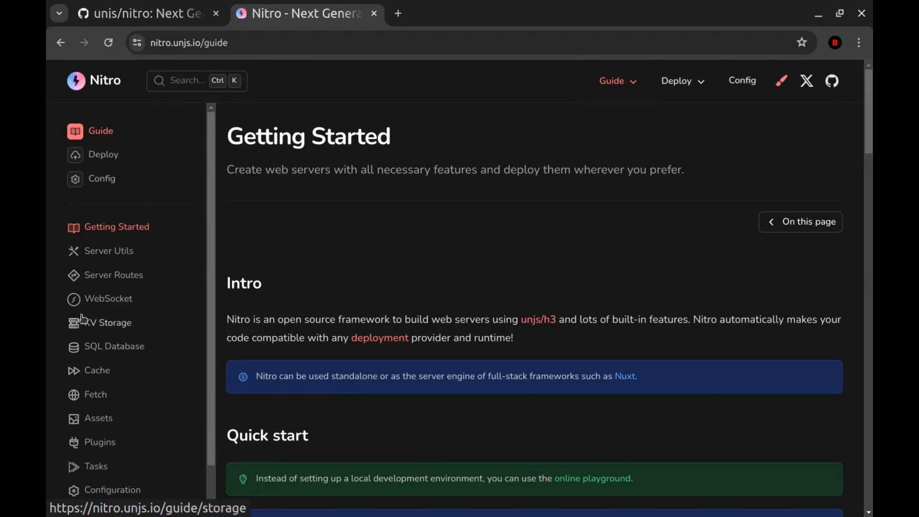
pyautogui.moveTo(117, 253)
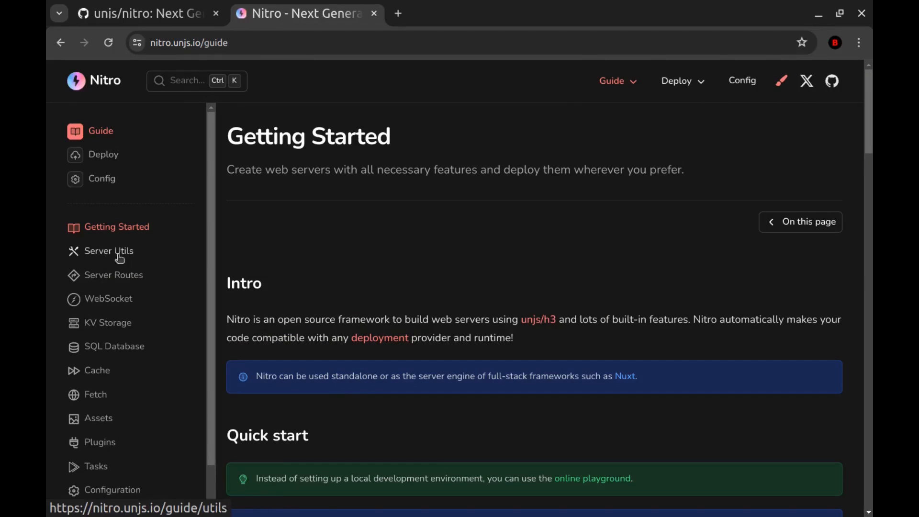
pyautogui.click(115, 275)
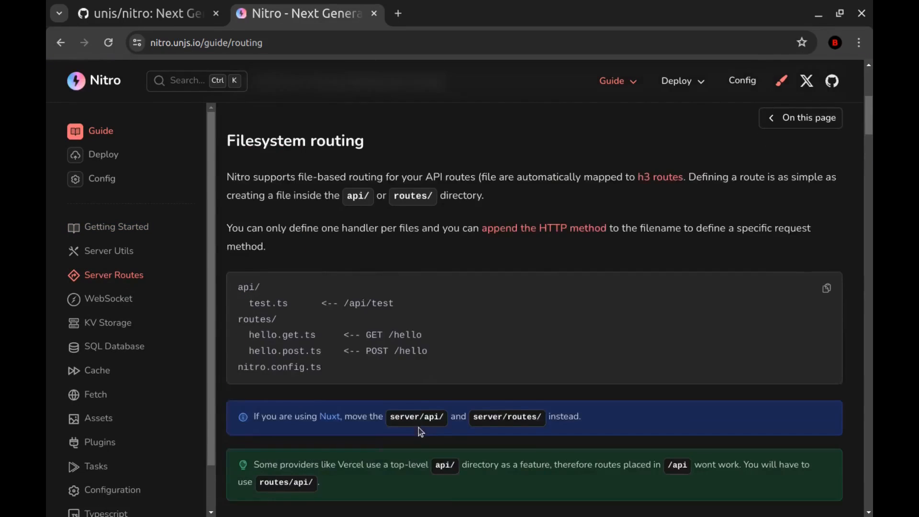
pyautogui.scroll(-3)
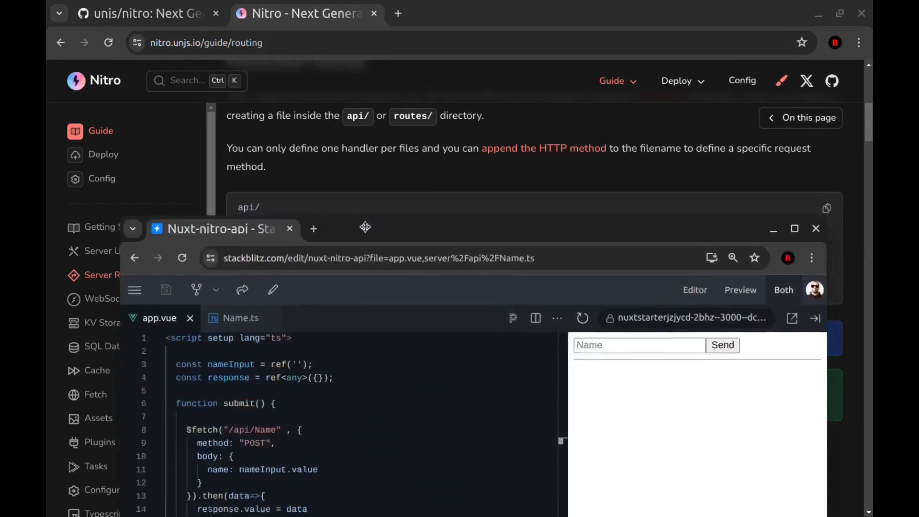
# Step: Maximize the nuxt-nitro-api StackBlitz, view Name.ts, and send 'asd' to get 'Hello asd'
pyautogui.click(795, 229)
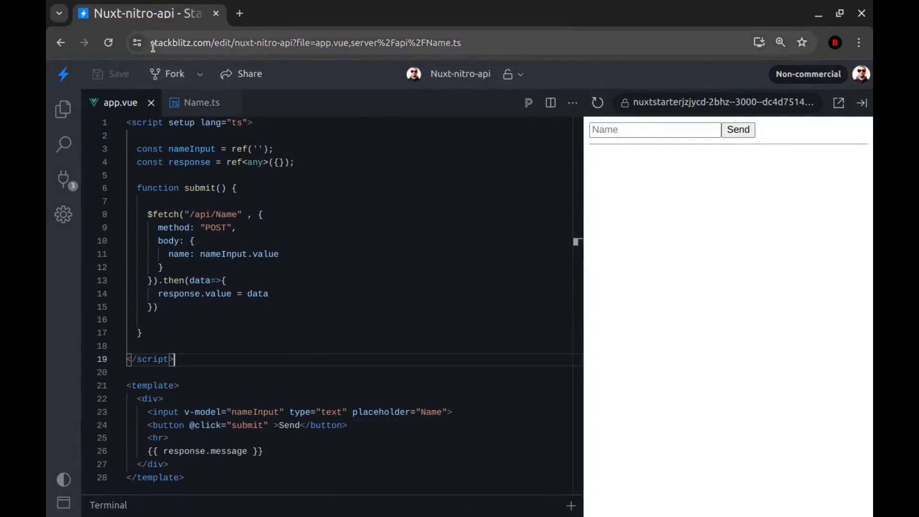
pyautogui.moveTo(83, 121)
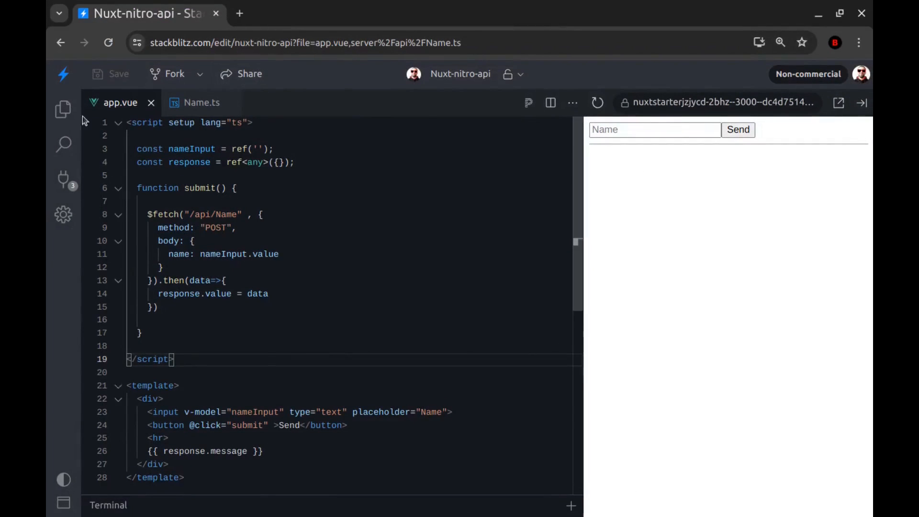
pyautogui.click(63, 109)
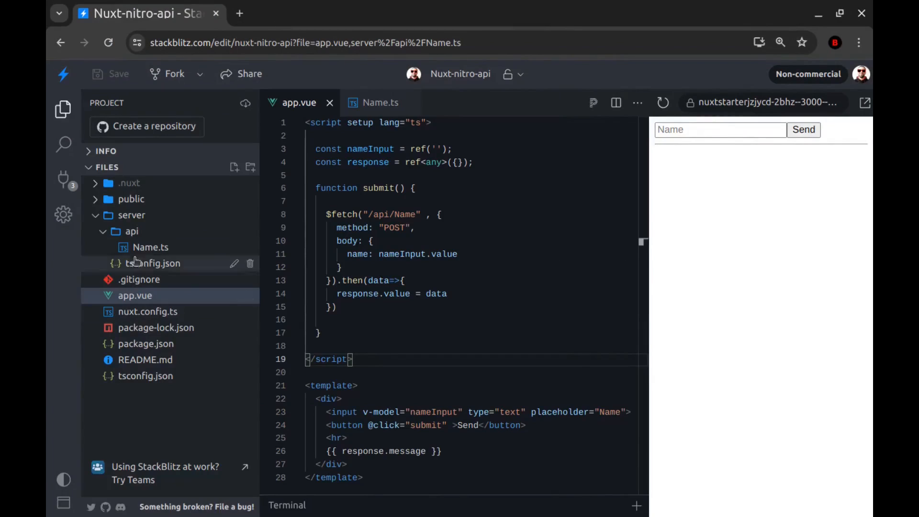
pyautogui.moveTo(288, 356)
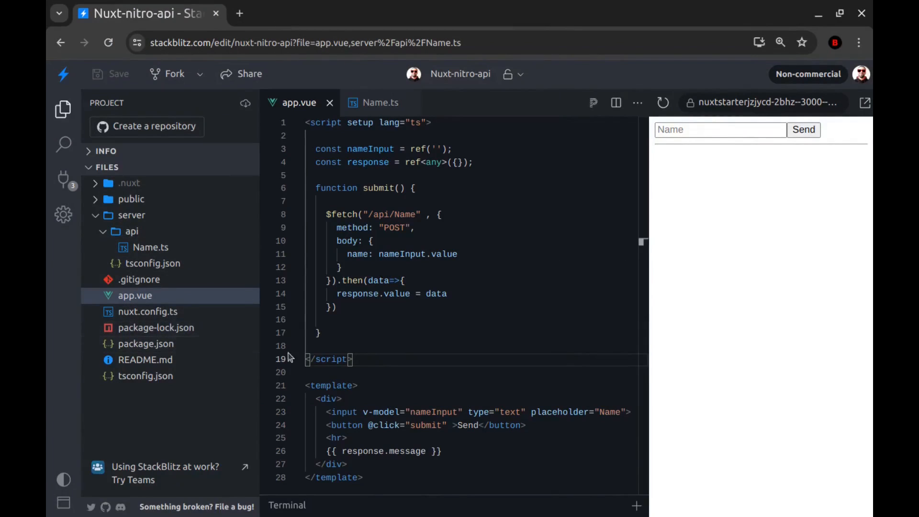
pyautogui.click(380, 103)
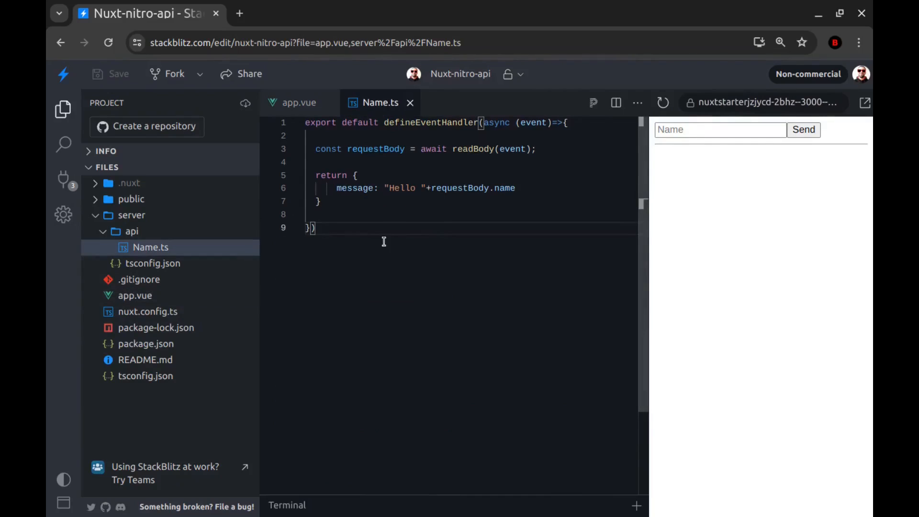
pyautogui.write('asd')
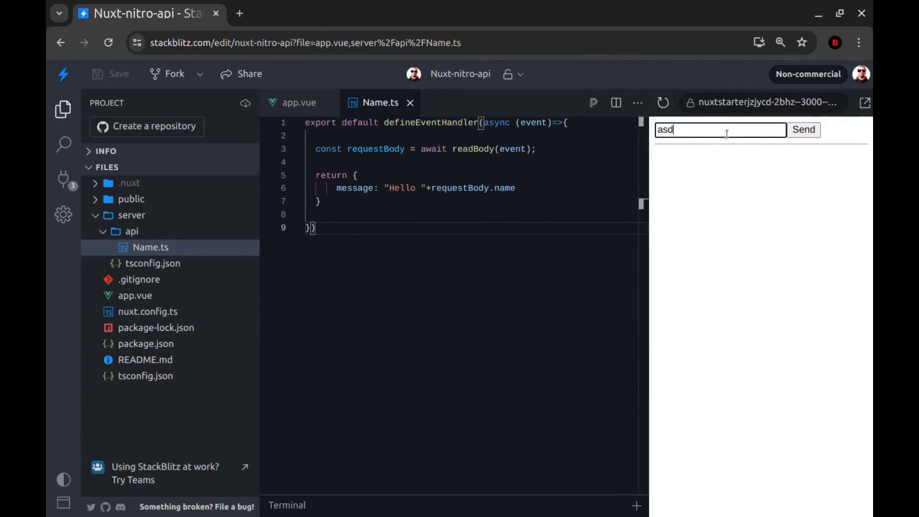
pyautogui.click(803, 130)
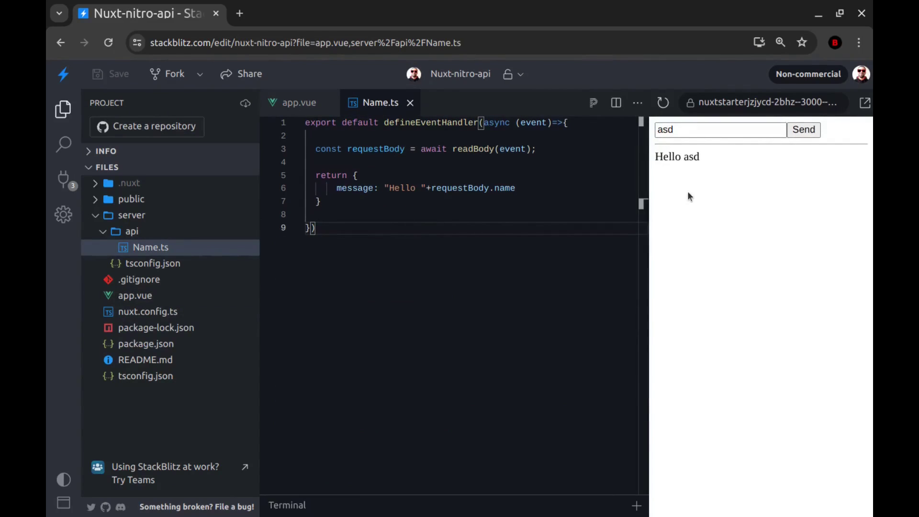